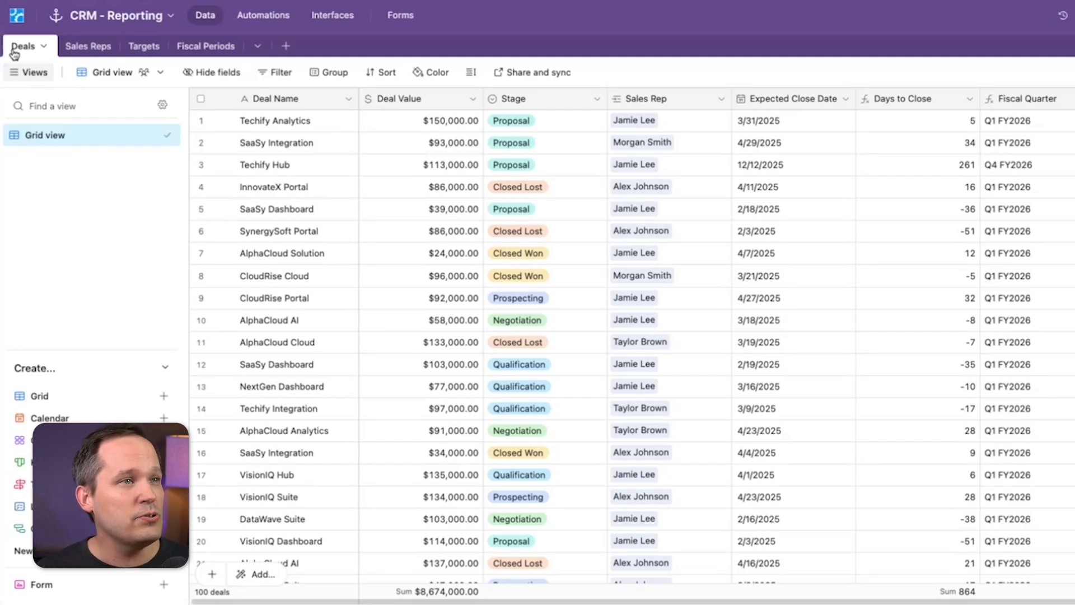
mouse_move(620, 172)
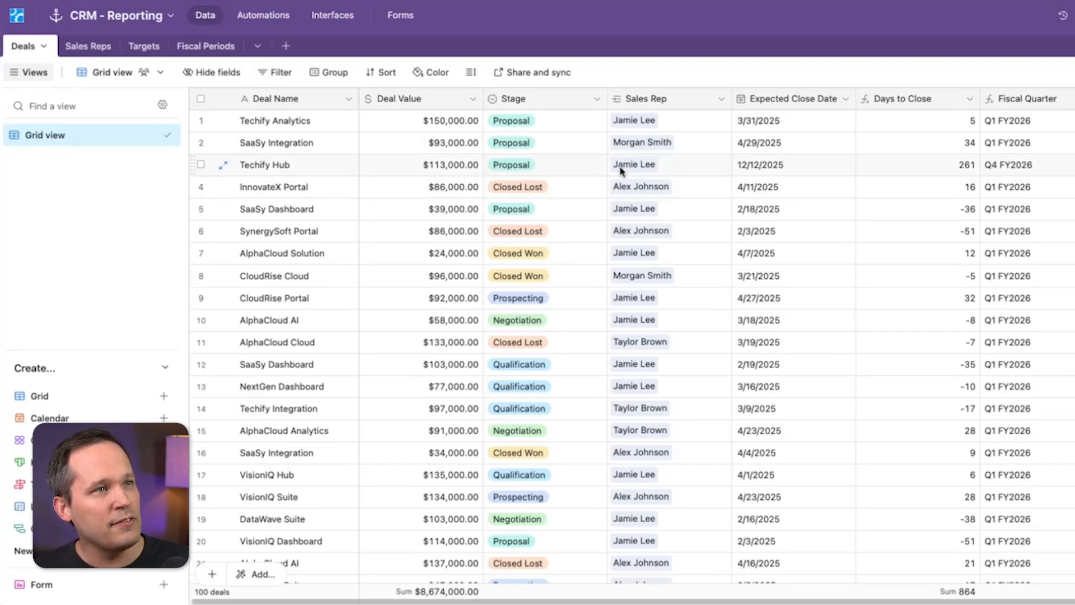
mouse_move(753, 123)
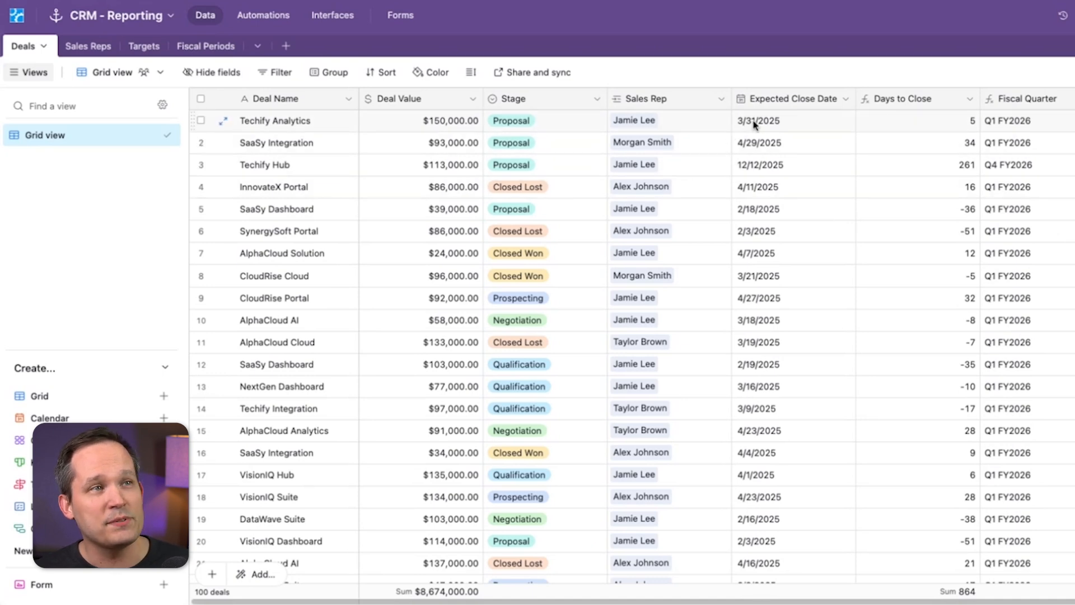
mouse_move(87, 46)
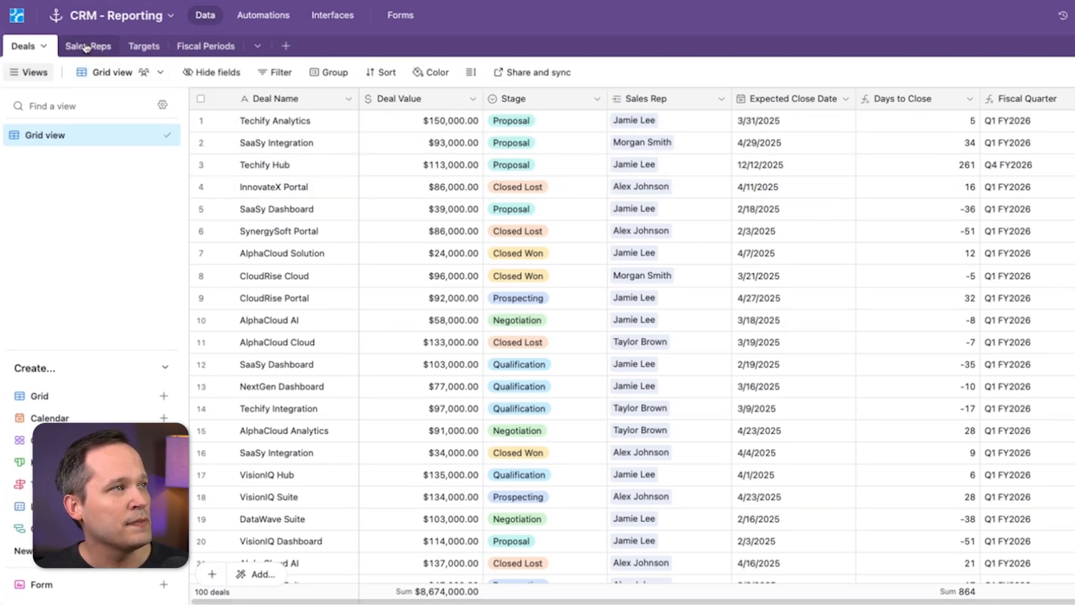
Step: Review the Sales Reps table, then show the Targets table of $500,000 Q1 FY26 targets
click(87, 46)
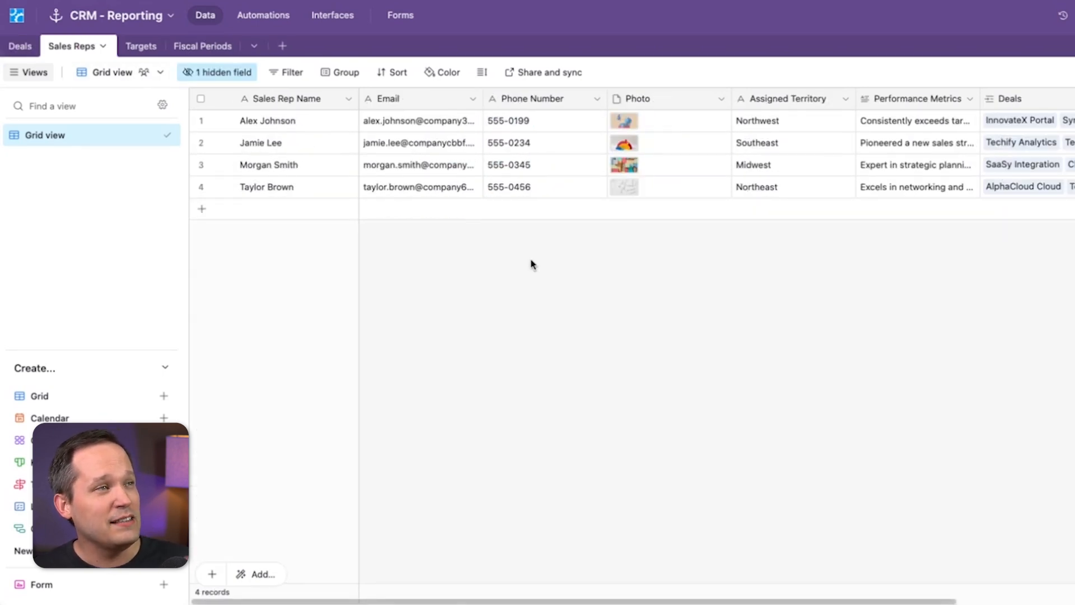
mouse_move(422, 187)
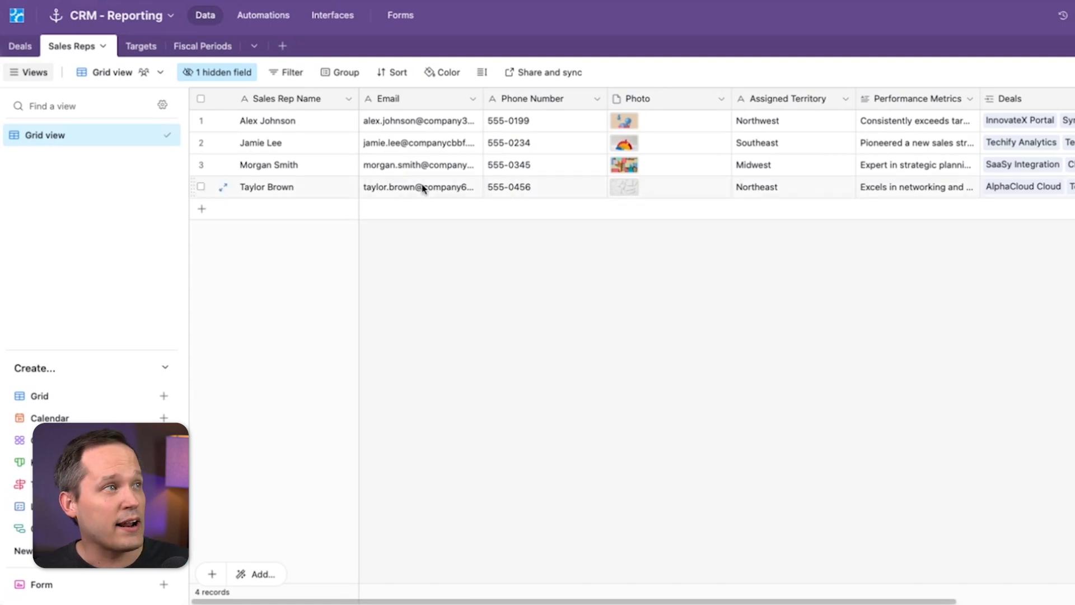
click(127, 46)
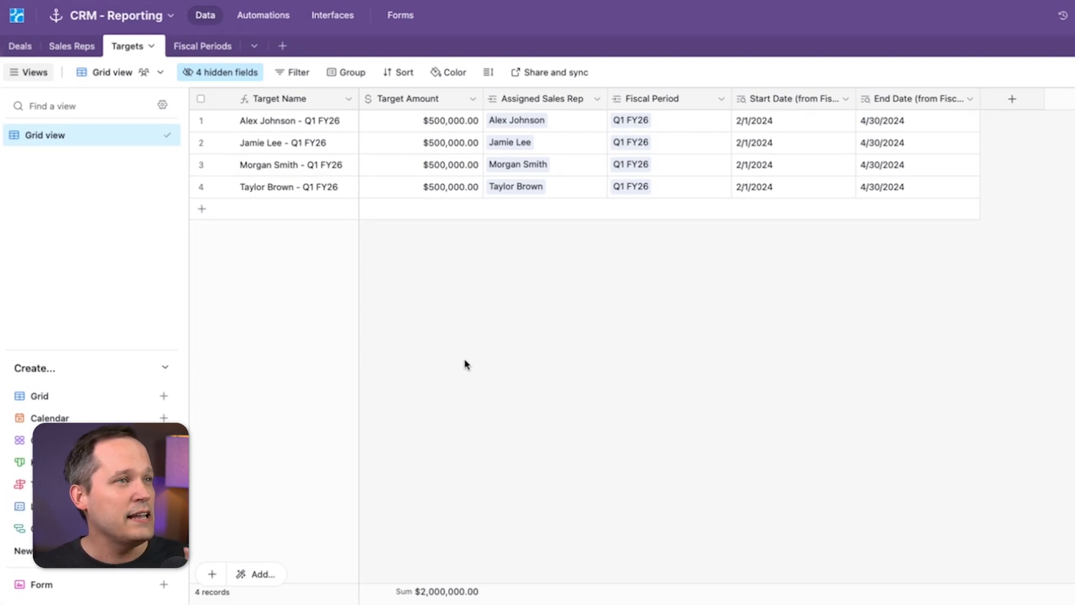
mouse_move(528, 121)
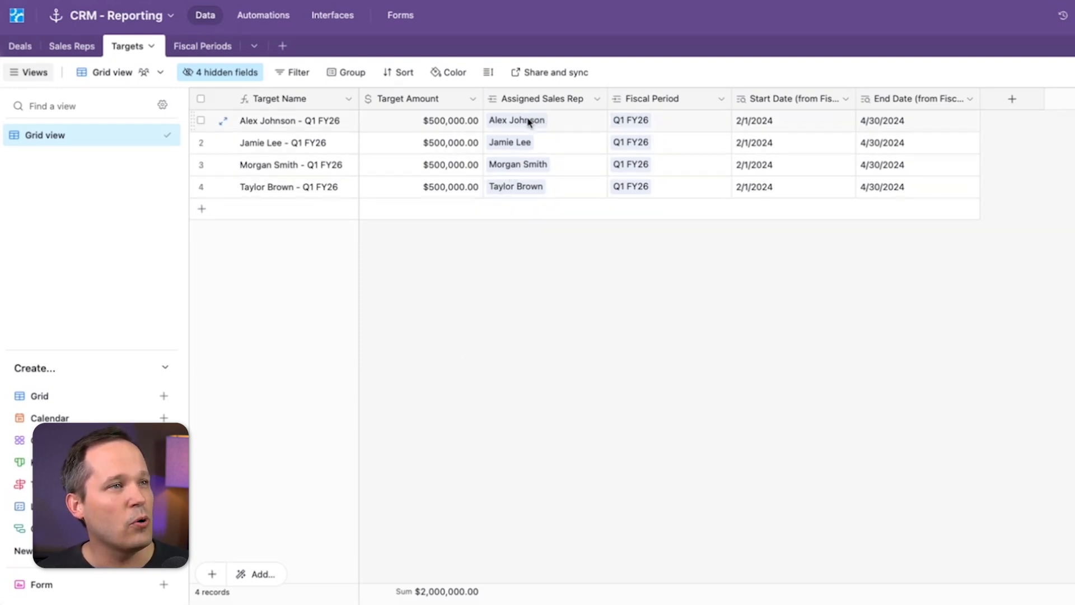
mouse_move(514, 123)
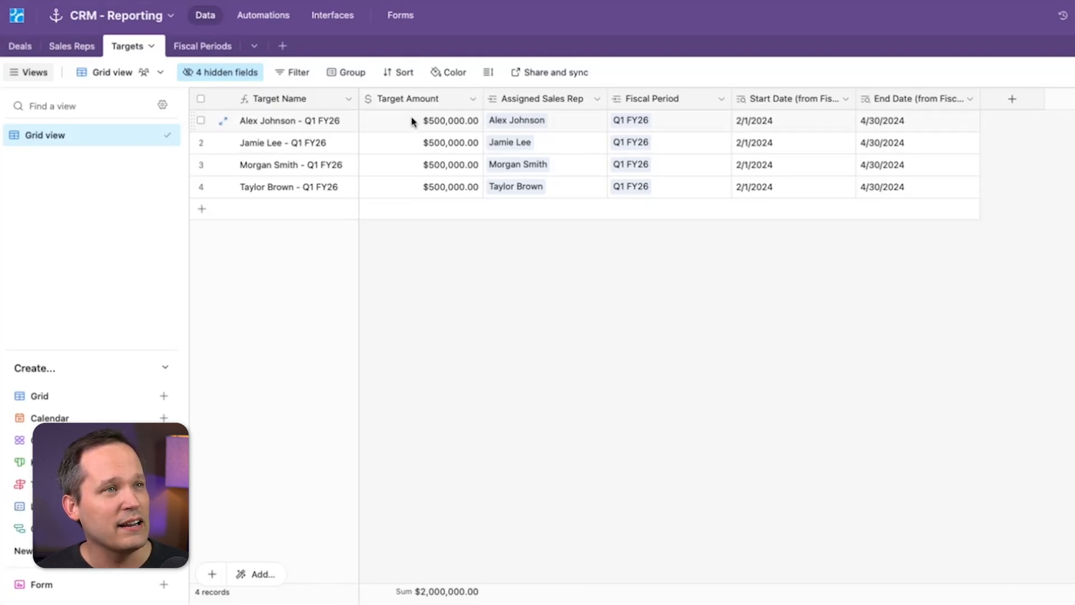
mouse_move(778, 182)
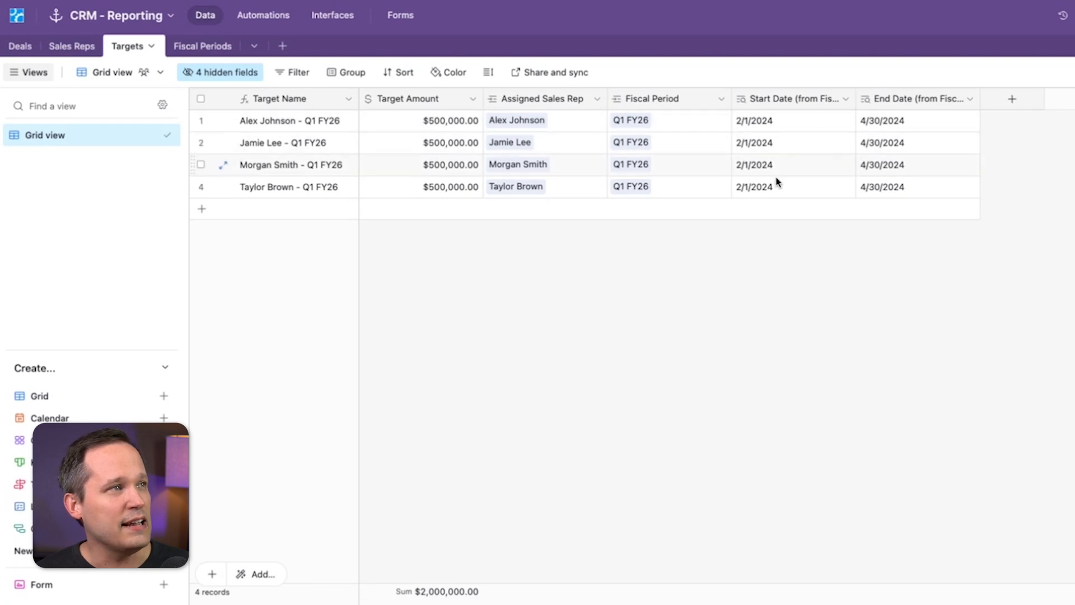
click(202, 46)
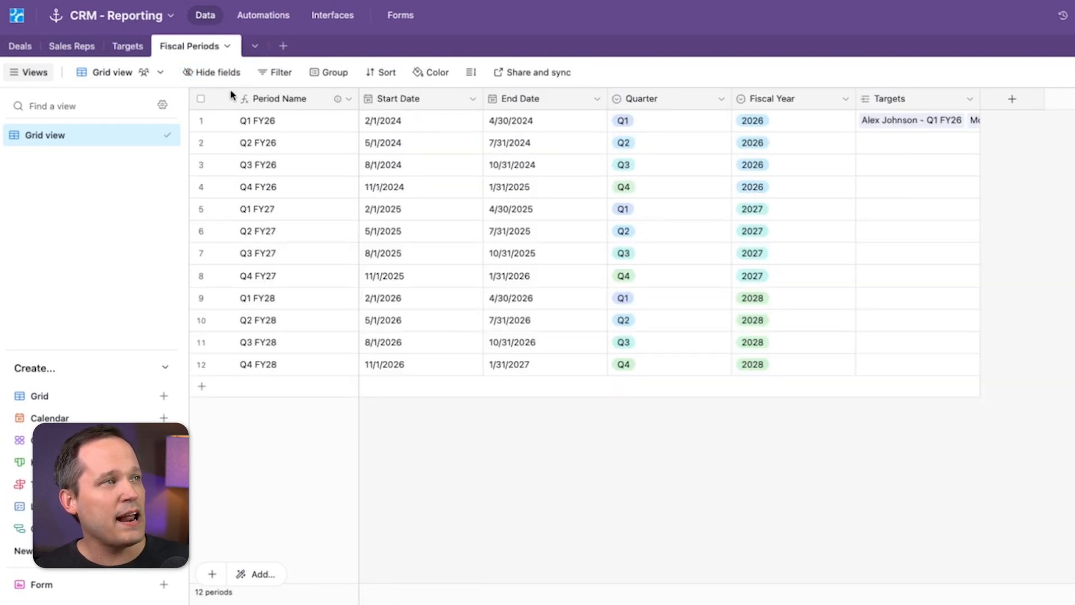
mouse_move(469, 283)
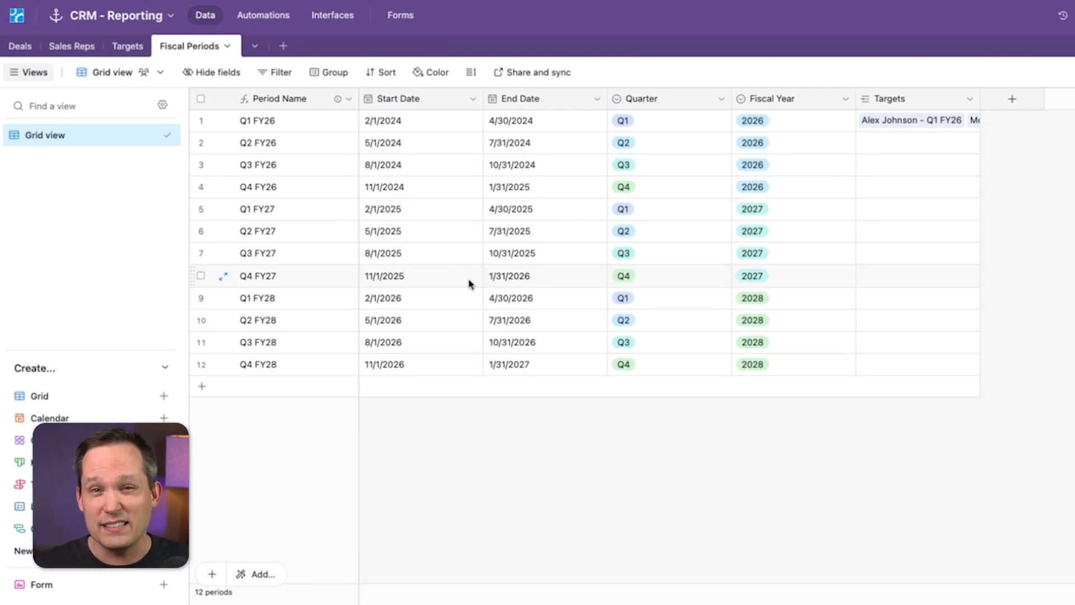
mouse_move(252, 43)
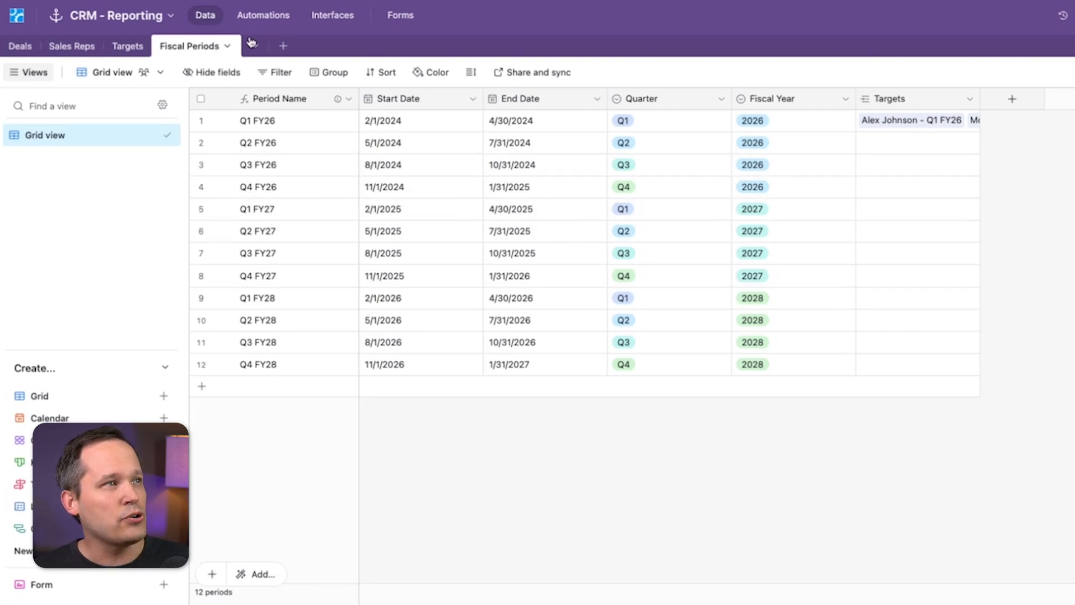
click(127, 45)
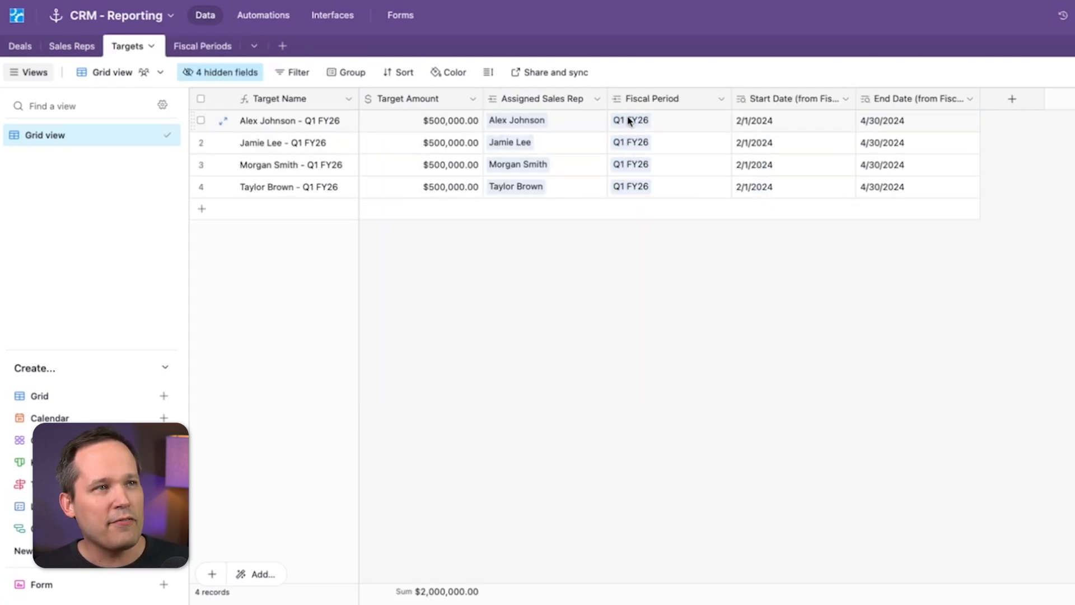
mouse_move(885, 115)
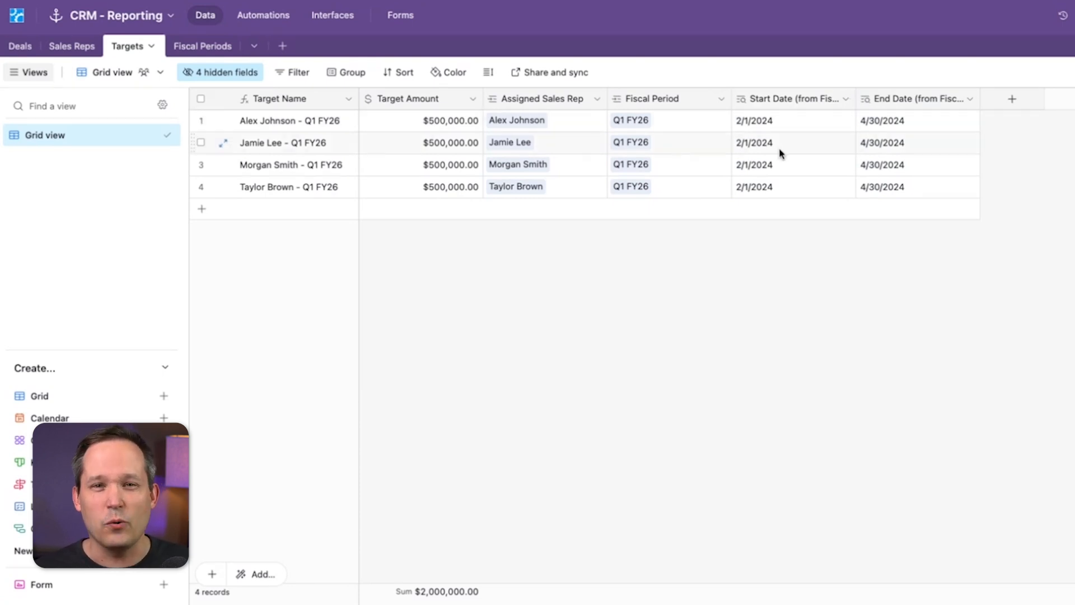
Step: Return to Deals and inspect the Fiscal Quarter formula, leaving it unchanged
click(23, 46)
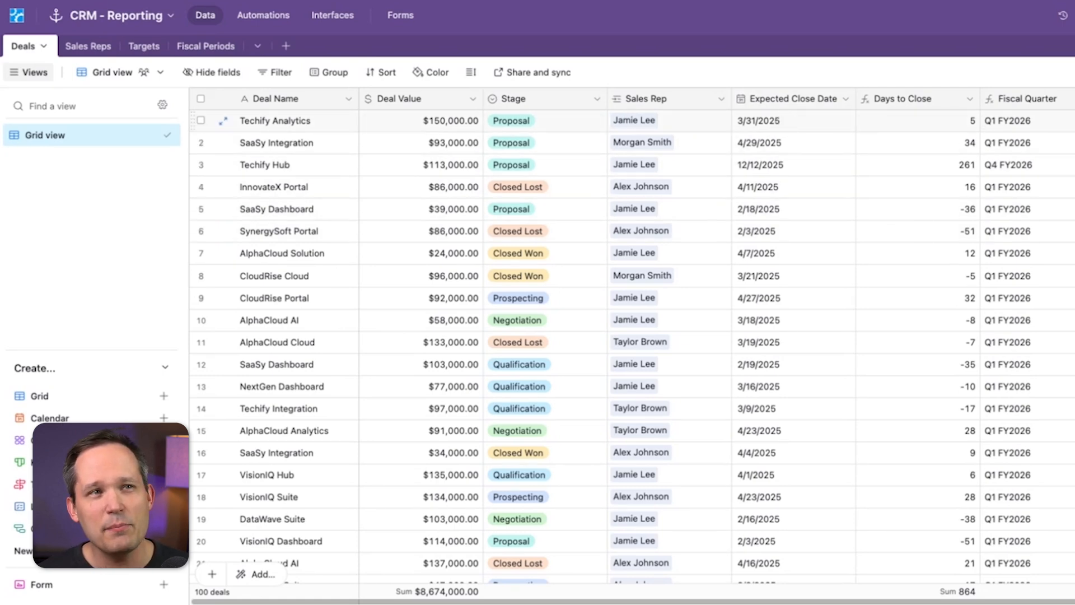
mouse_move(1068, 130)
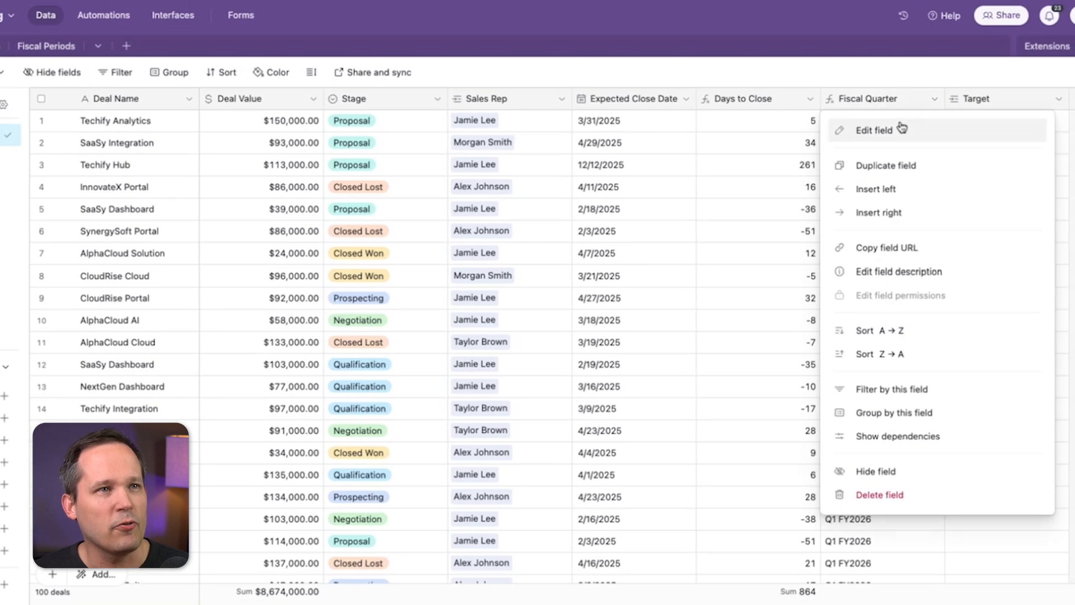
click(876, 129)
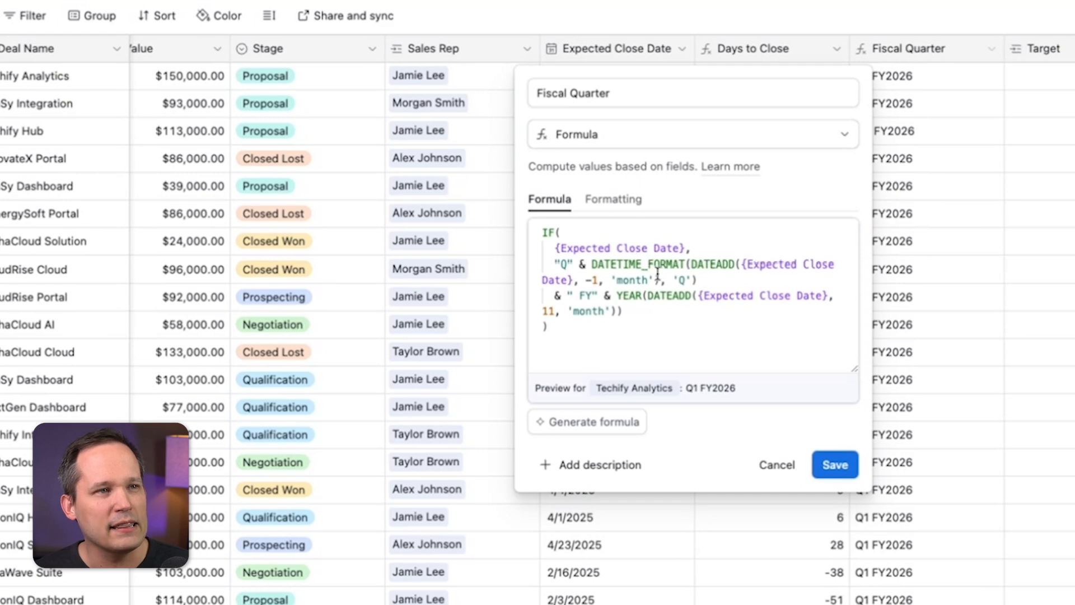
click(833, 464)
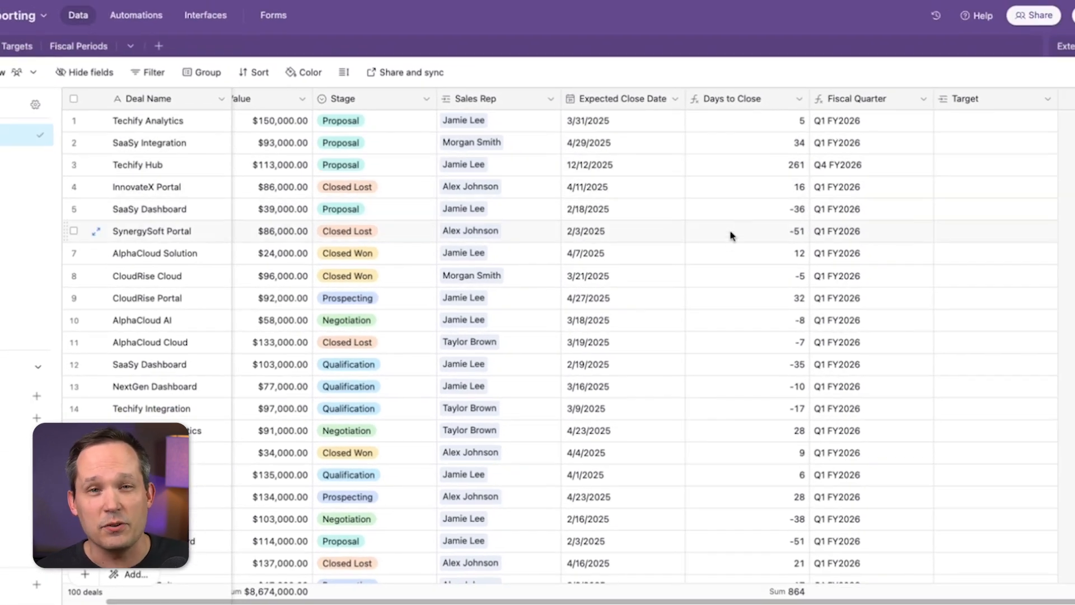
mouse_move(853, 121)
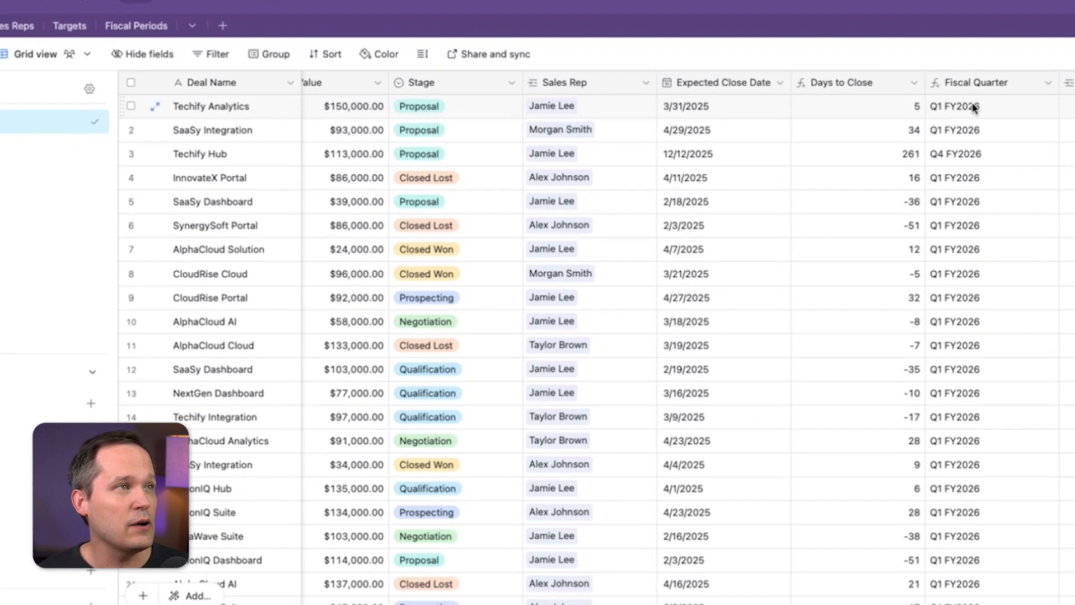
Step: Filter Deals where Stage is Closed Won, leaving 20 deals listed
click(210, 54)
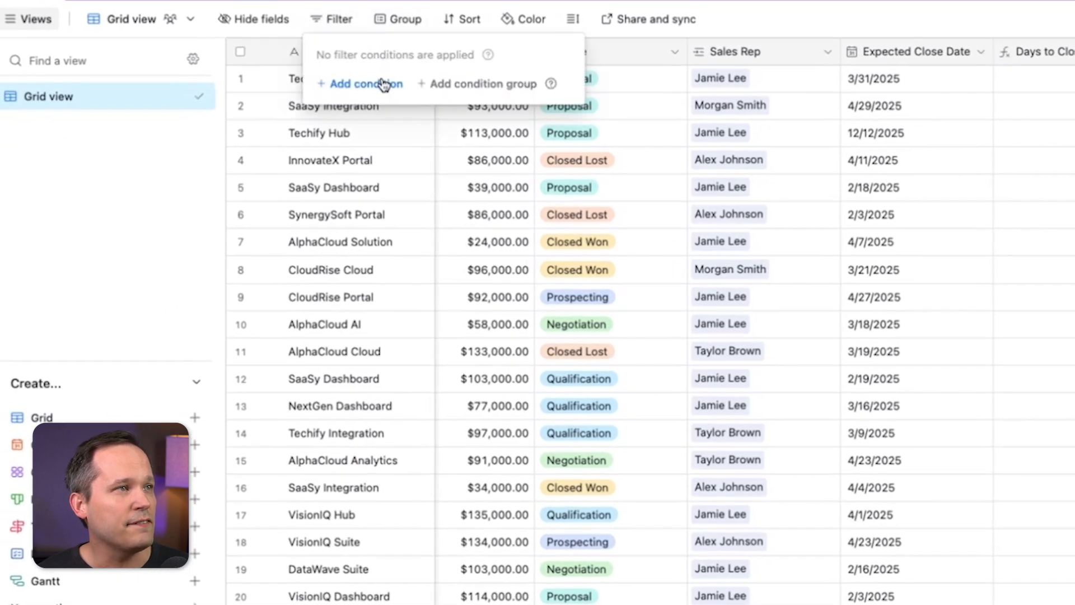
click(367, 83)
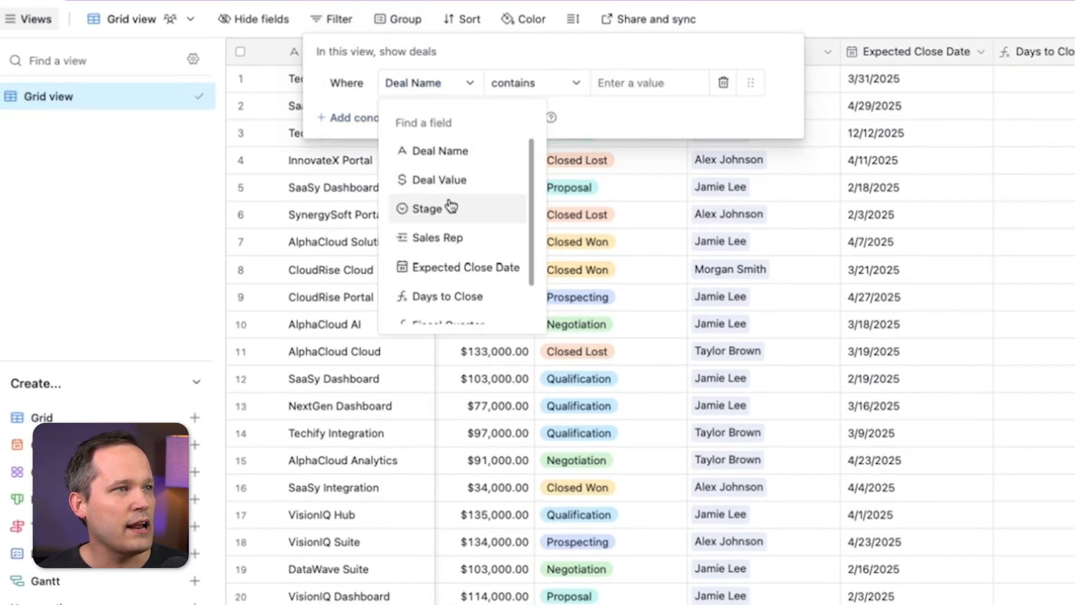
click(427, 208)
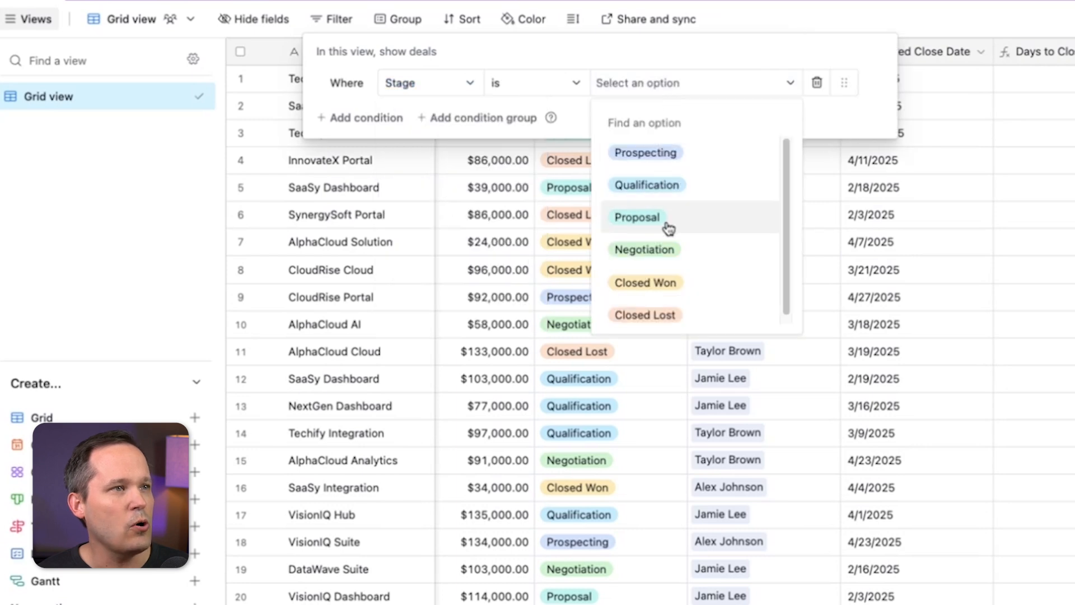
click(645, 282)
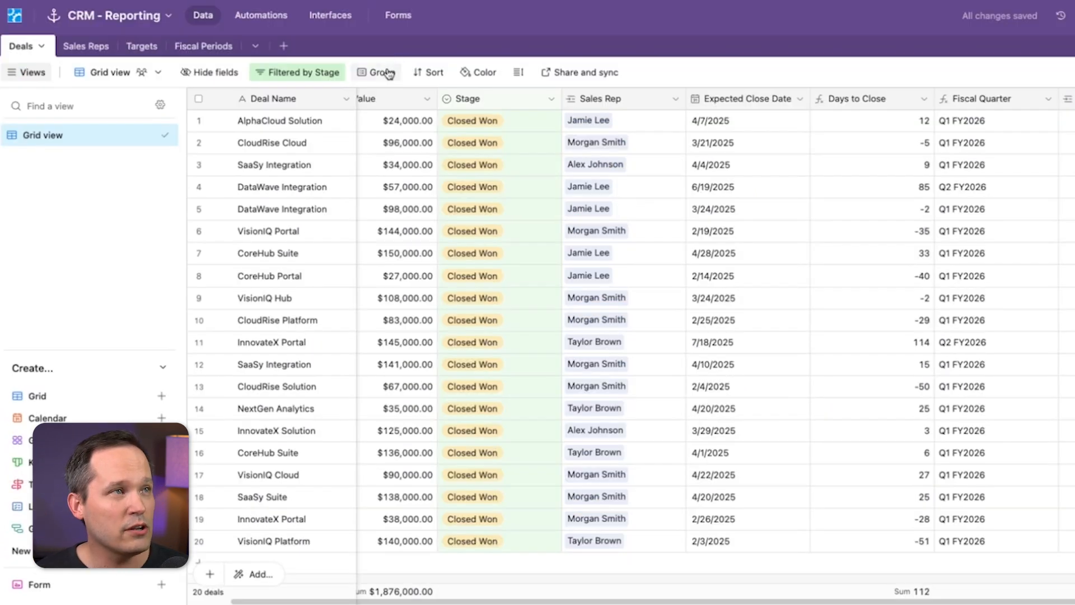
Step: Group Deals by Fiscal Quarter with a Sales Rep subgroup showing per-rep value sums
click(381, 72)
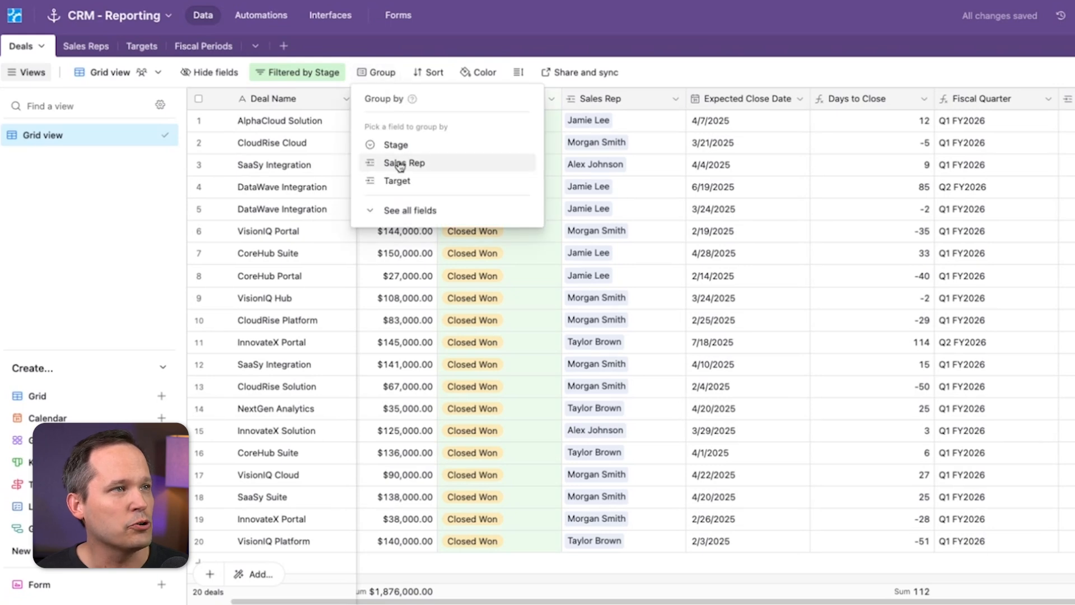
click(410, 210)
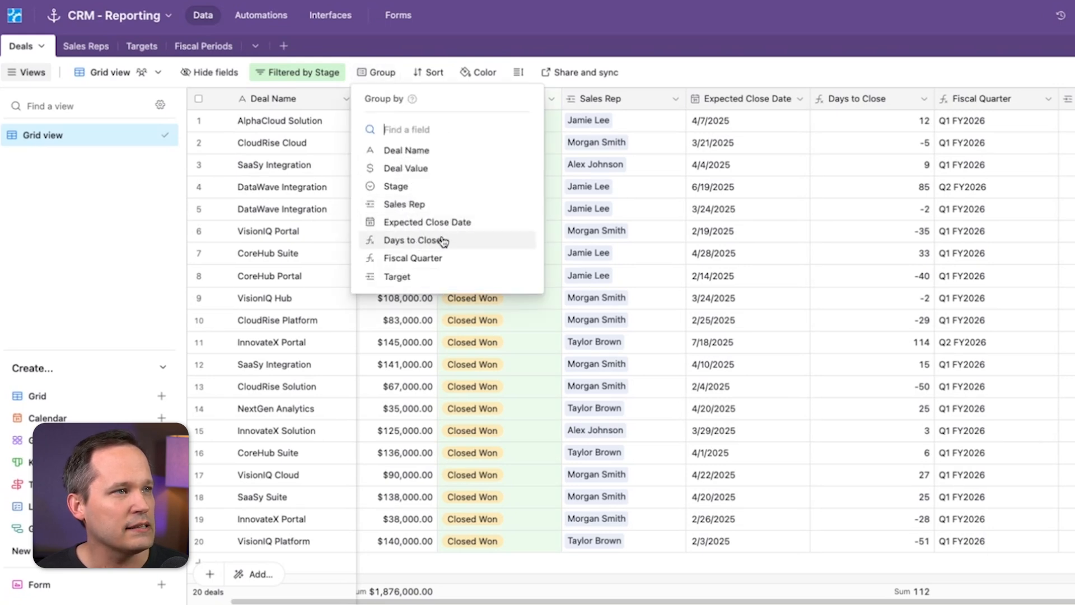
click(413, 257)
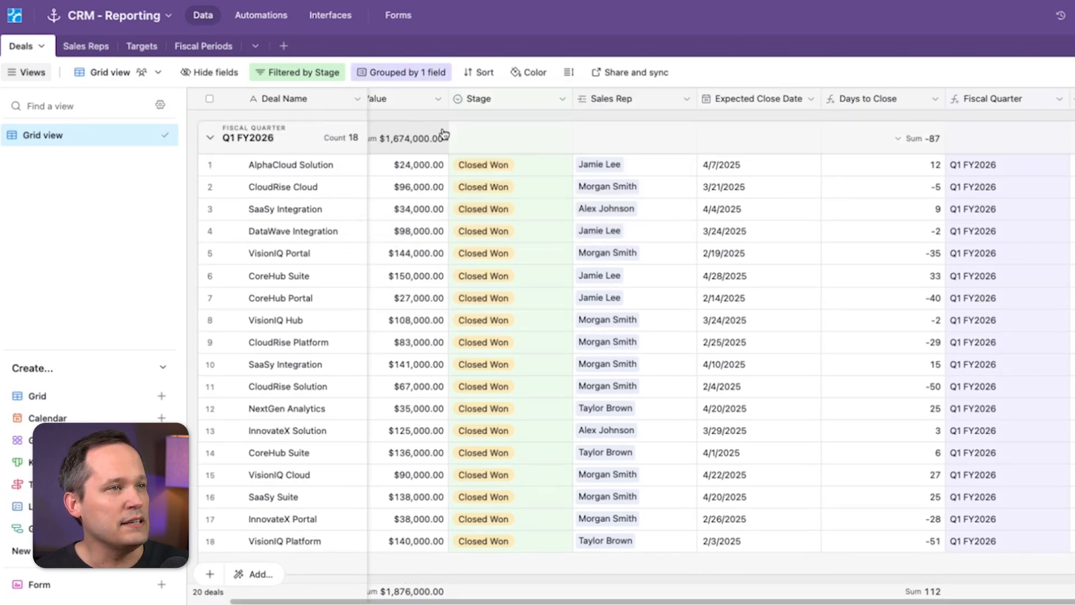
click(401, 71)
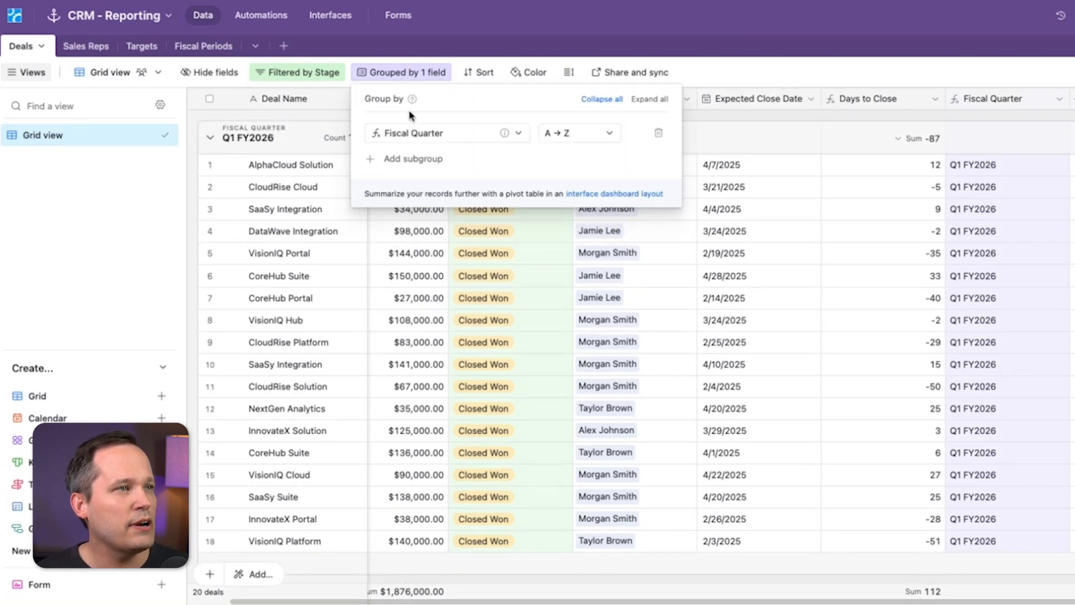
click(414, 158)
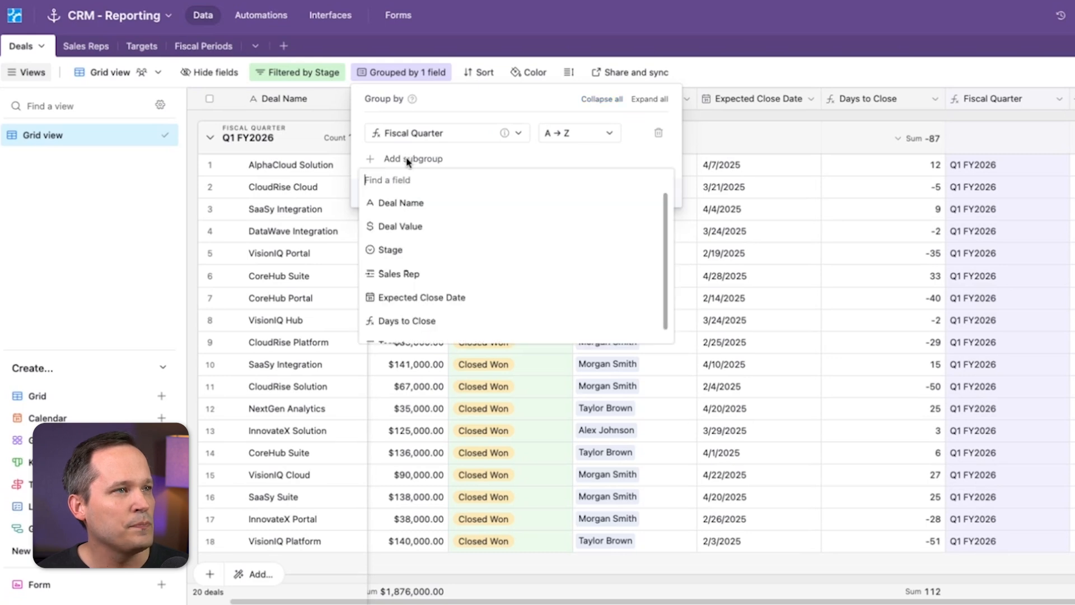
click(399, 273)
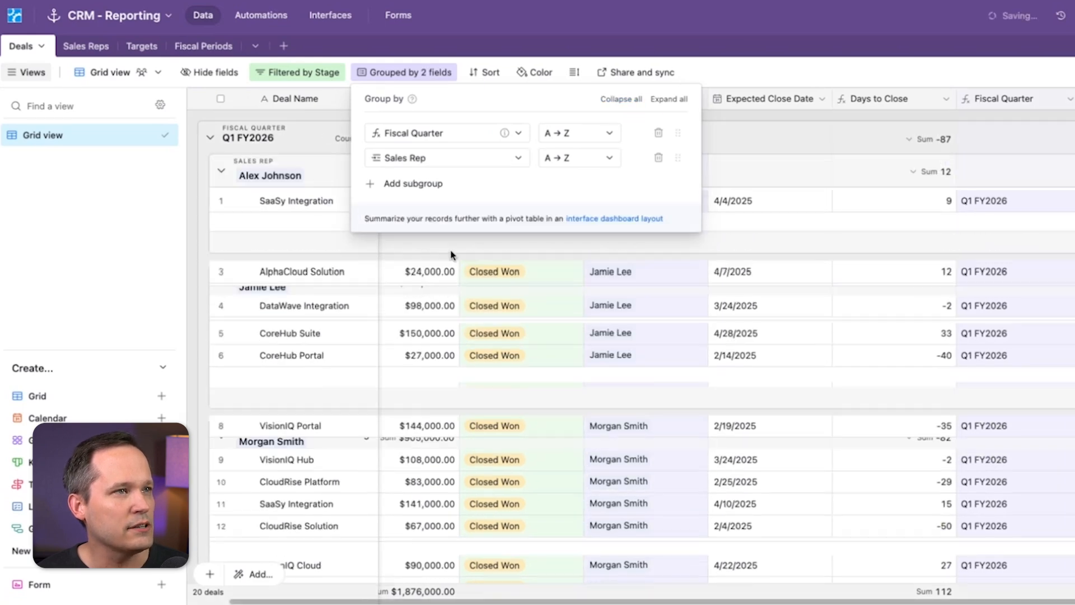
click(451, 254)
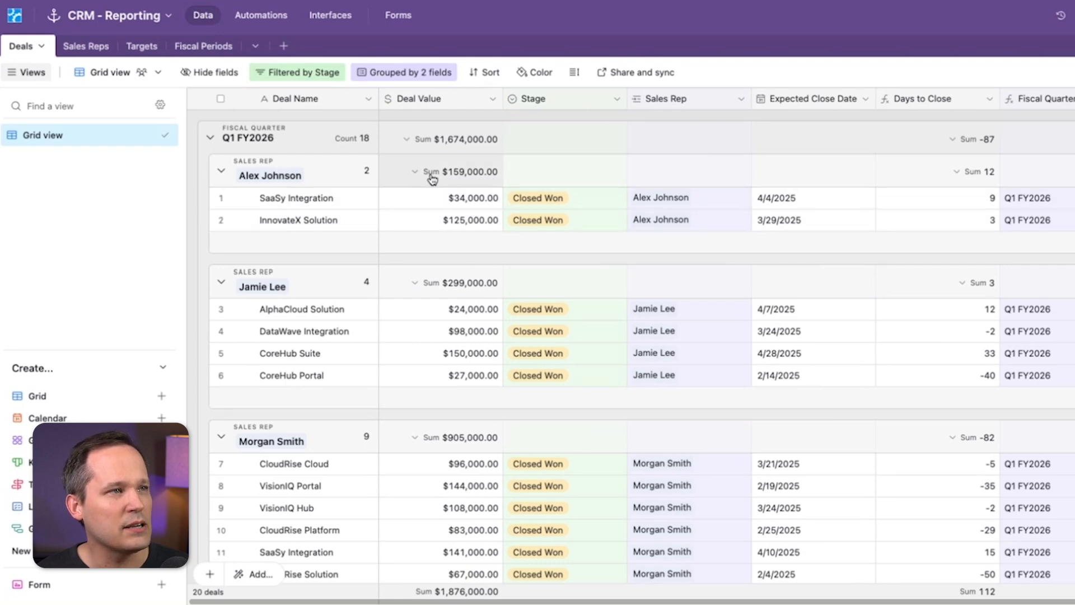
mouse_move(466, 246)
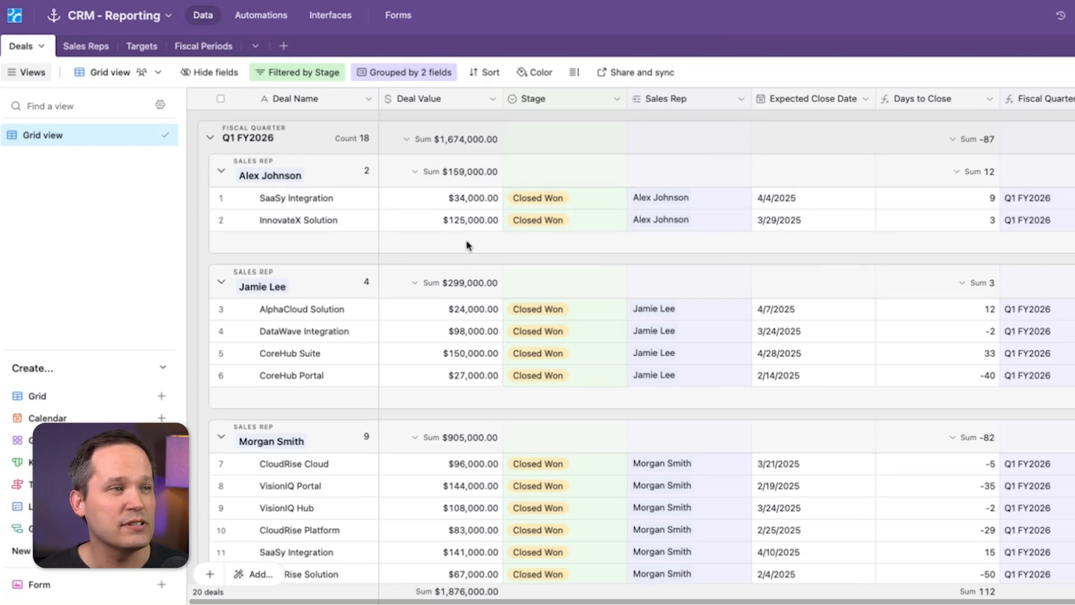
scroll(down, 3)
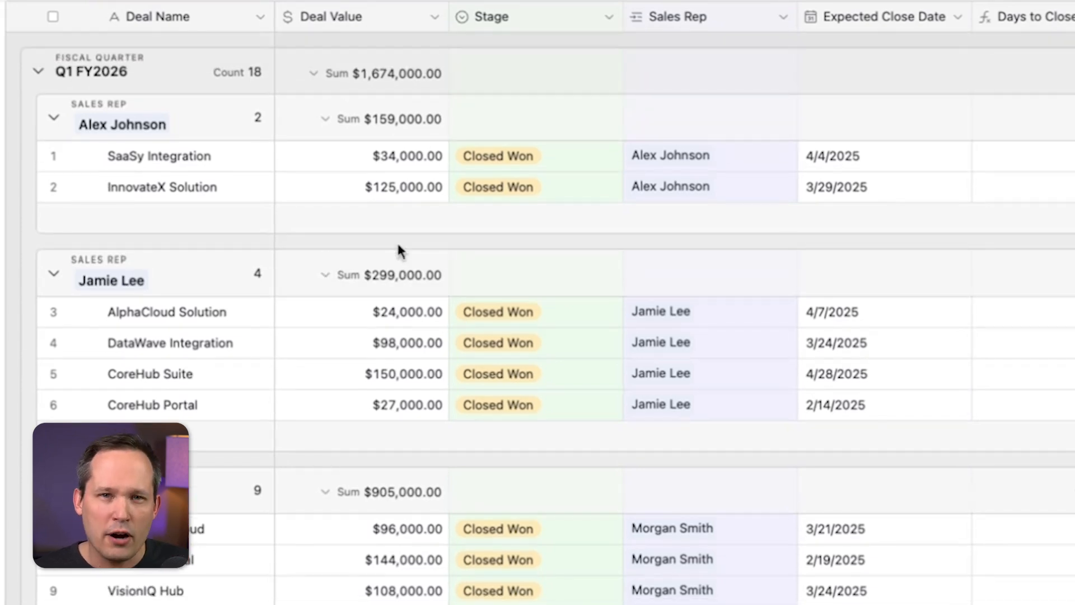
mouse_move(384, 275)
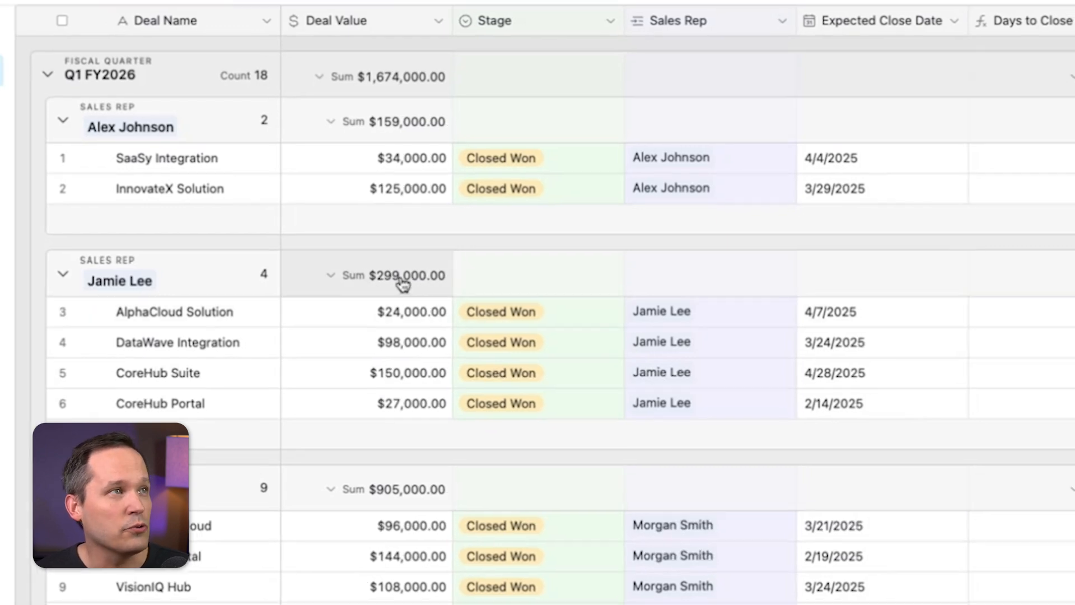
click(124, 43)
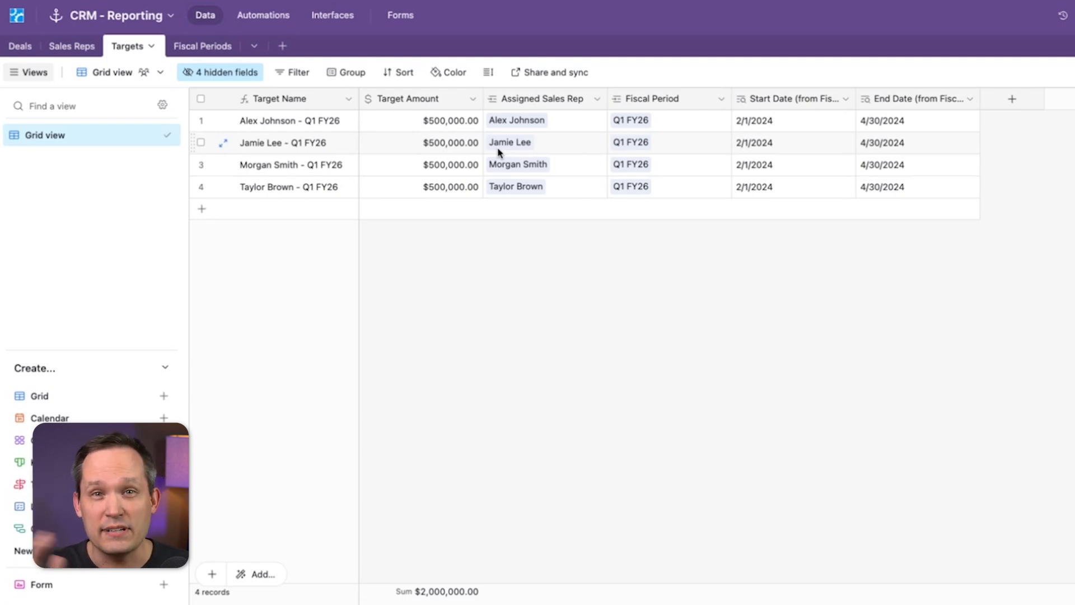
mouse_move(72, 46)
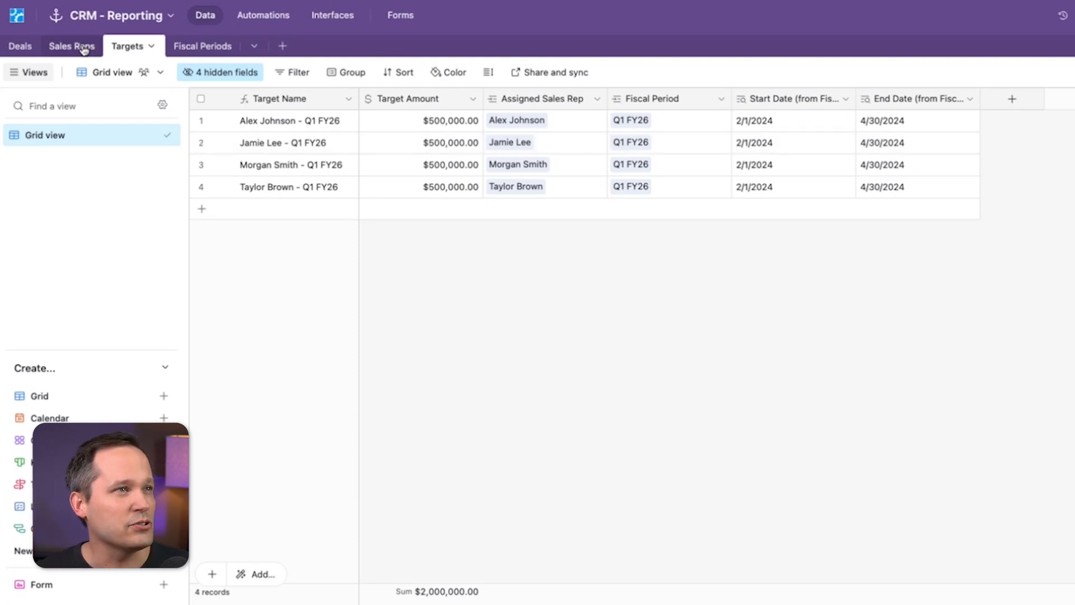
Step: Return to the Deals table, still filtered and grouped, with Target cells empty
click(22, 46)
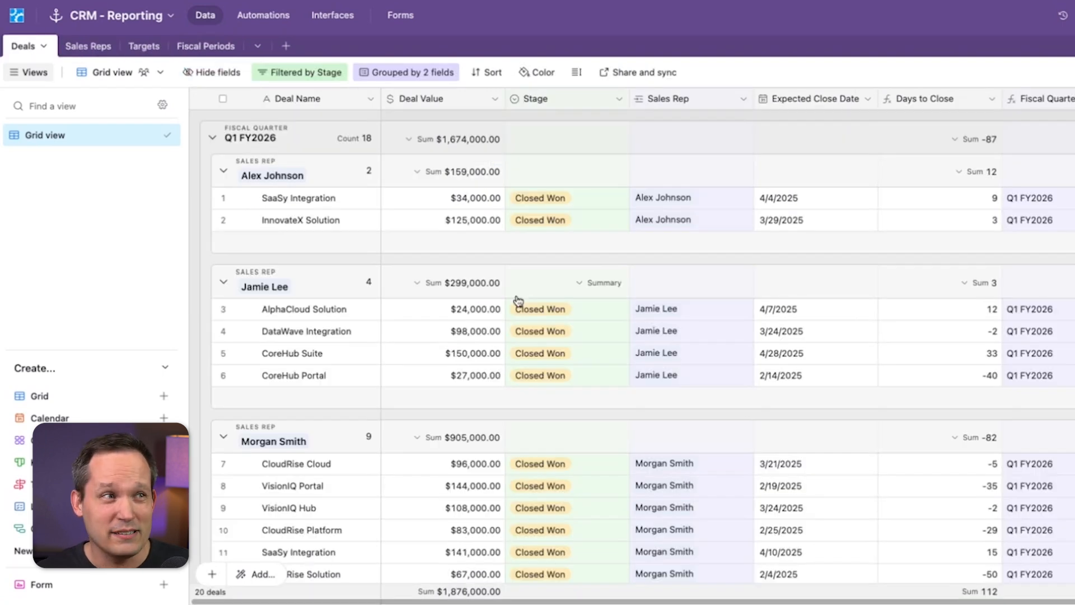
mouse_move(446, 282)
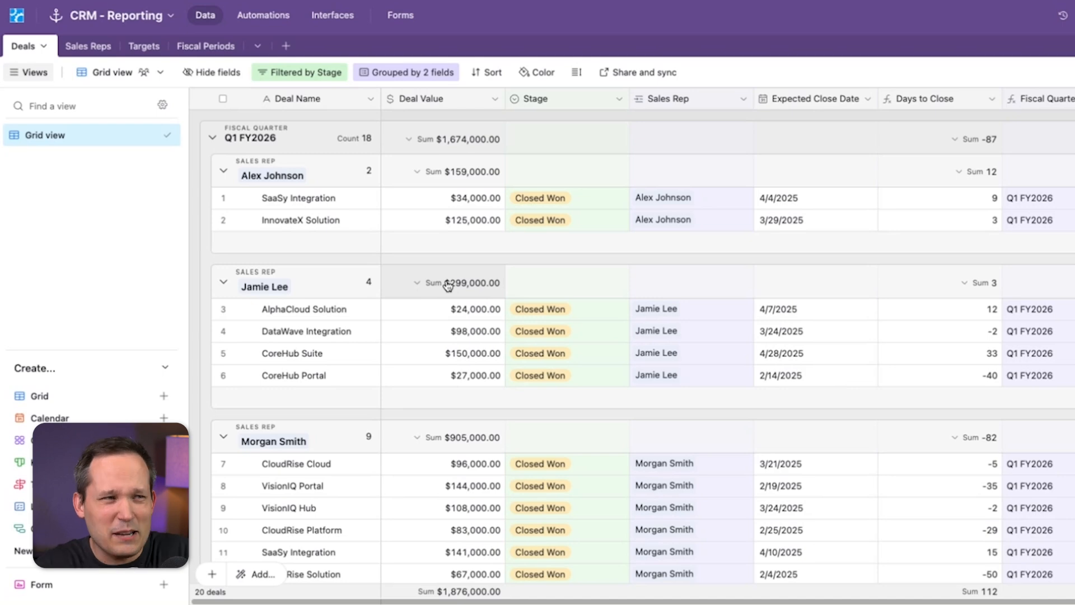
mouse_move(484, 279)
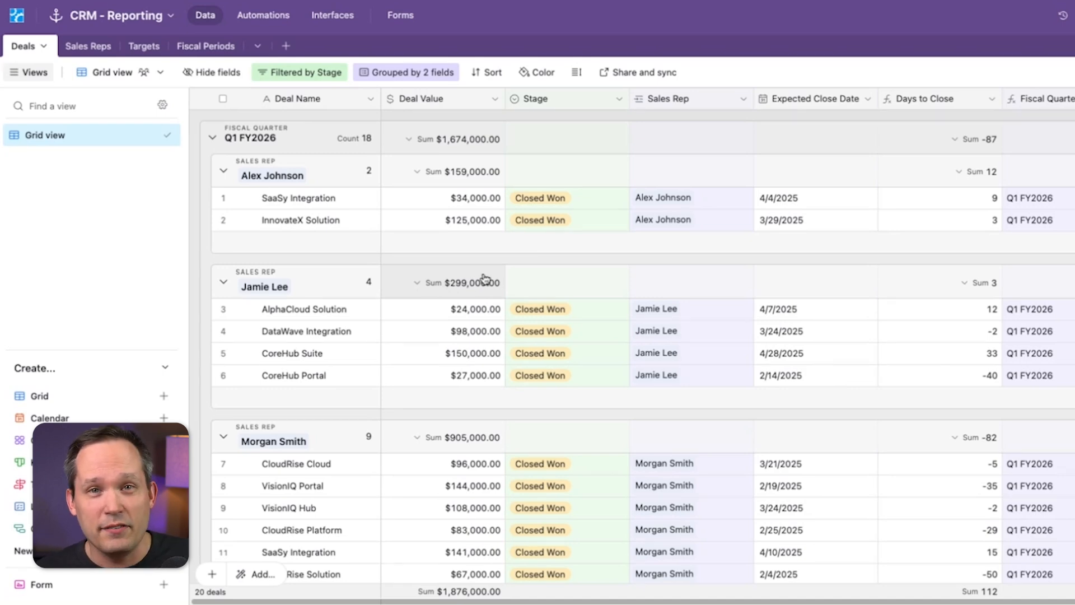
mouse_move(515, 255)
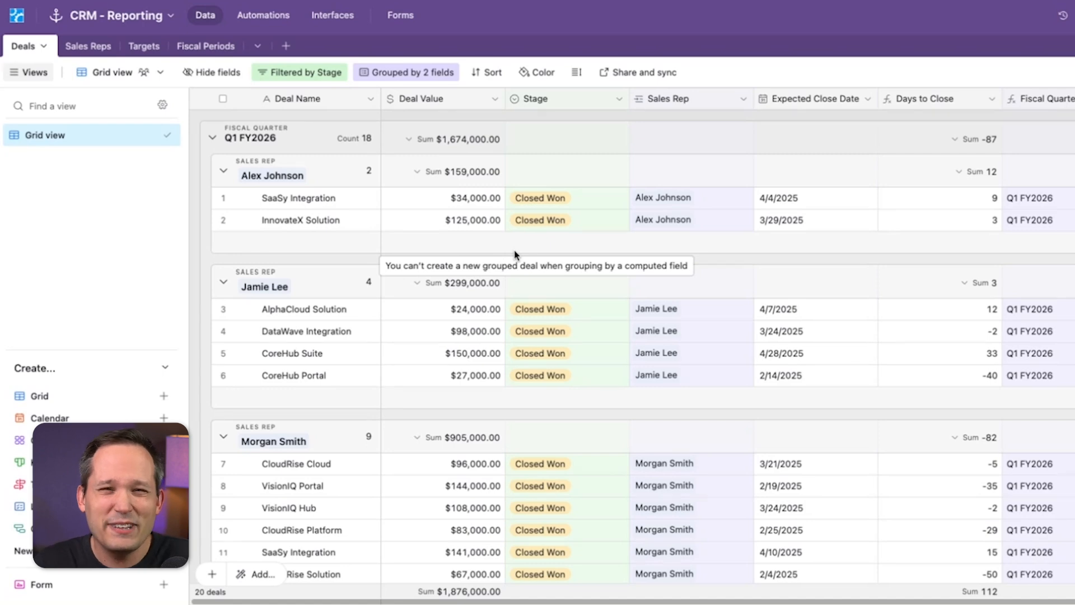
mouse_move(503, 268)
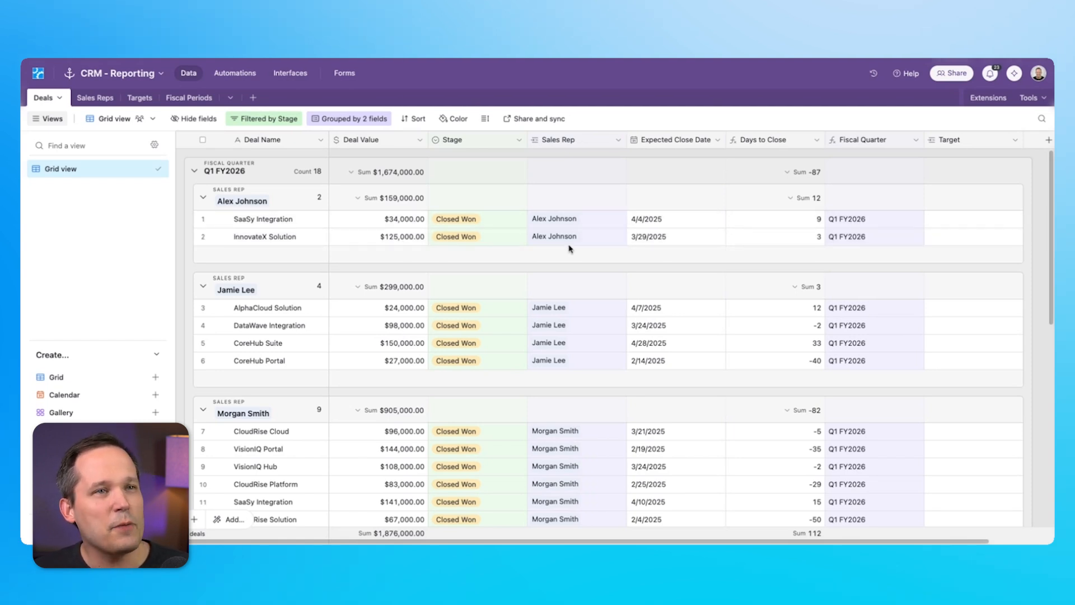
mouse_move(954, 172)
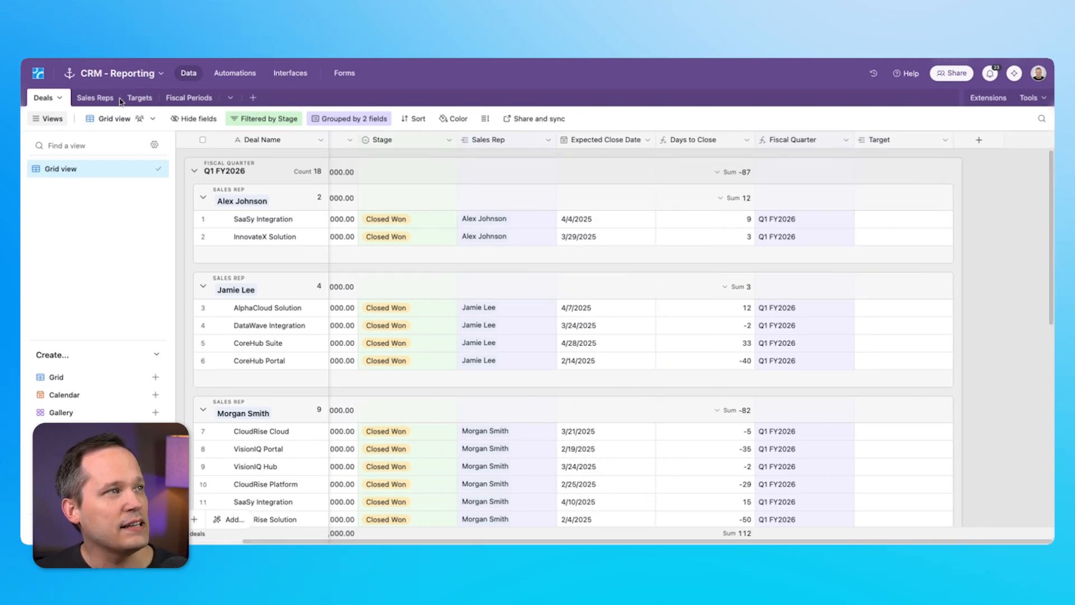
Step: Link the SaaSy Integration and InnovateX Solution deals to the Alex Johnson - Q1 FY26 target
click(139, 97)
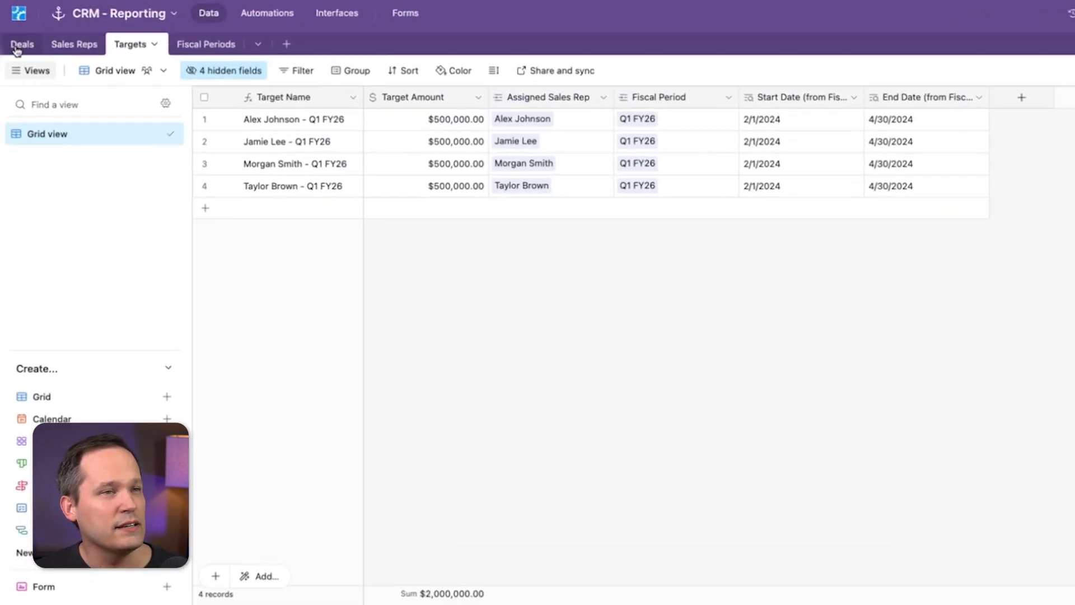
click(22, 43)
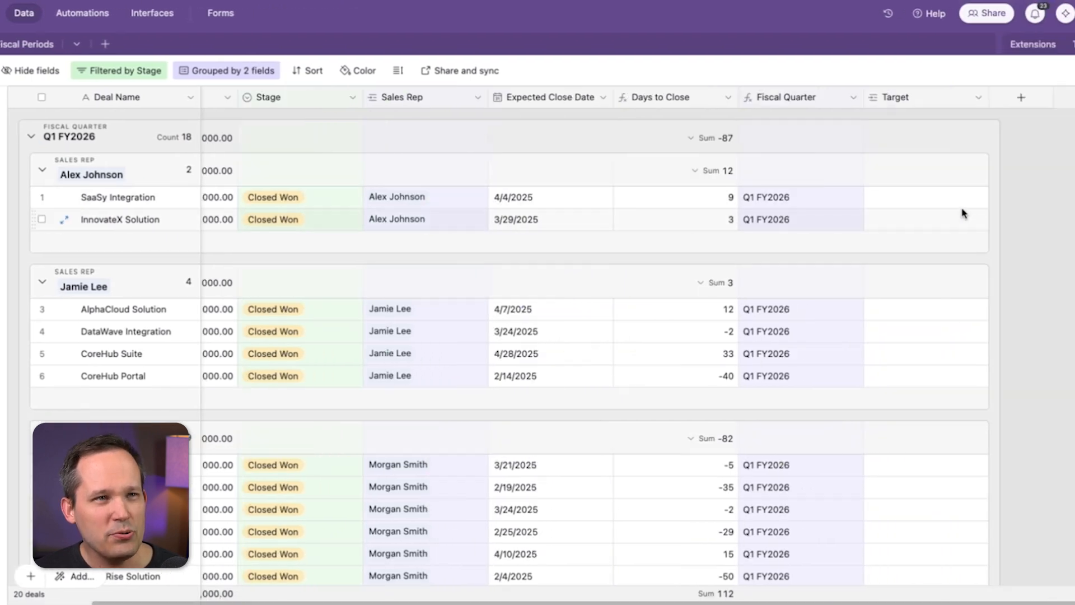
click(924, 197)
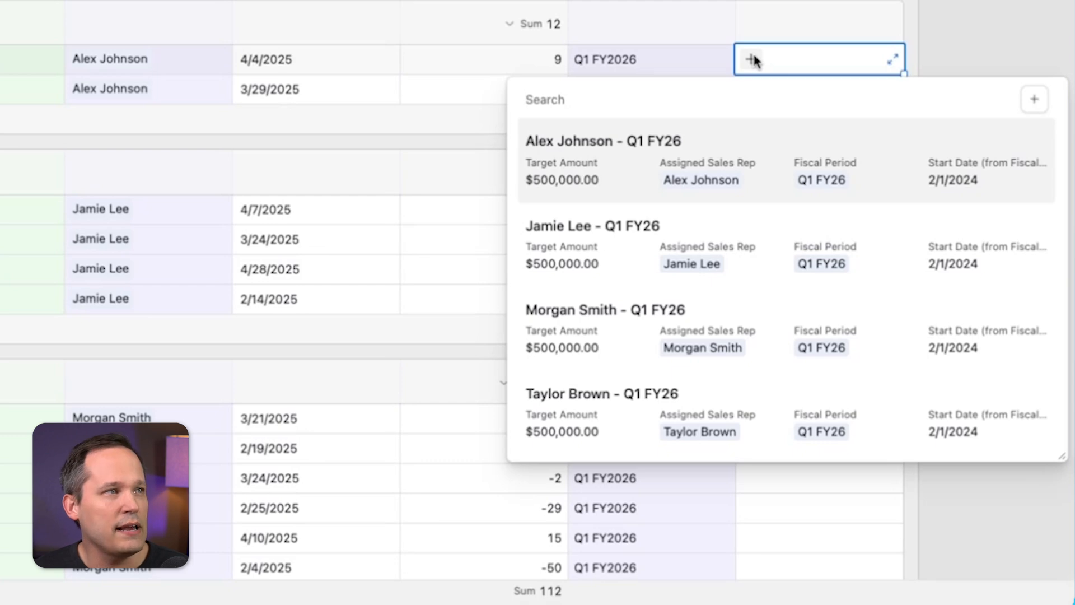
click(604, 142)
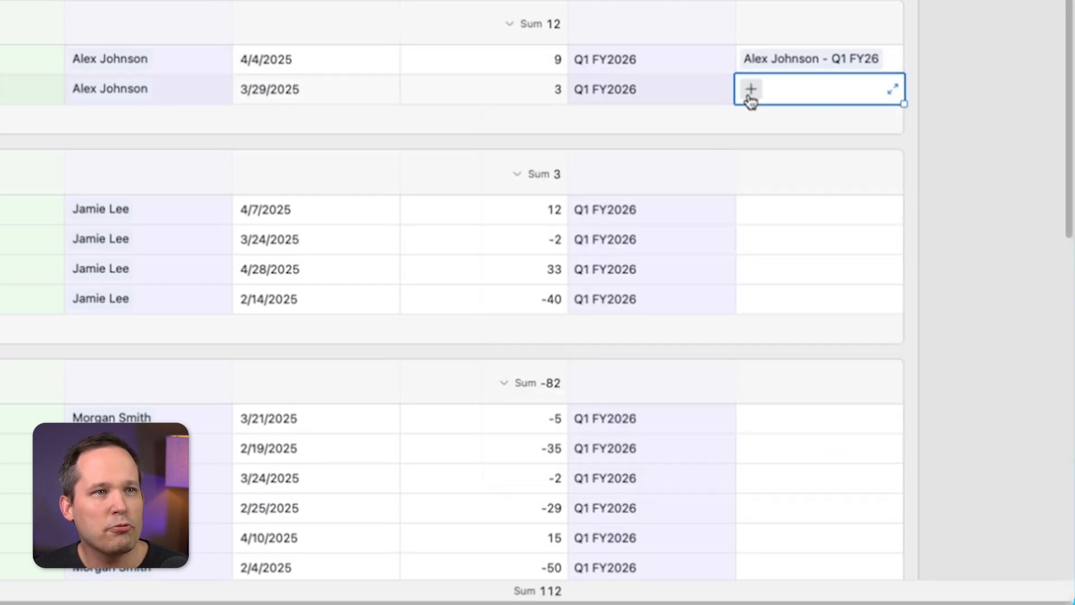
click(749, 89)
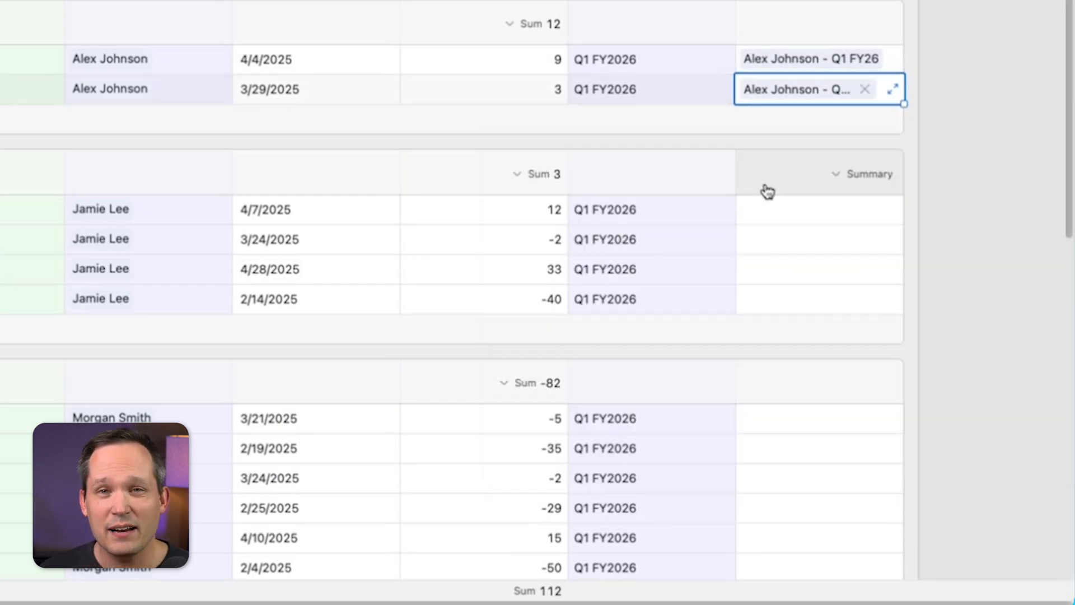
mouse_move(977, 106)
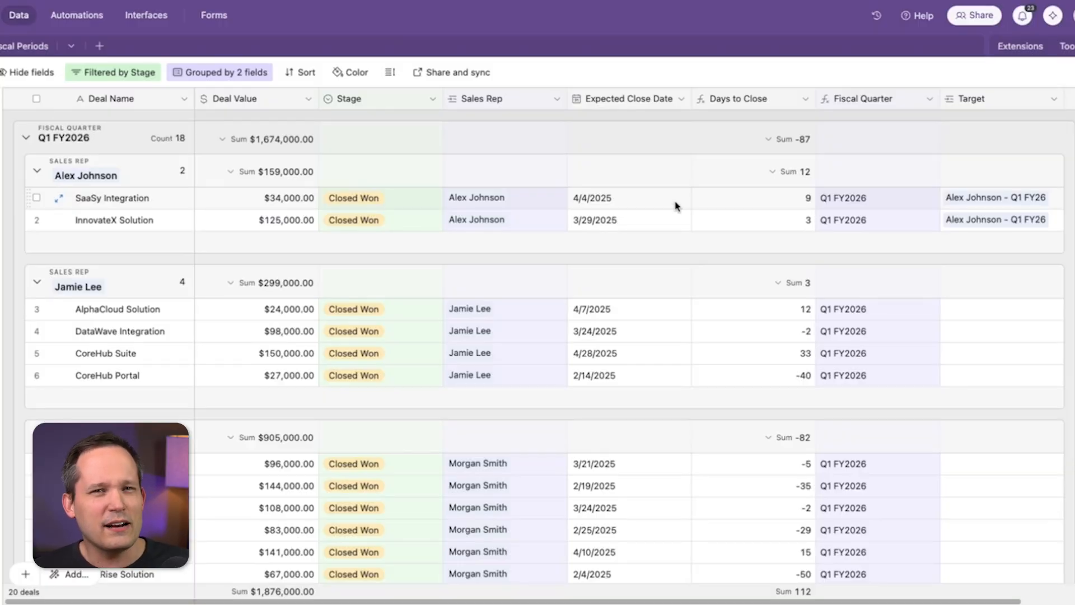
mouse_move(645, 174)
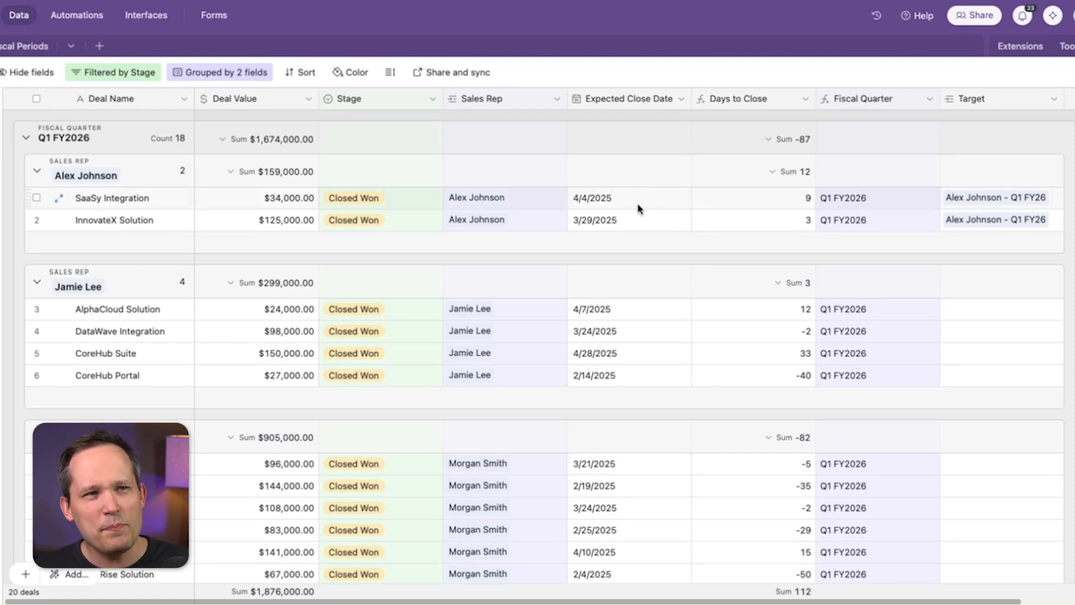
mouse_move(1015, 211)
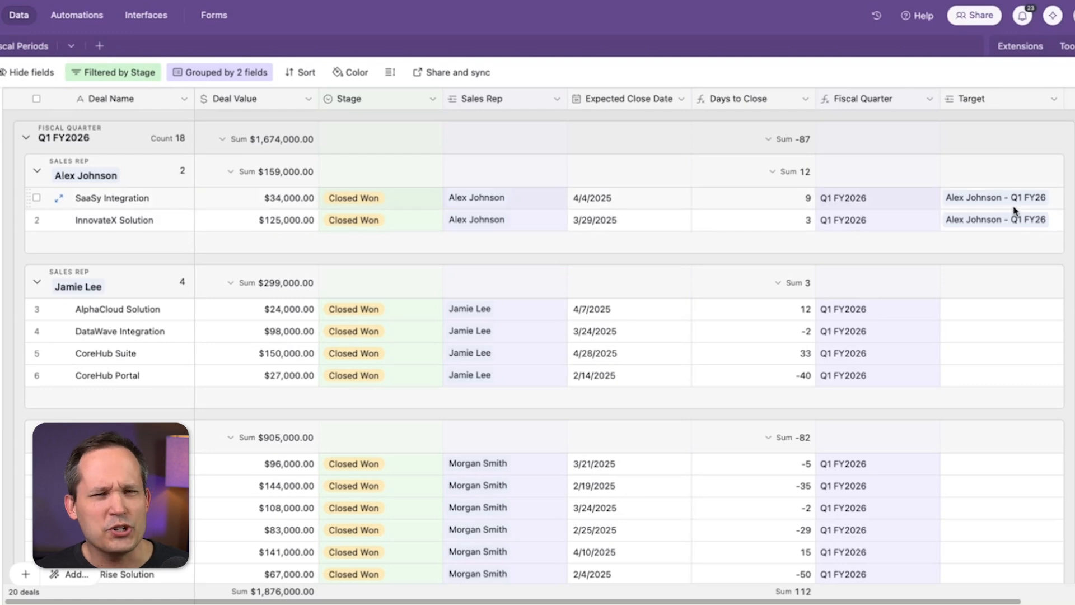
mouse_move(970, 312)
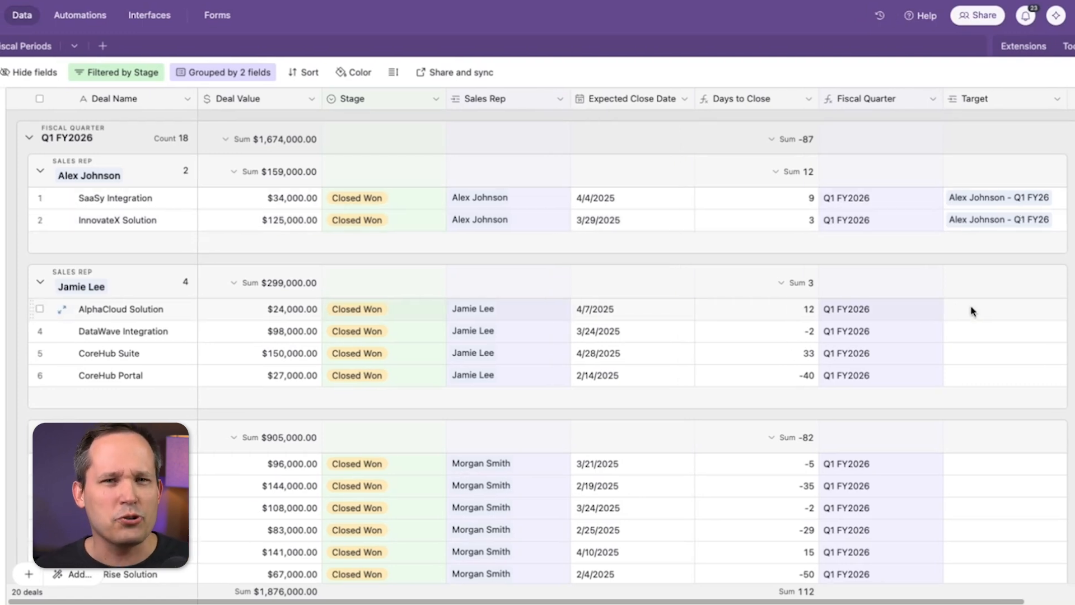
Step: Check Targets and Deals, then show the Sales Reps table with linked deals and targets
click(32, 72)
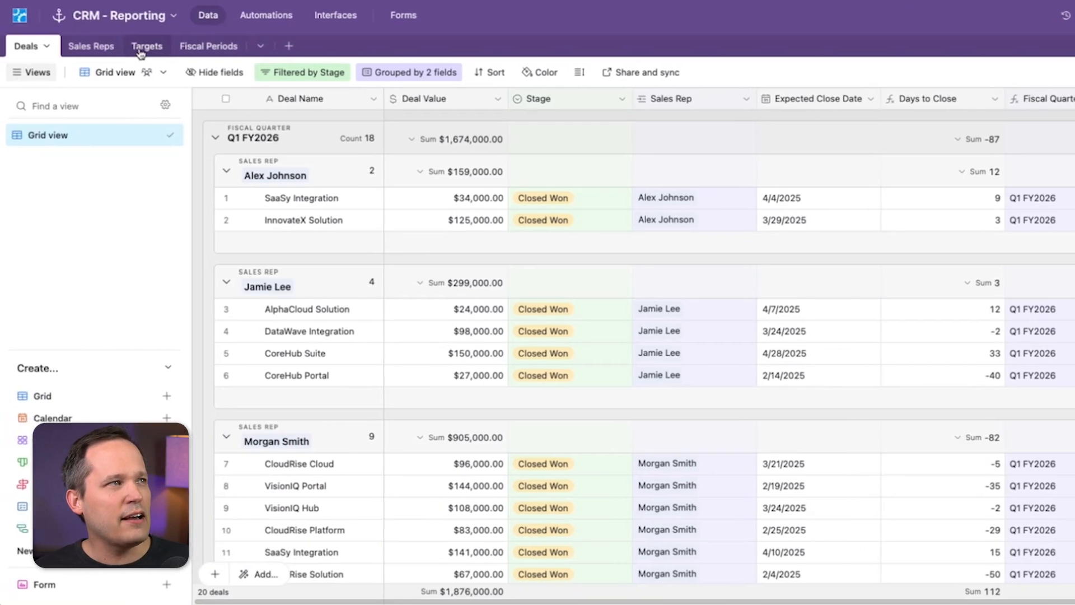
click(147, 46)
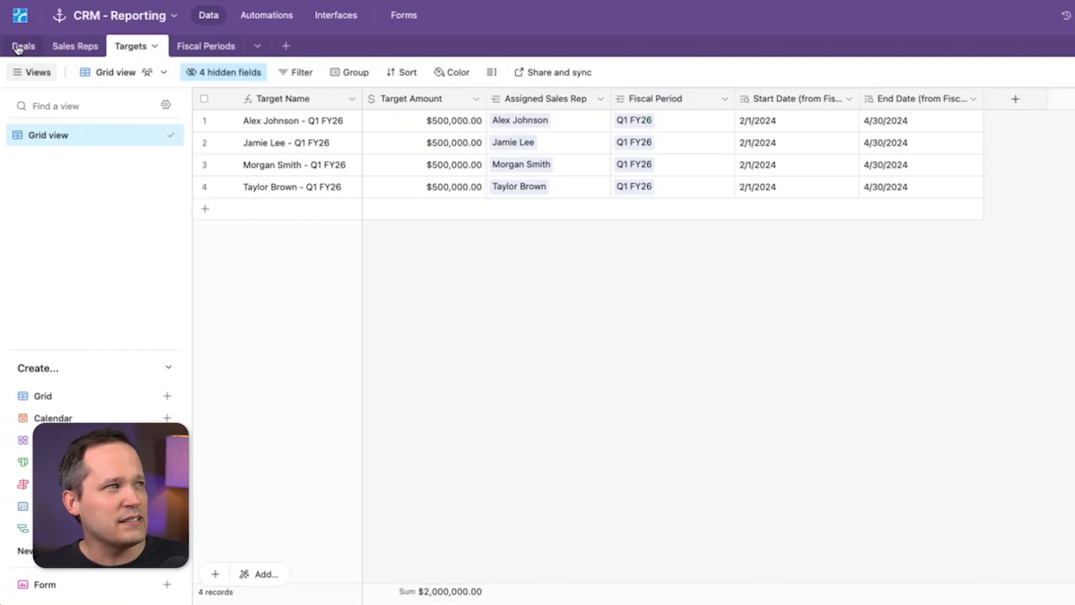
click(22, 46)
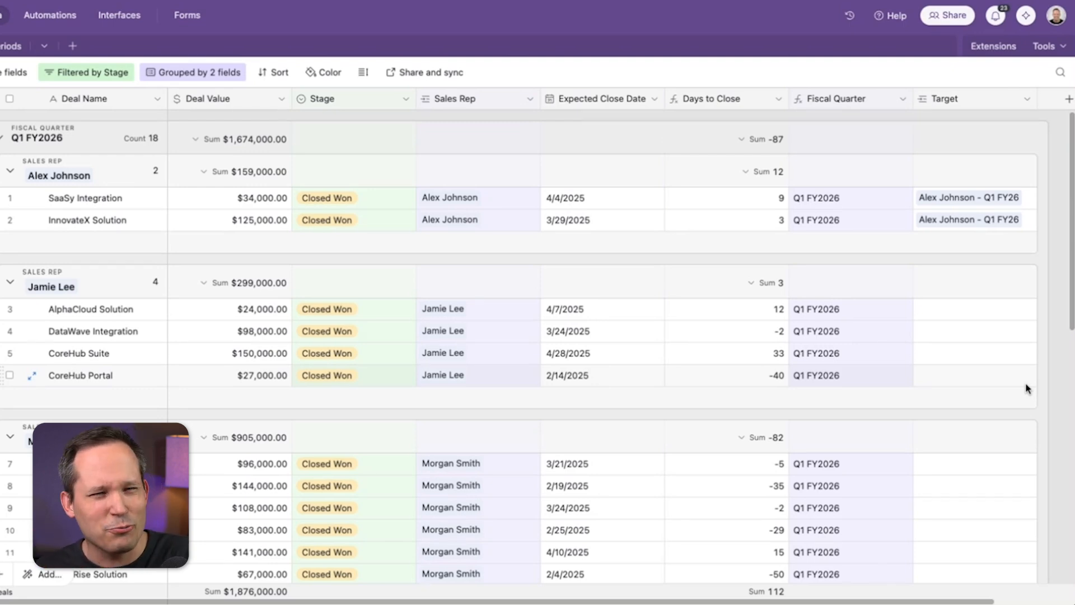
click(59, 46)
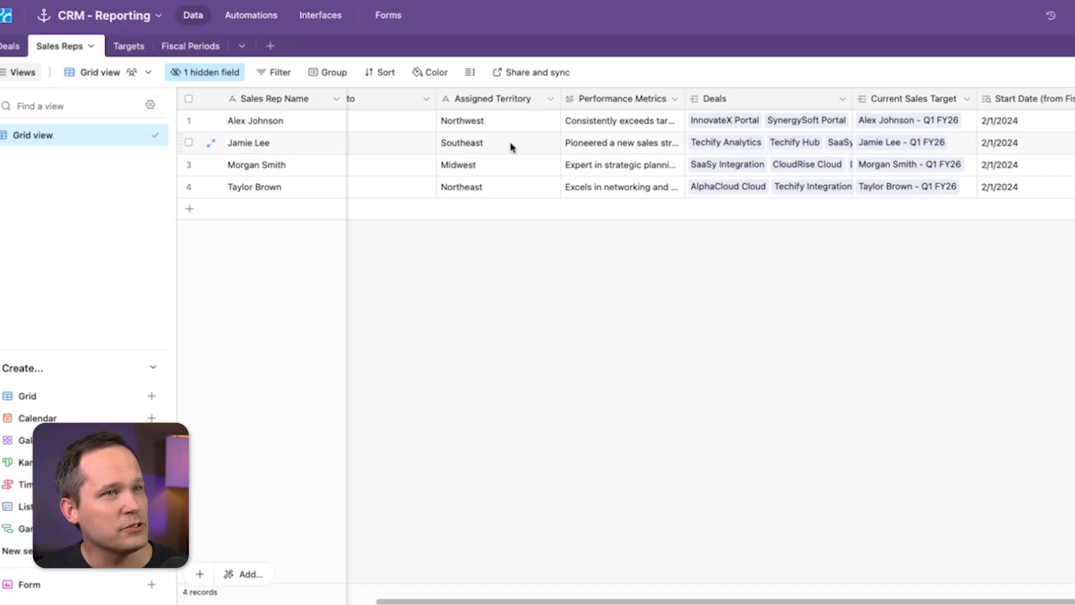
Step: Glance at Deals and return to Sales Reps showing each rep's Closed Won This Period total
scroll(right, 3)
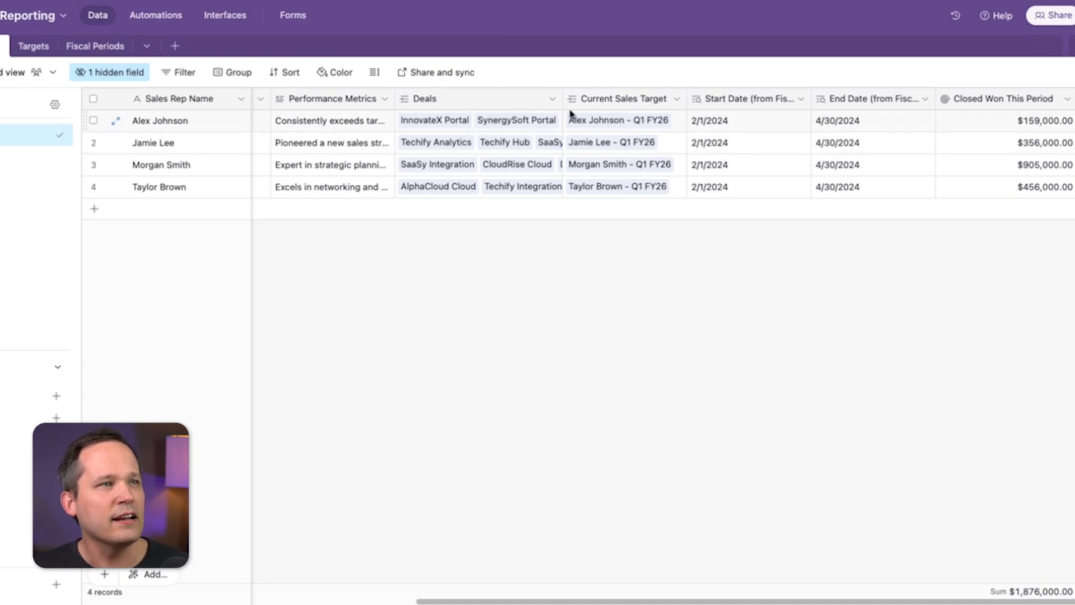
mouse_move(450, 104)
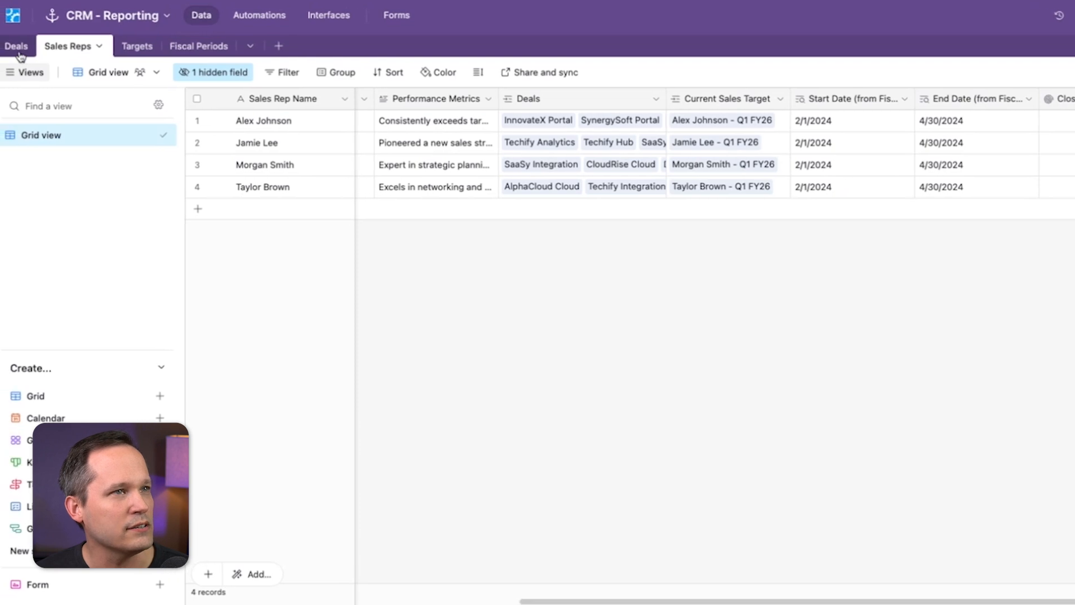
click(17, 45)
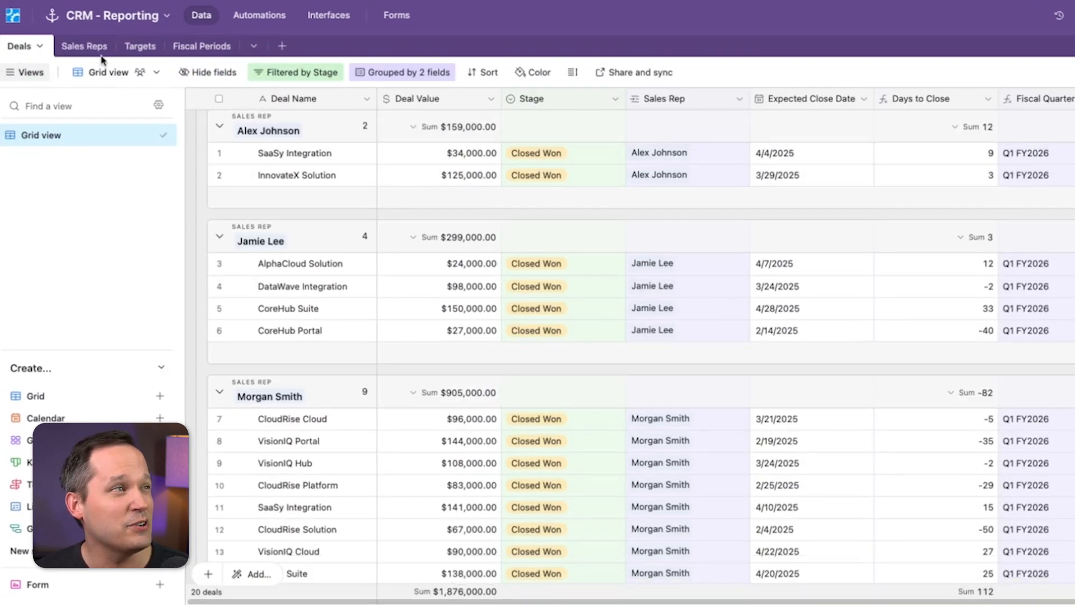
click(84, 46)
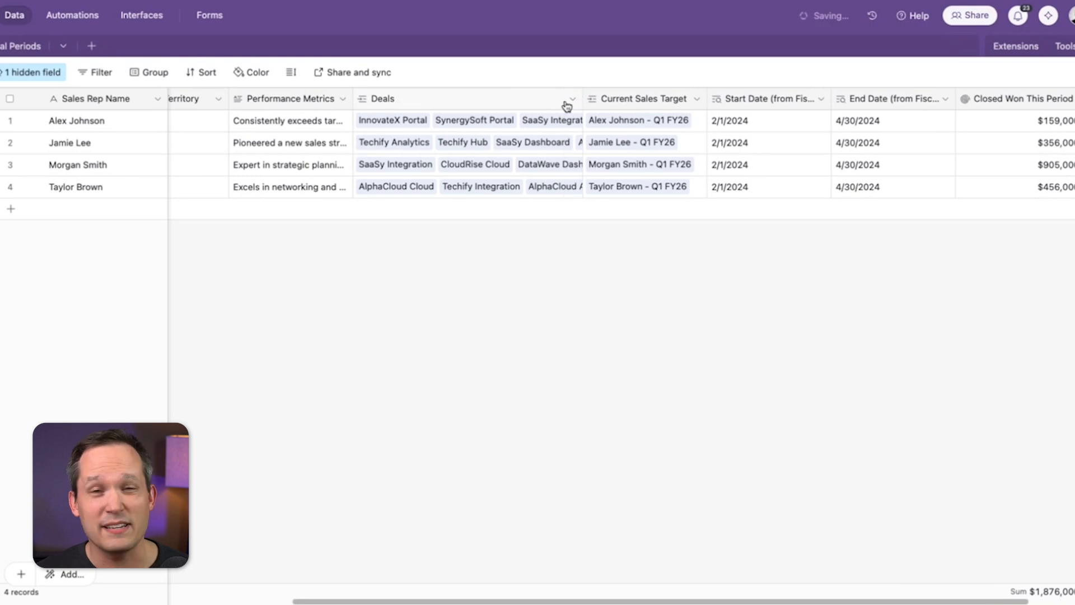
mouse_move(560, 89)
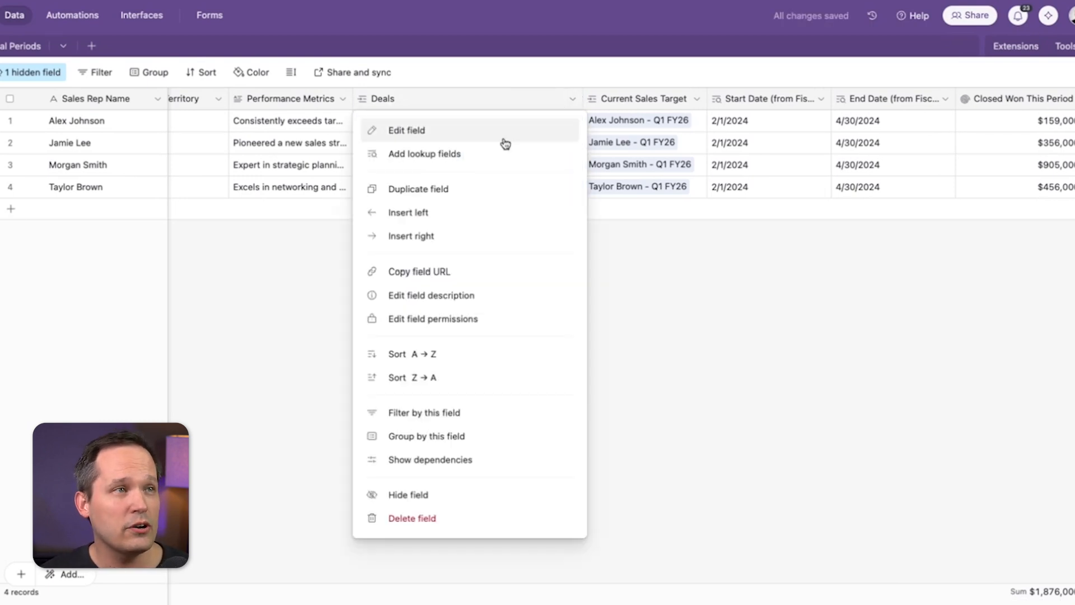
Step: Review the Deals link's Start Date–End Date close filter and cancel without changes
click(406, 130)
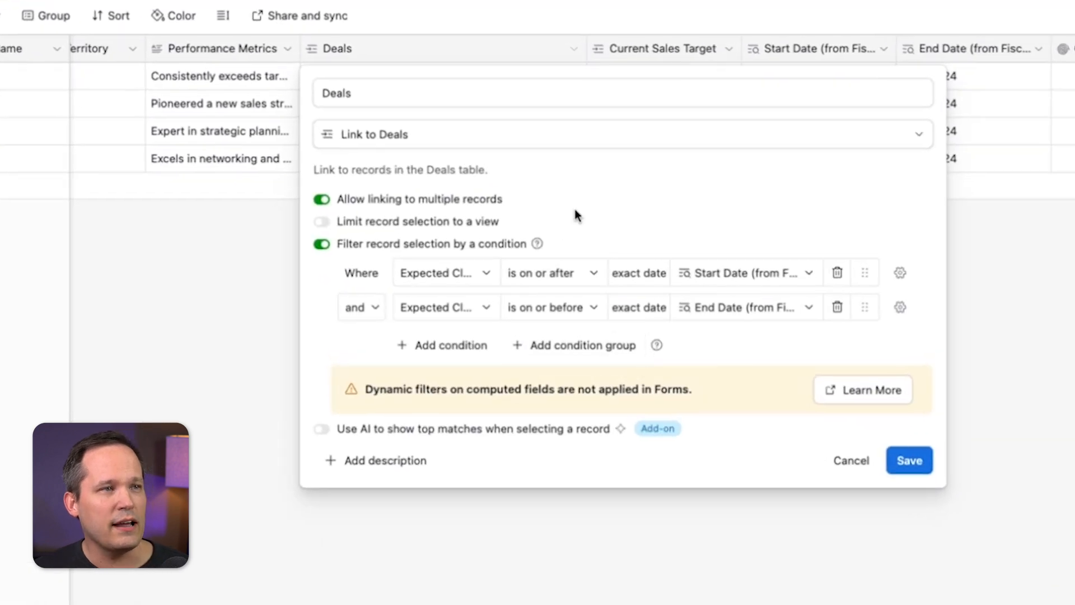
mouse_move(336, 256)
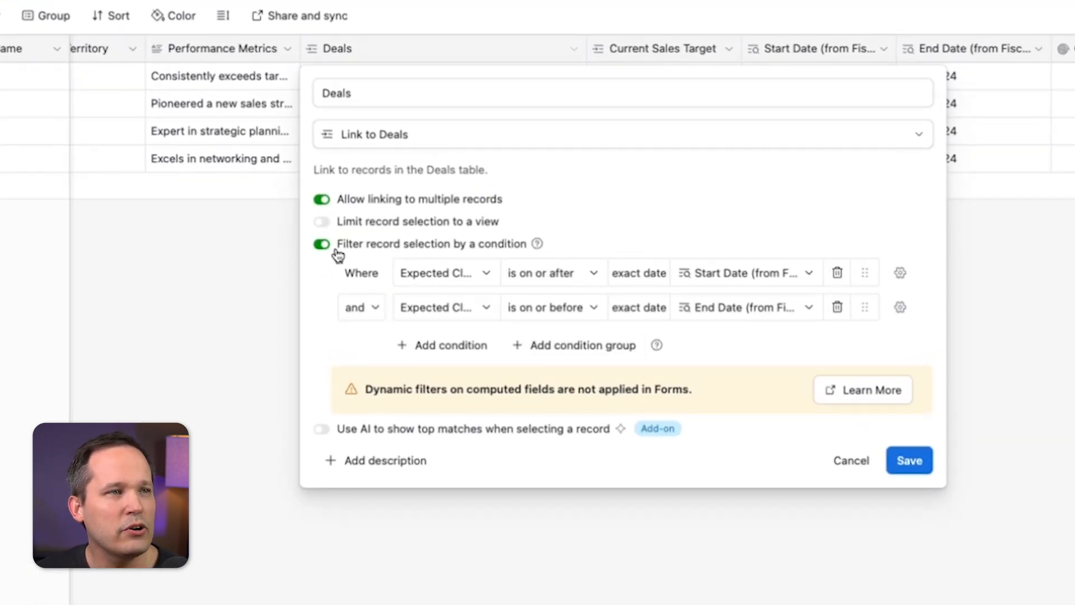
mouse_move(546, 252)
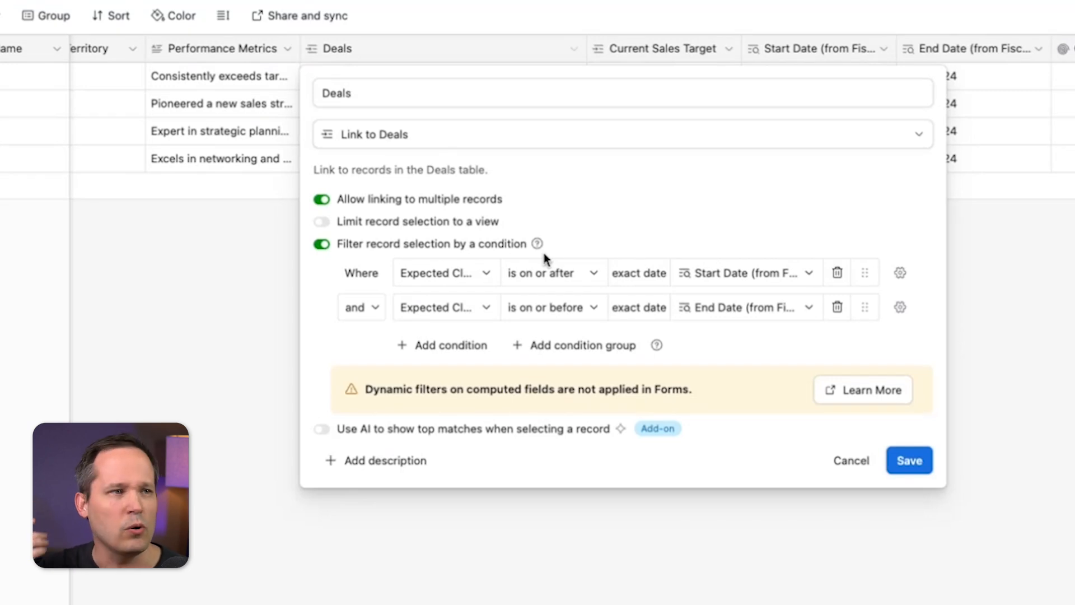
mouse_move(500, 278)
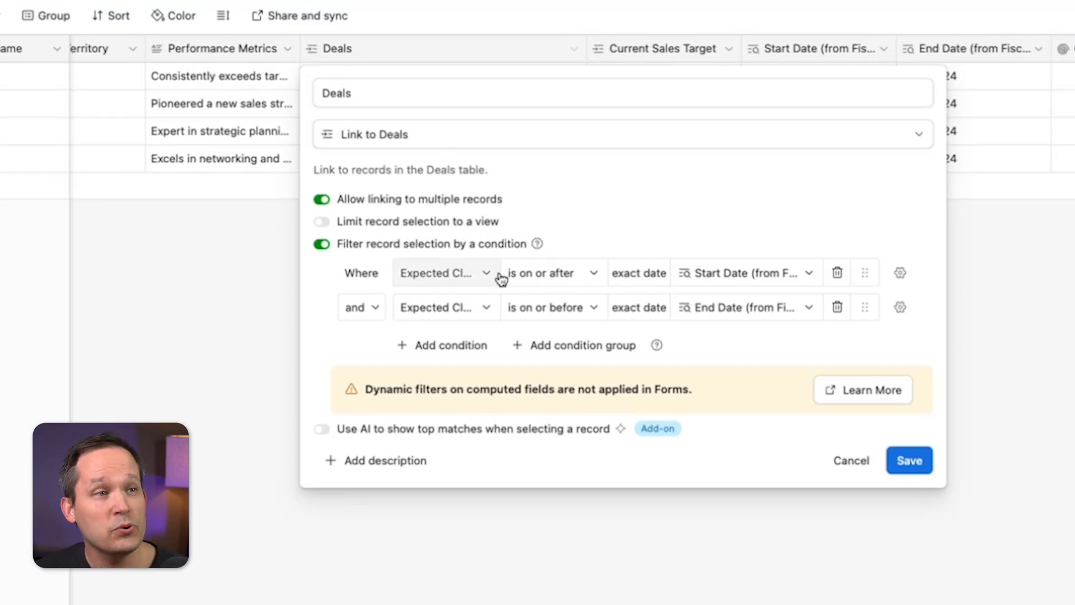
mouse_move(456, 285)
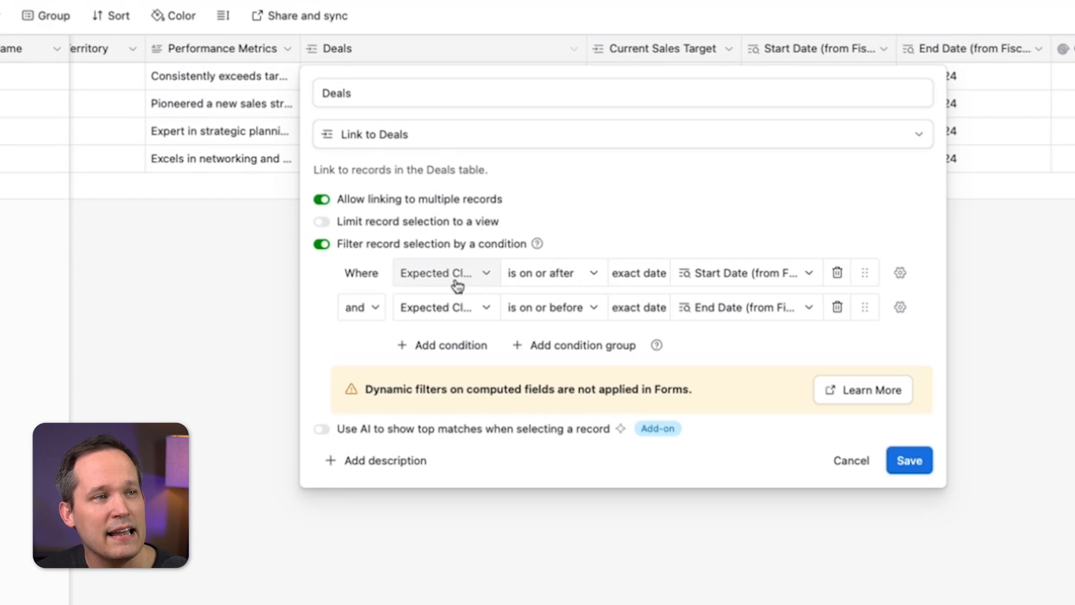
mouse_move(460, 284)
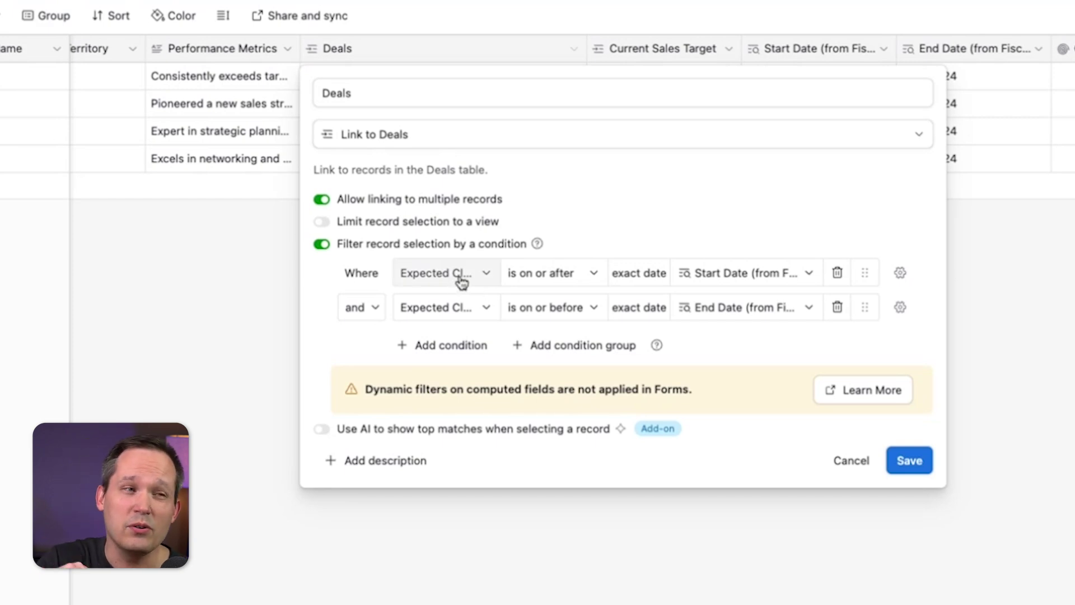
mouse_move(623, 280)
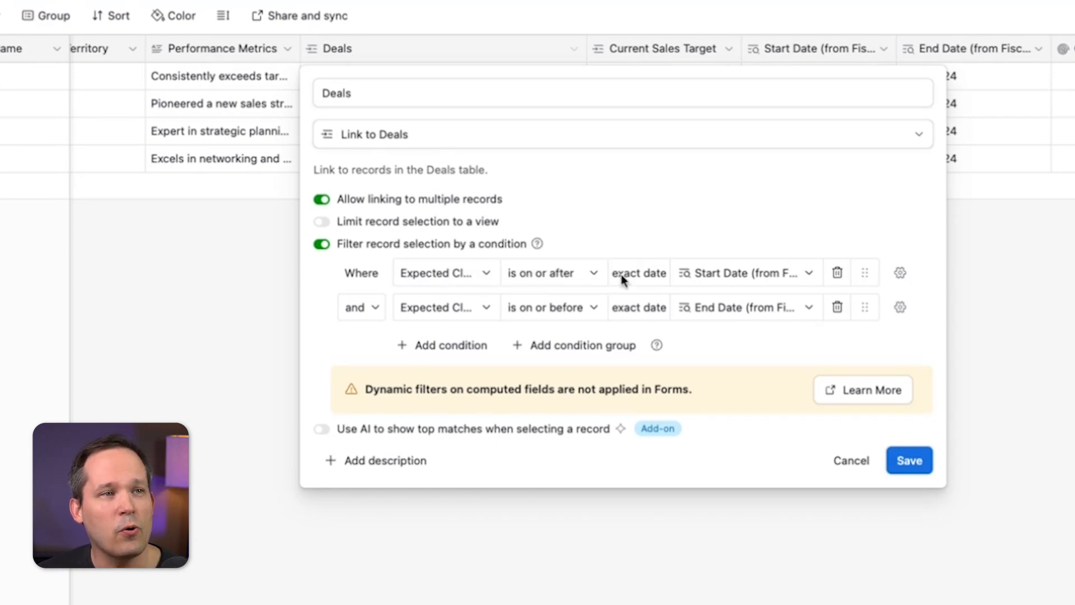
mouse_move(554, 297)
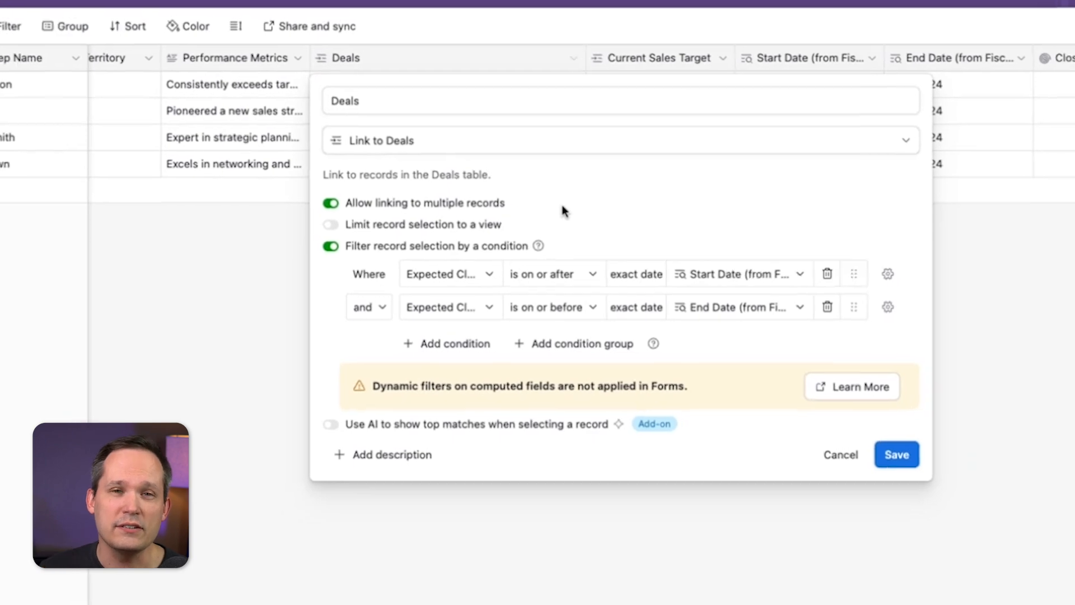
click(896, 454)
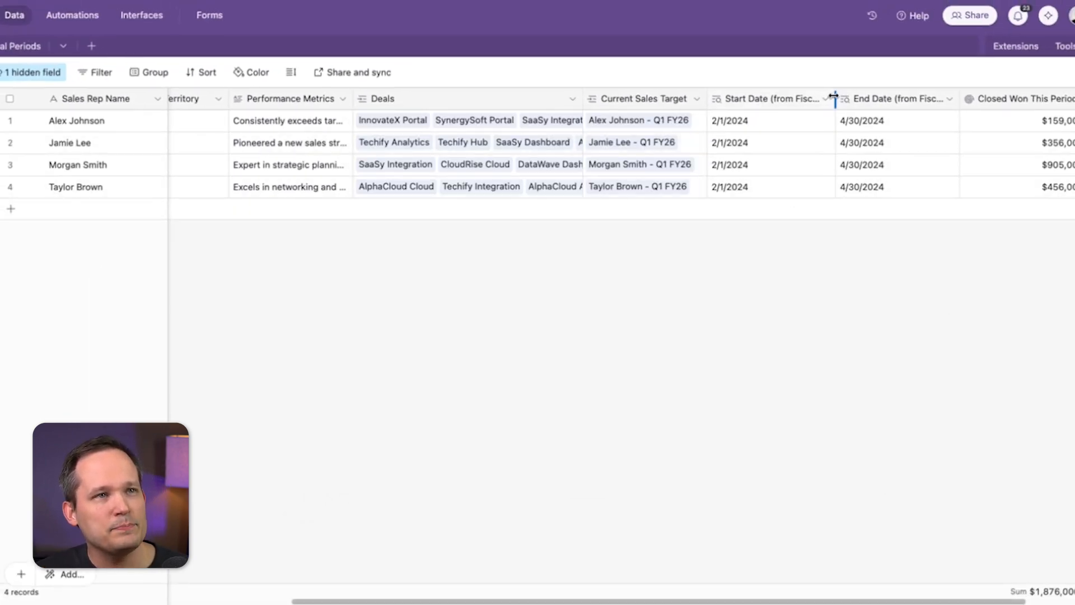
mouse_move(827, 99)
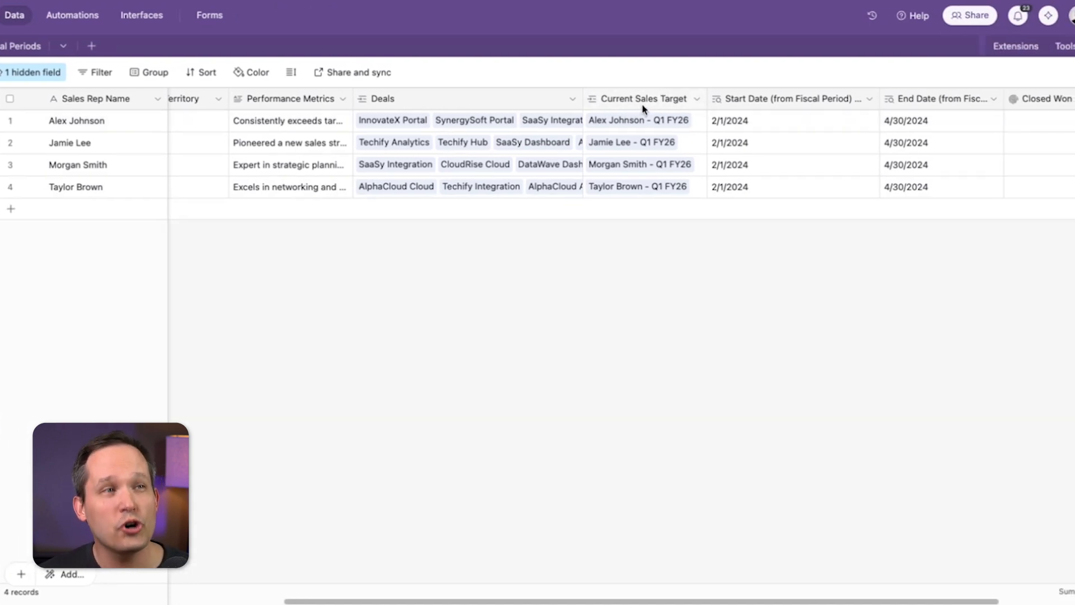
mouse_move(642, 98)
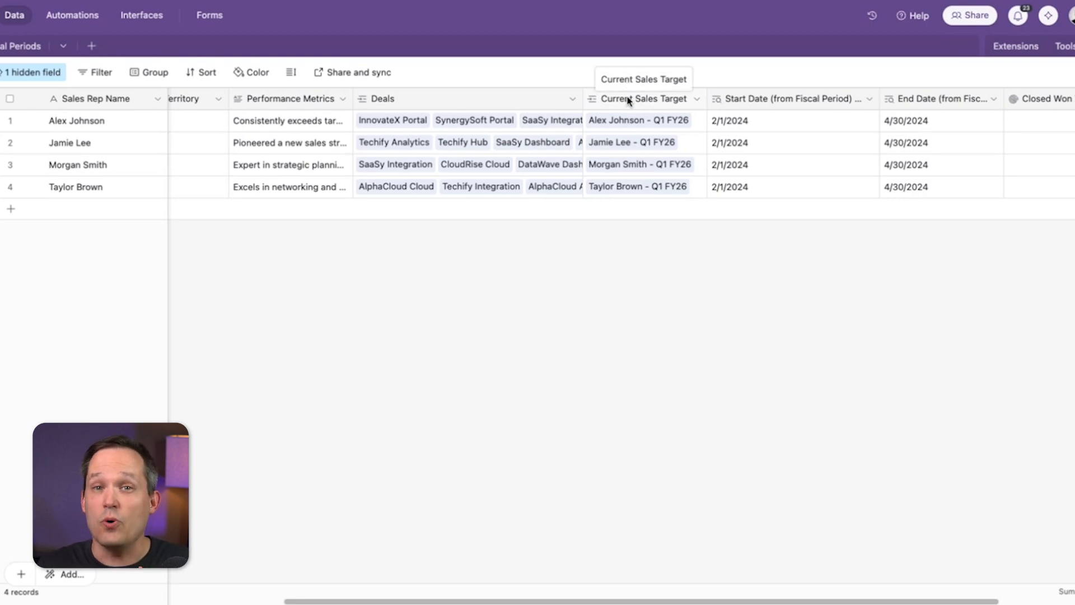
mouse_move(692, 103)
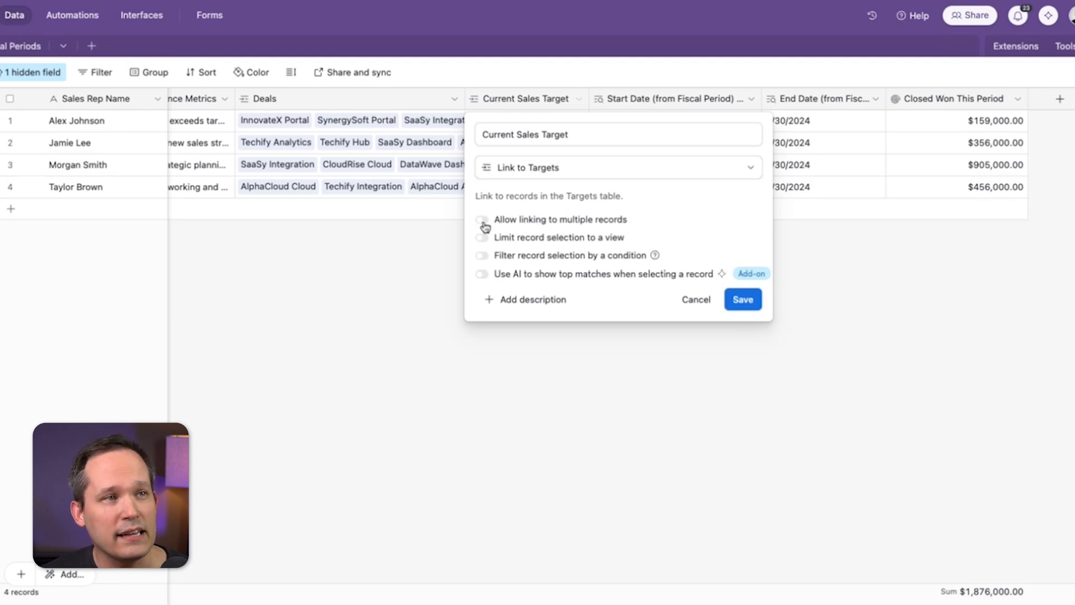
Step: Close the Current Sales Target link settings unchanged
click(742, 299)
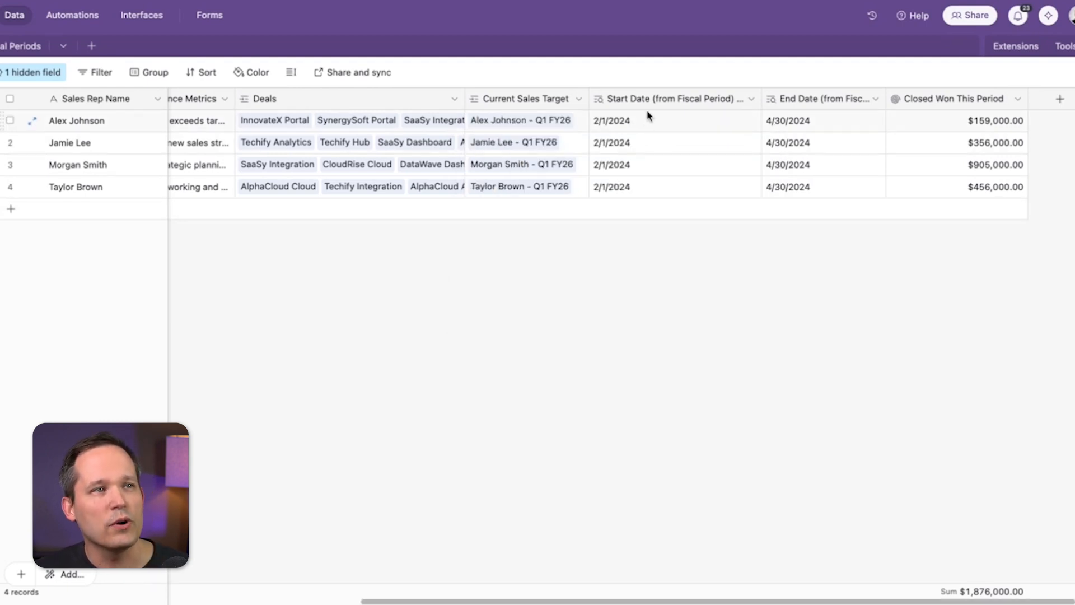
mouse_move(533, 119)
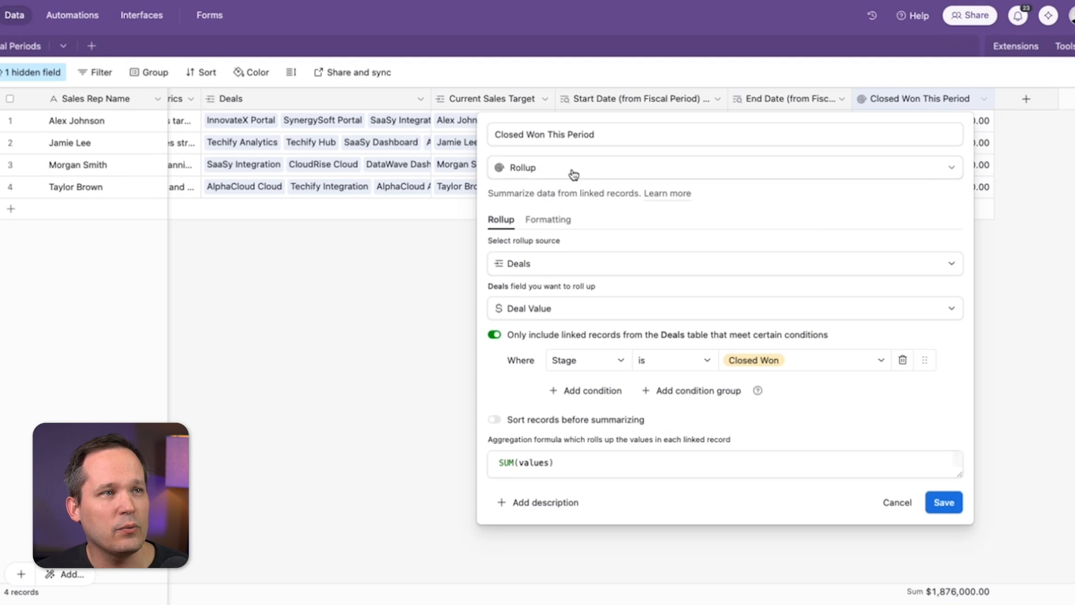
mouse_move(270, 127)
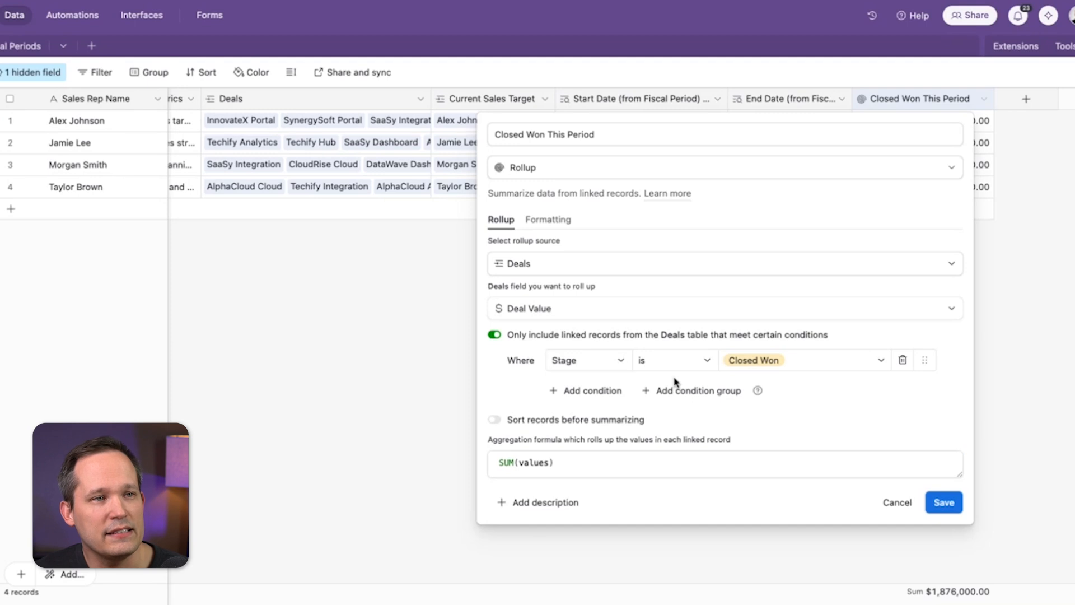
click(943, 502)
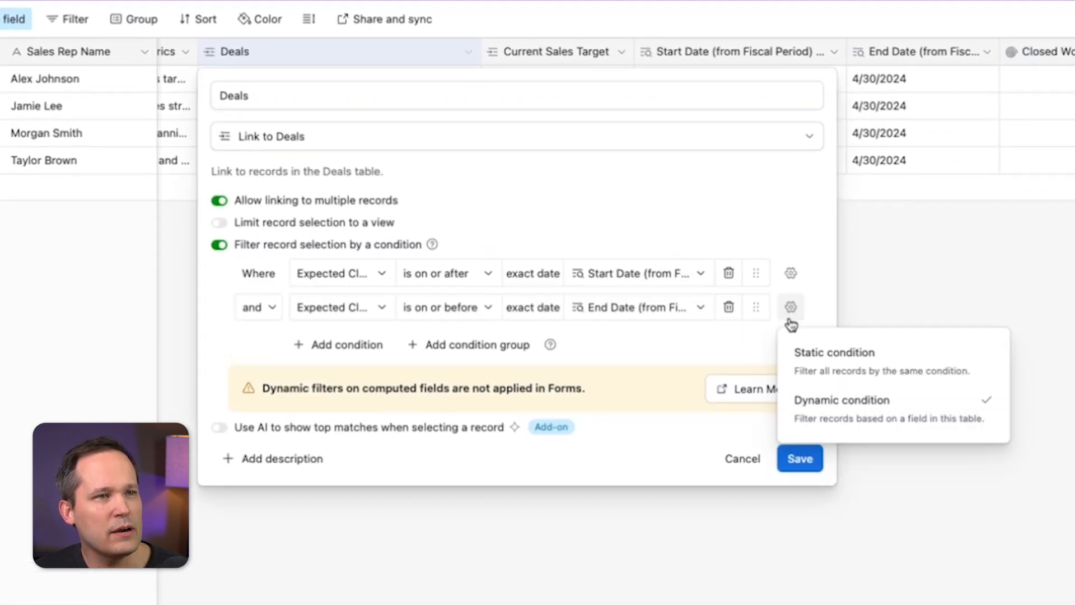
mouse_move(866, 410)
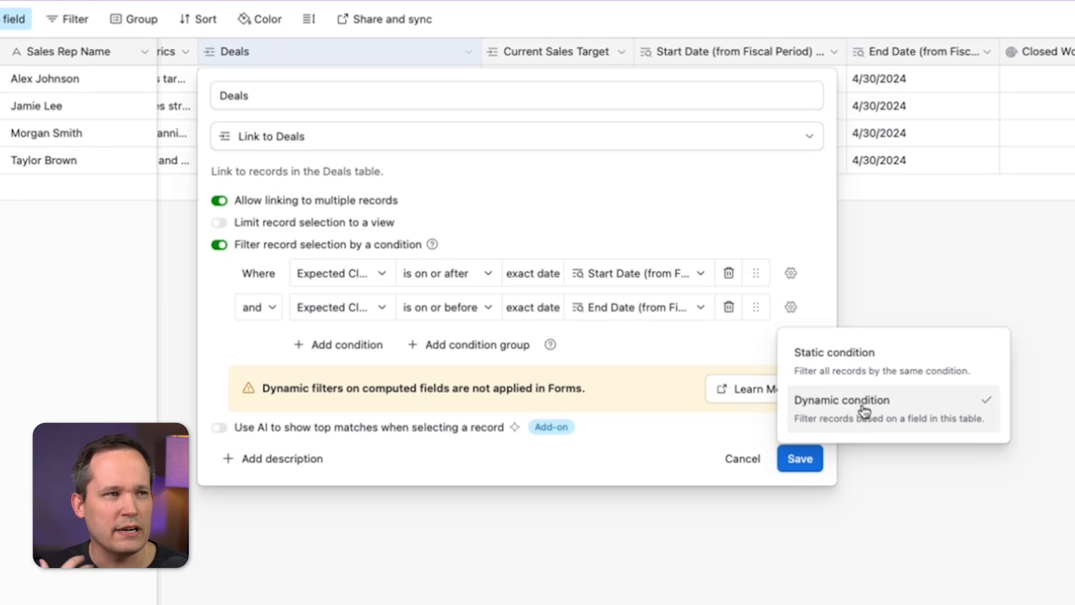
mouse_move(714, 352)
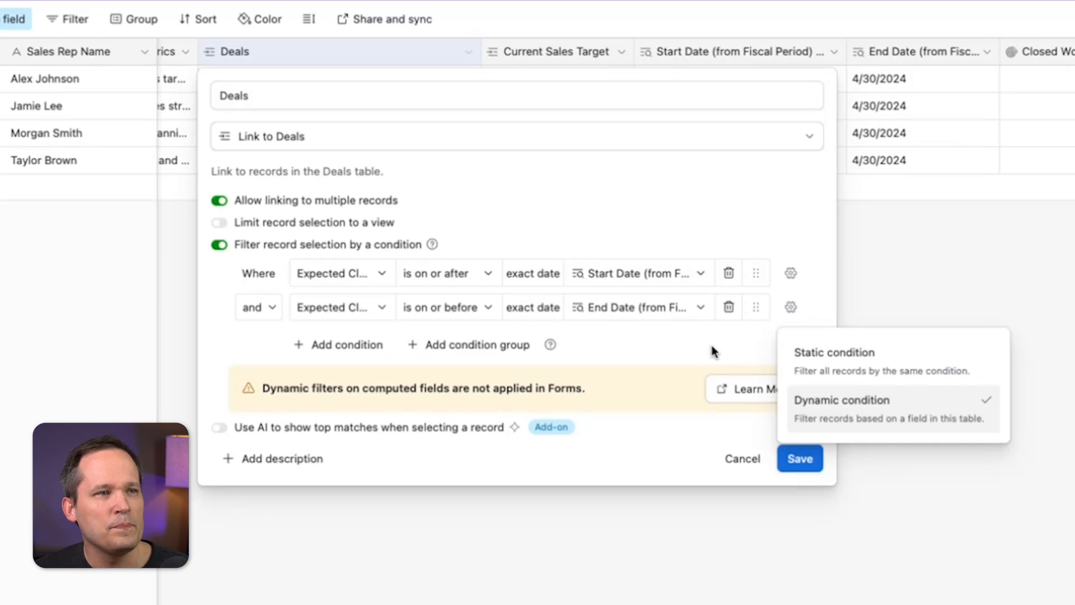
mouse_move(636, 323)
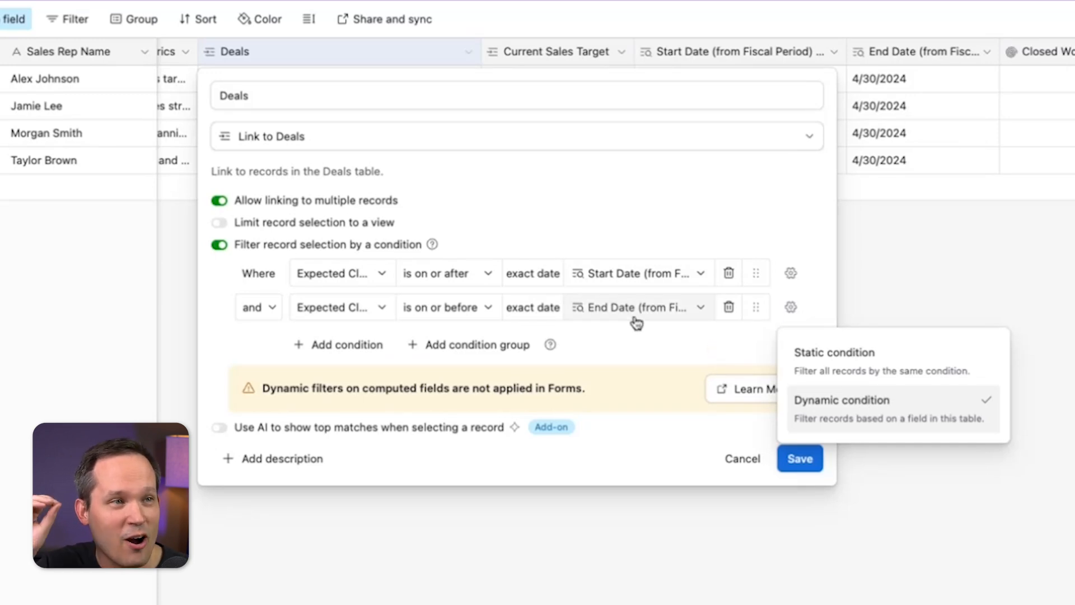
mouse_move(620, 333)
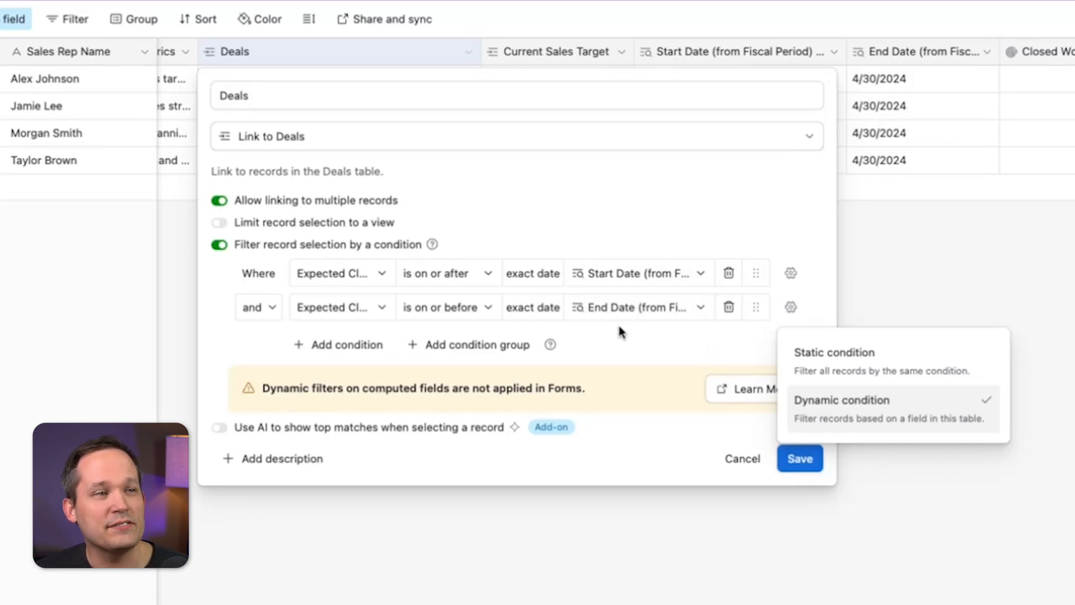
mouse_move(813, 389)
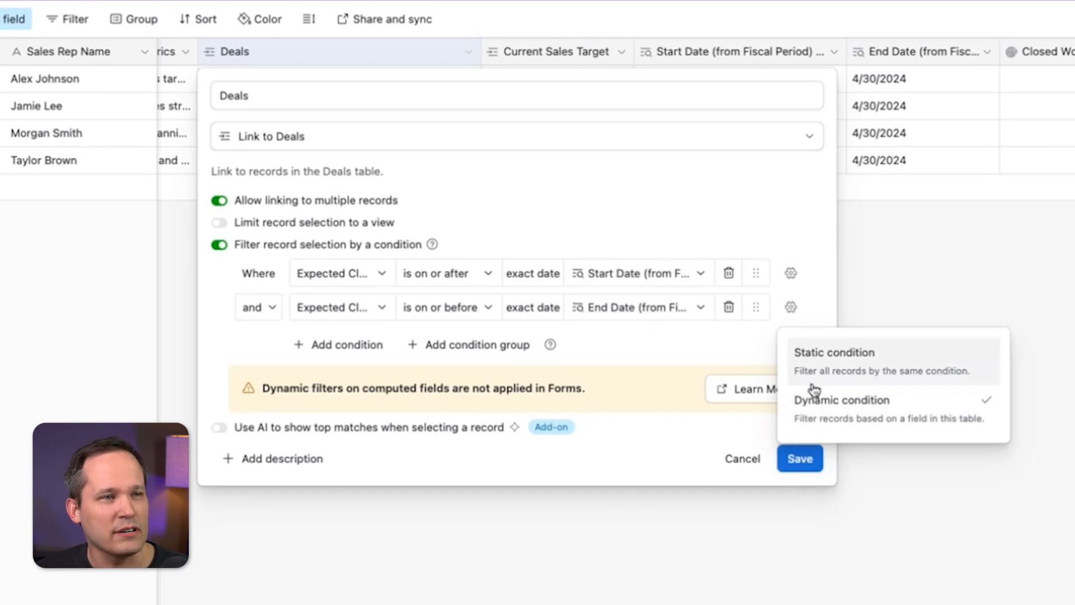
mouse_move(825, 371)
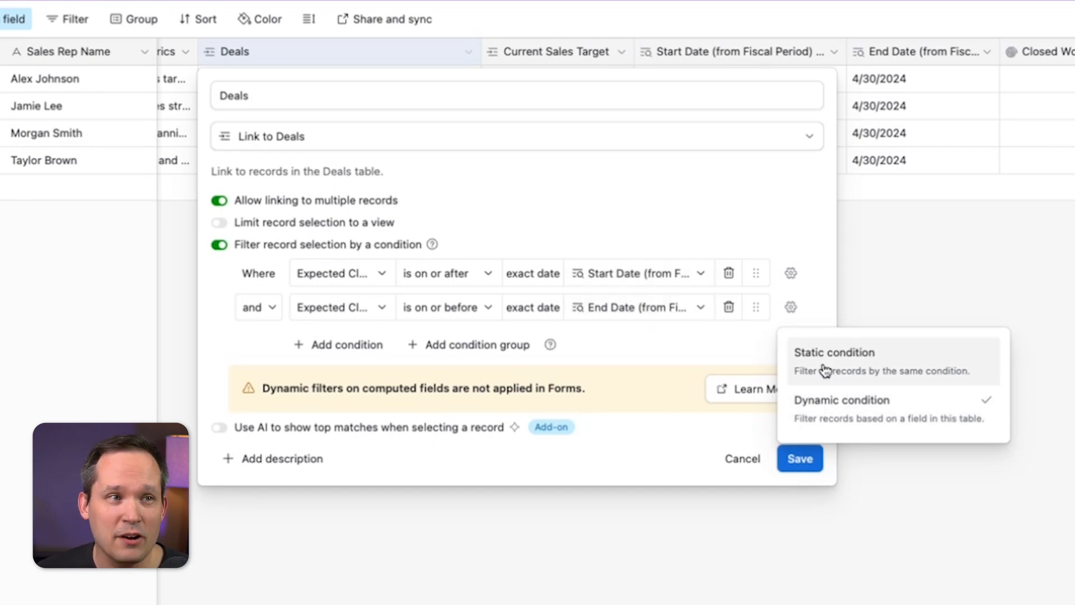
click(798, 458)
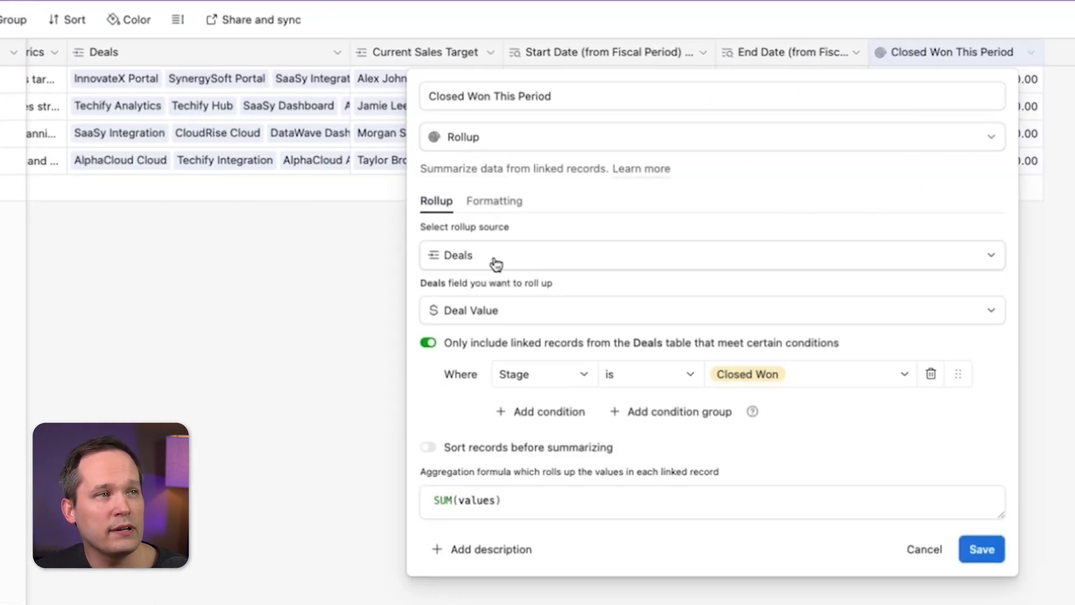
mouse_move(158, 53)
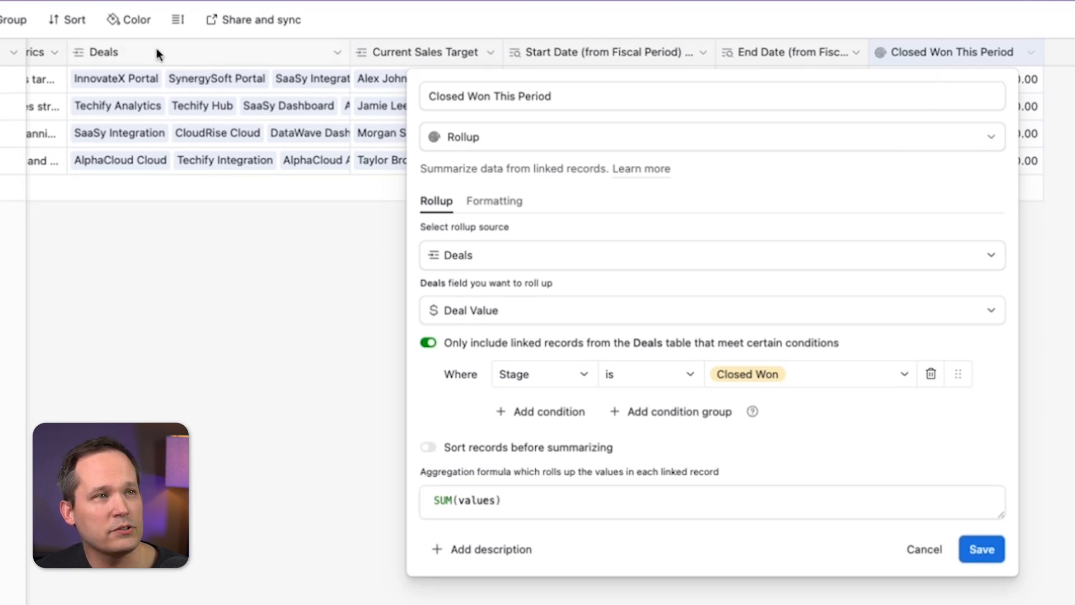
mouse_move(261, 68)
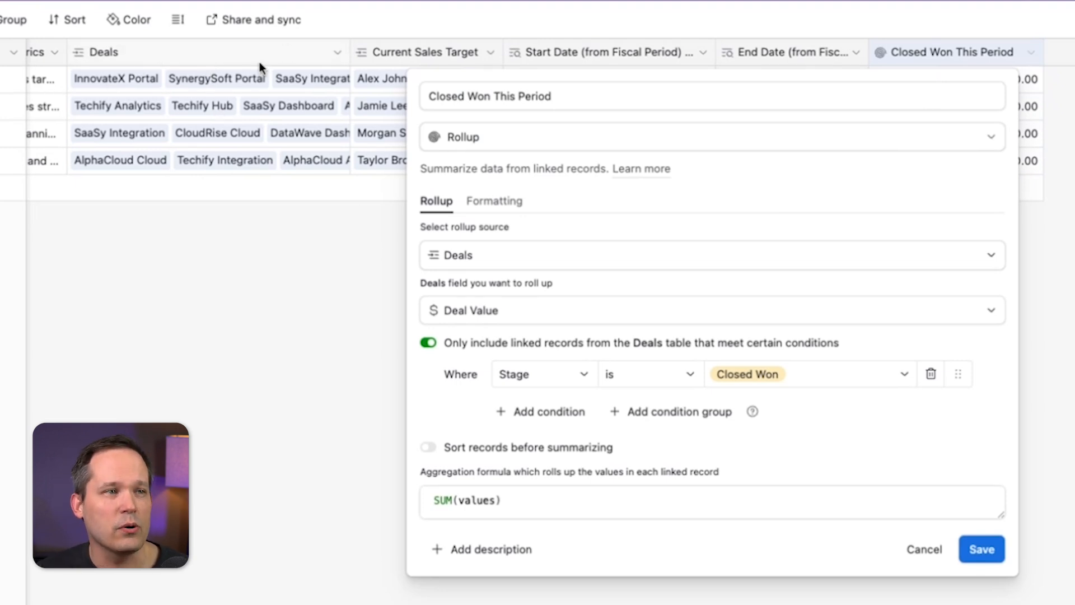
mouse_move(544, 375)
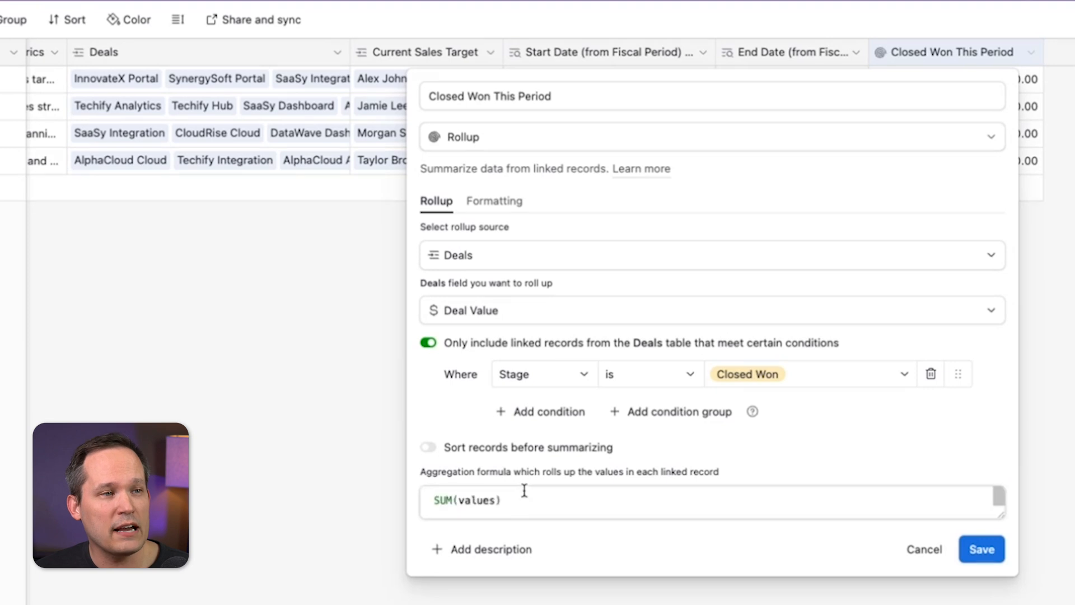
mouse_move(508, 316)
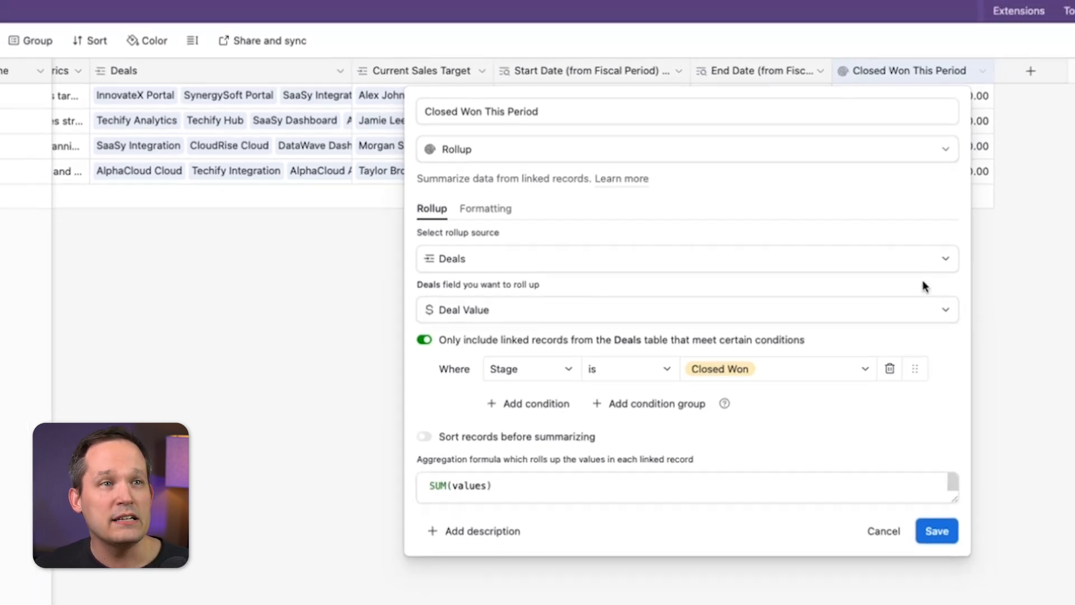
Step: Review each rep's Closed Won This Period totals, $159,000 to $905,000, then close the rollup settings
click(937, 531)
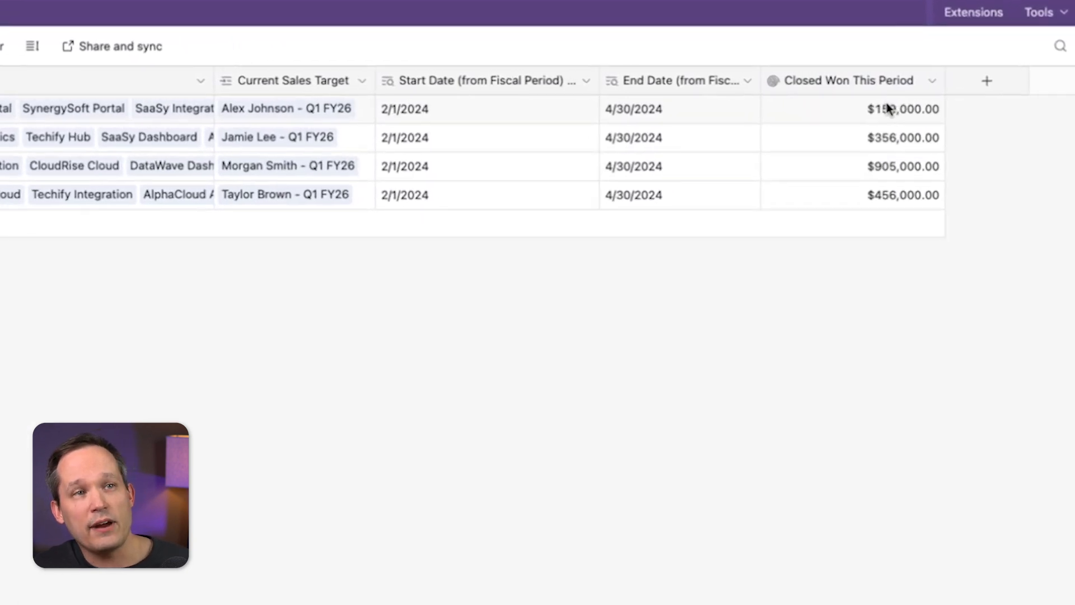
scroll(left, 3)
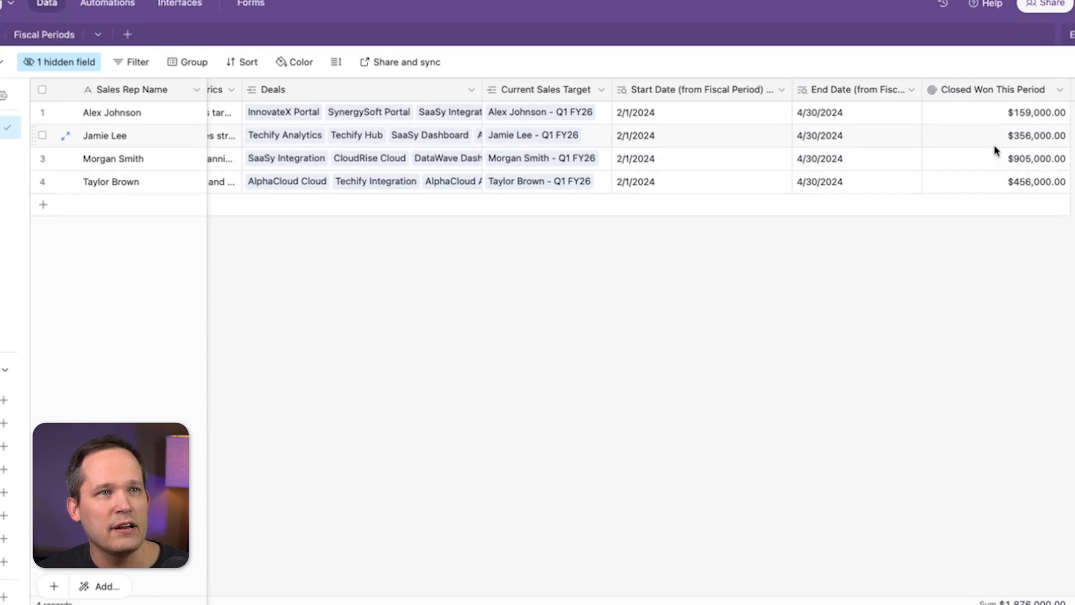
mouse_move(967, 105)
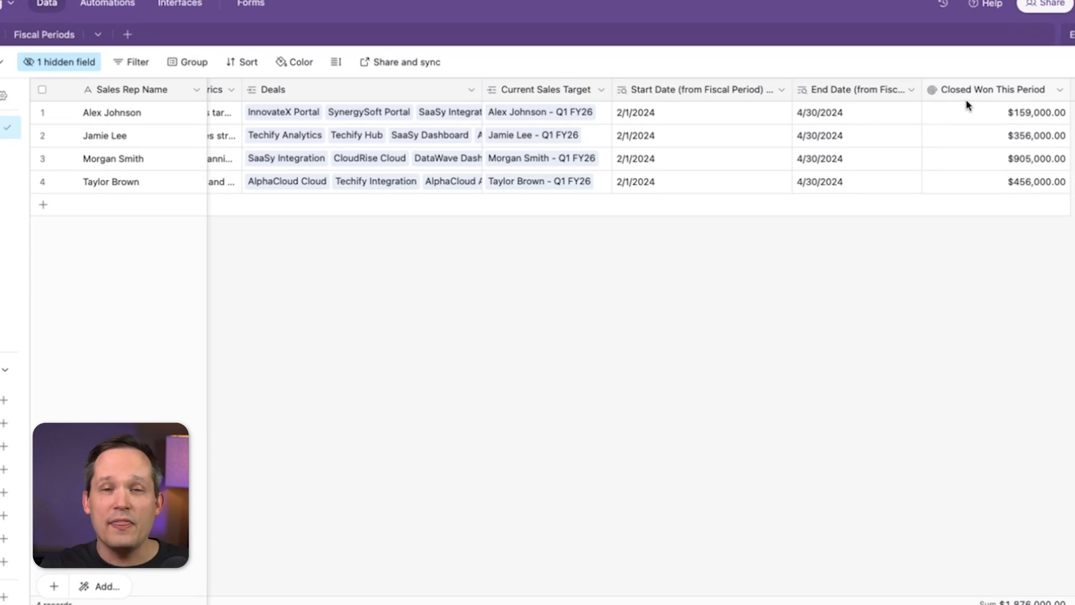
click(12, 62)
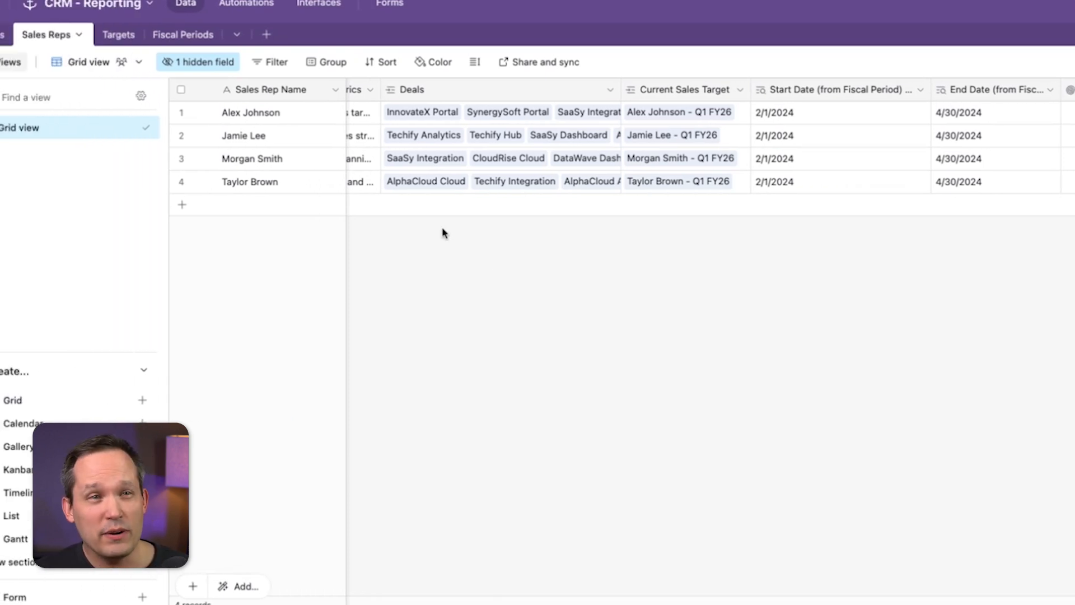
Step: In Targets, unhide Current Target for Rep and Closed Won, then view the Closed Won lookup settings
click(103, 34)
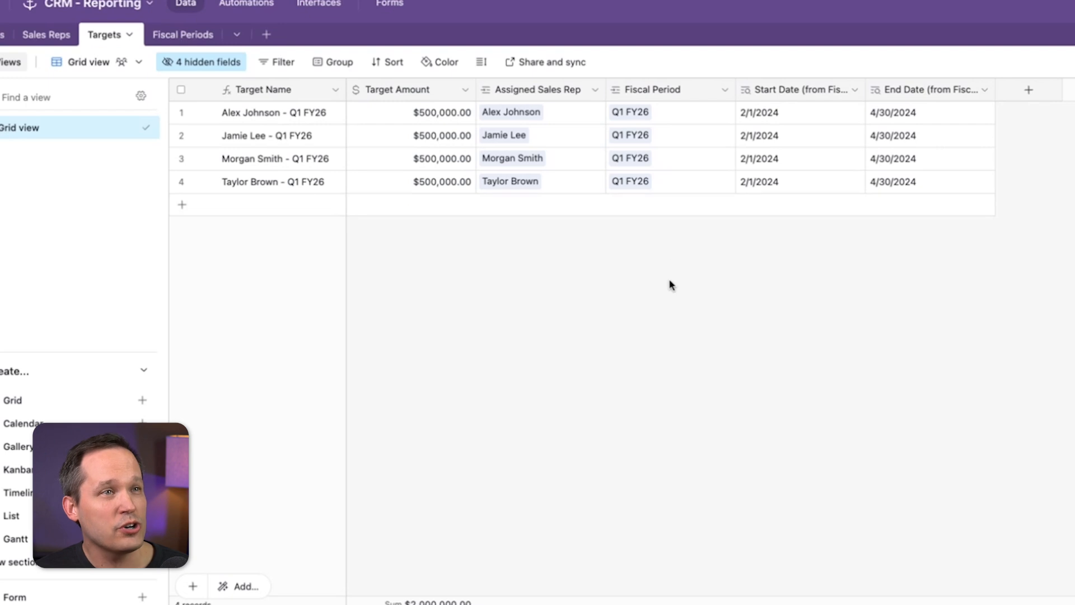
click(201, 62)
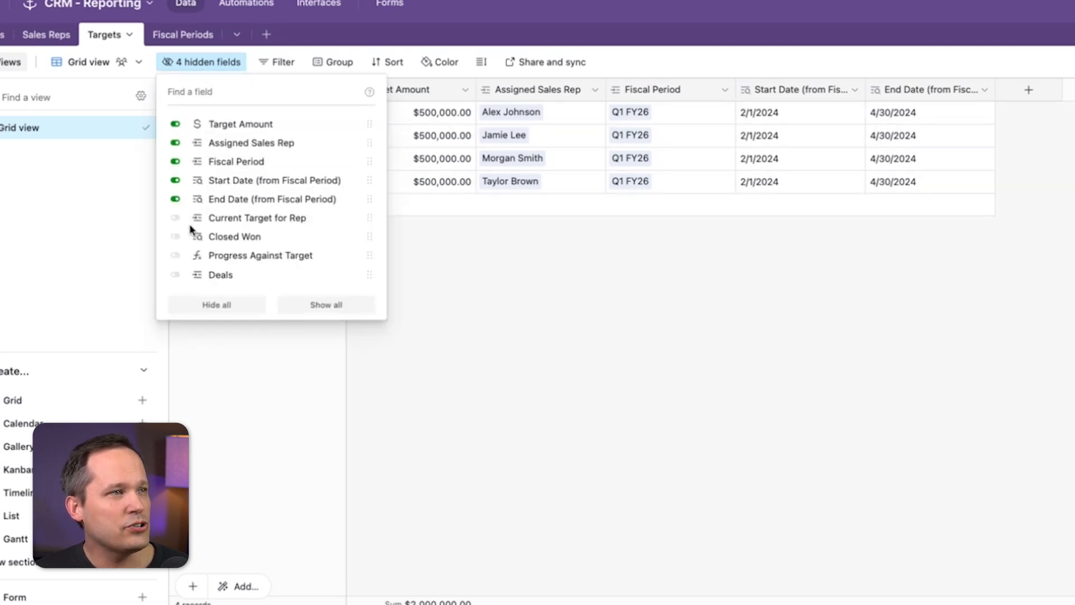
click(176, 218)
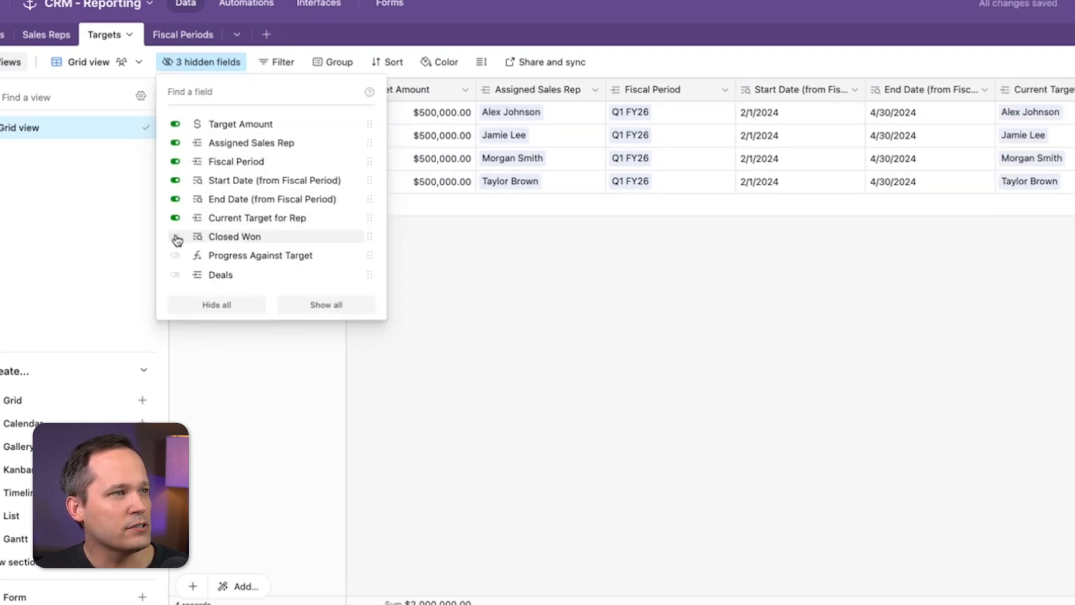
click(176, 237)
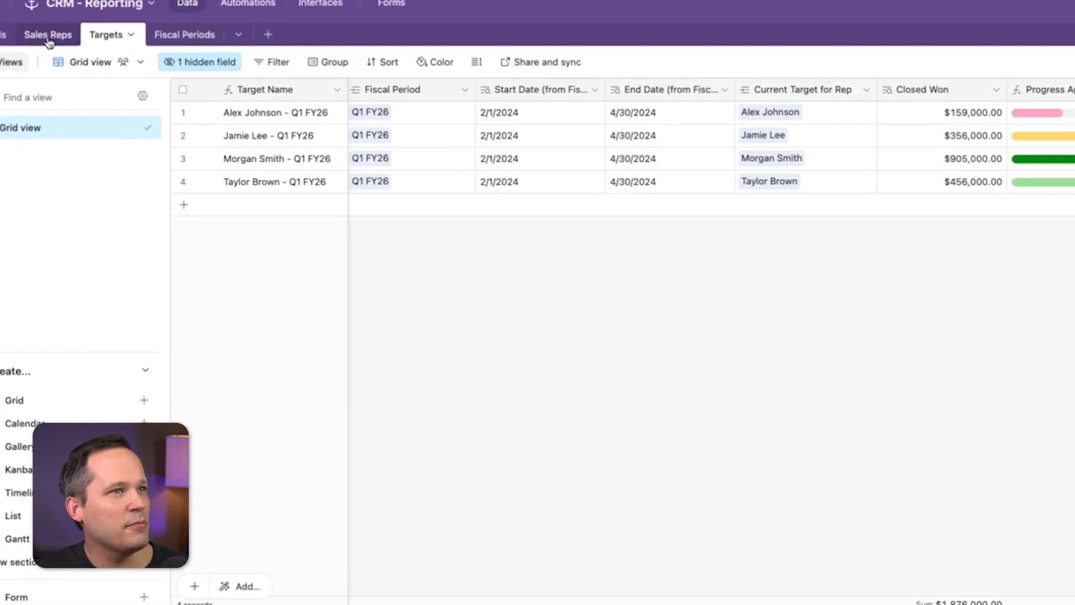
click(47, 34)
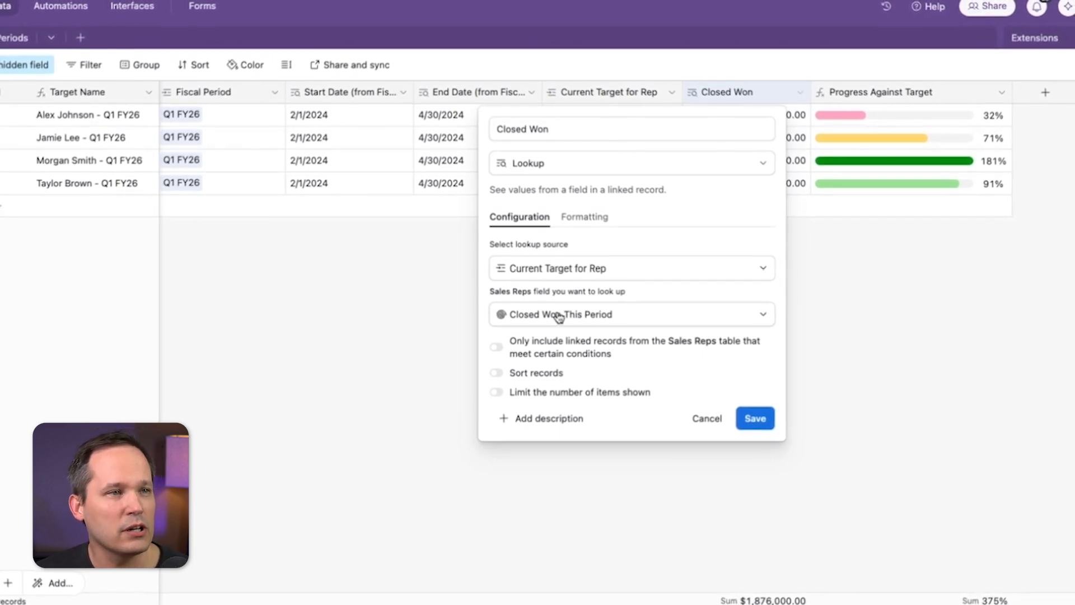
Step: Cancel the Closed Won lookup settings without changes
click(754, 417)
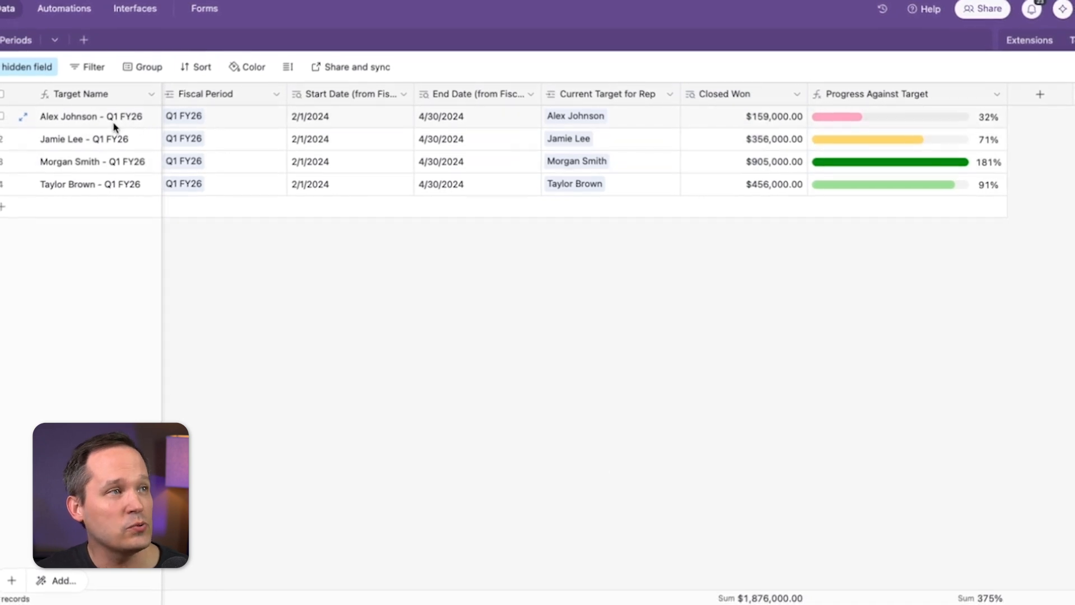
mouse_move(778, 168)
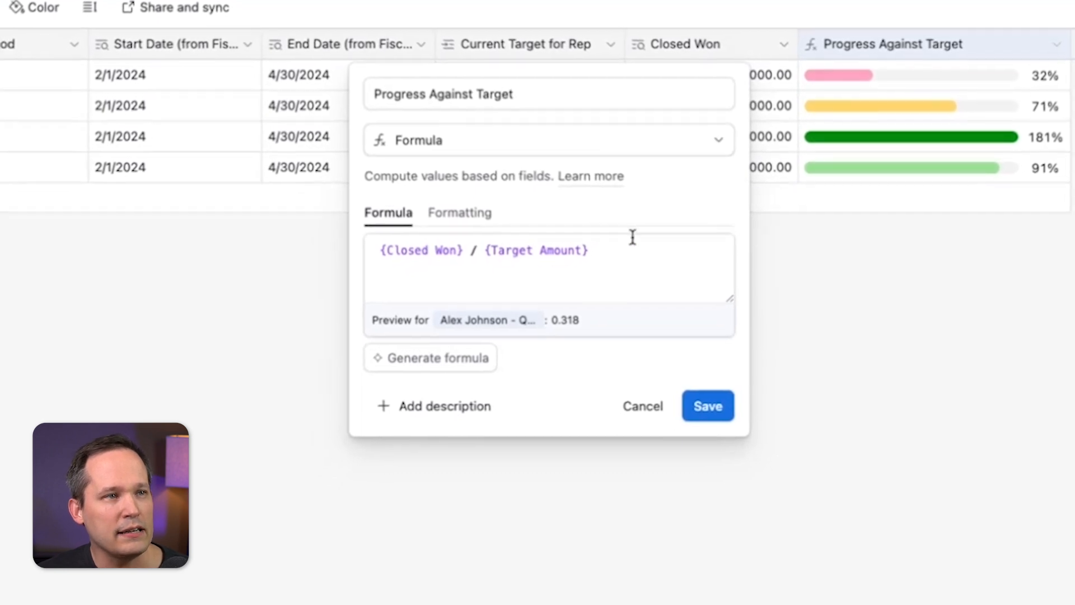
Step: Review the Progress Against Target percent progress-bar formatting and close the formula settings
click(459, 213)
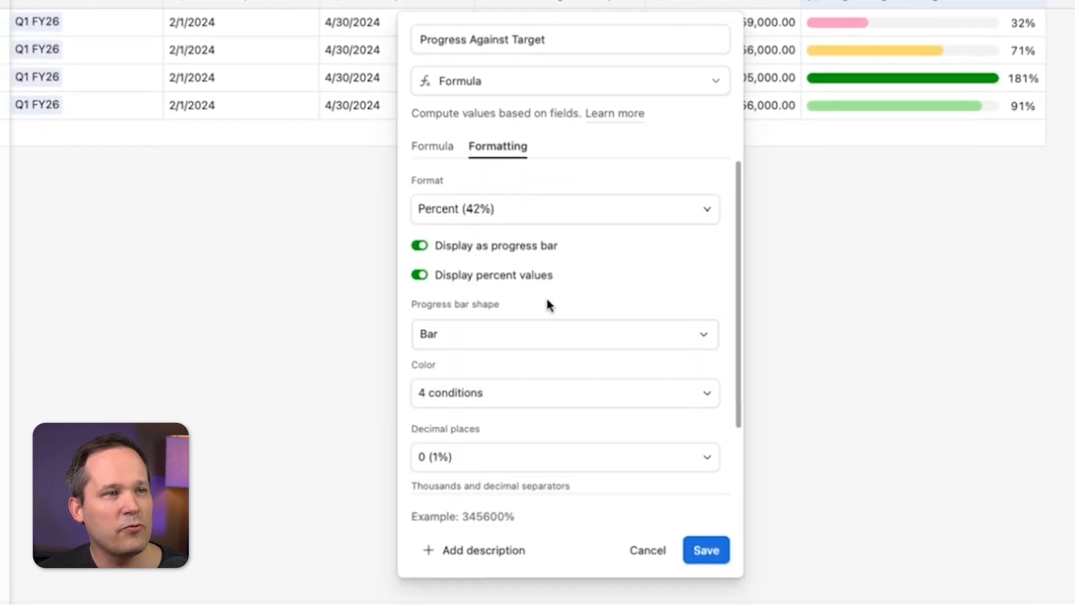
mouse_move(445, 258)
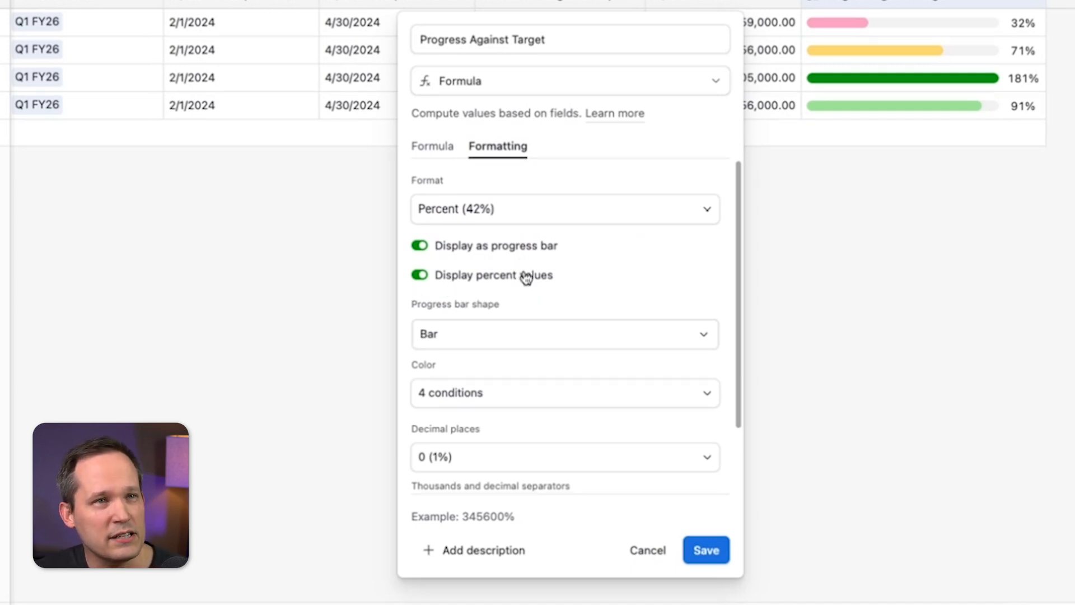
click(704, 549)
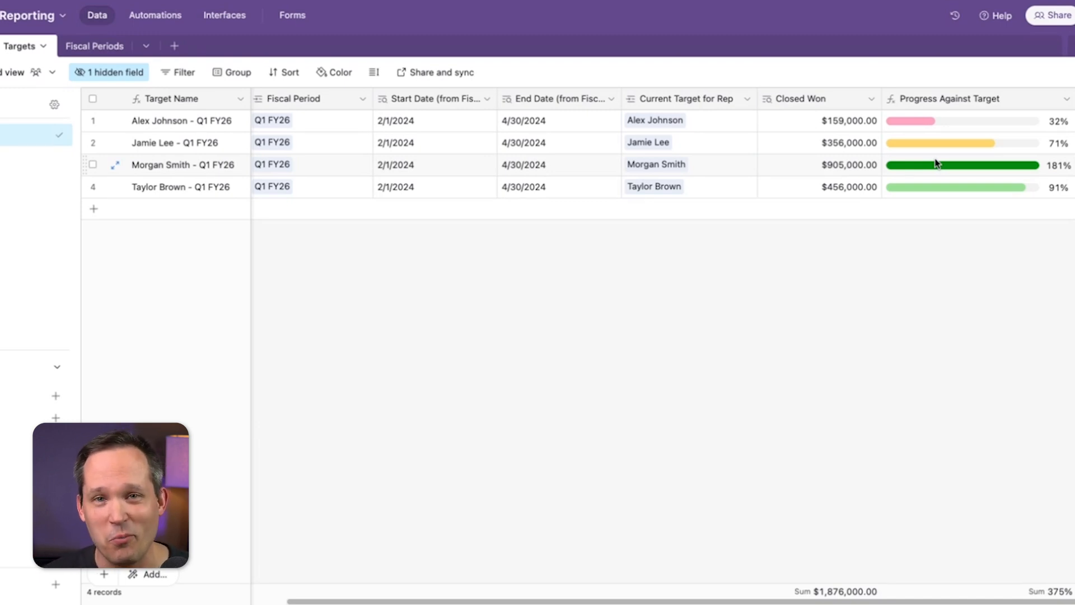
mouse_move(847, 317)
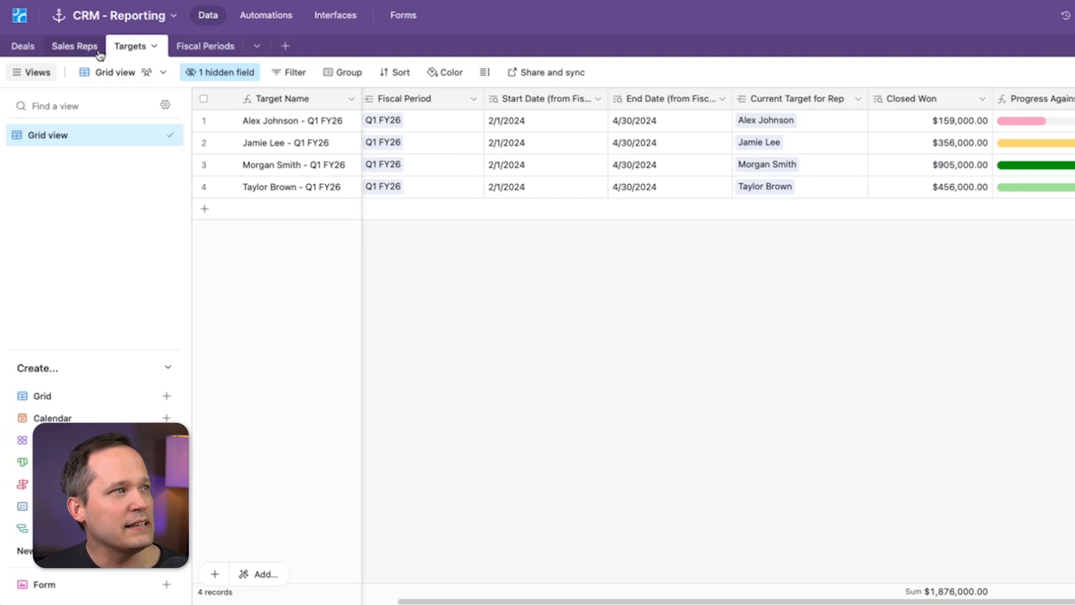
click(74, 46)
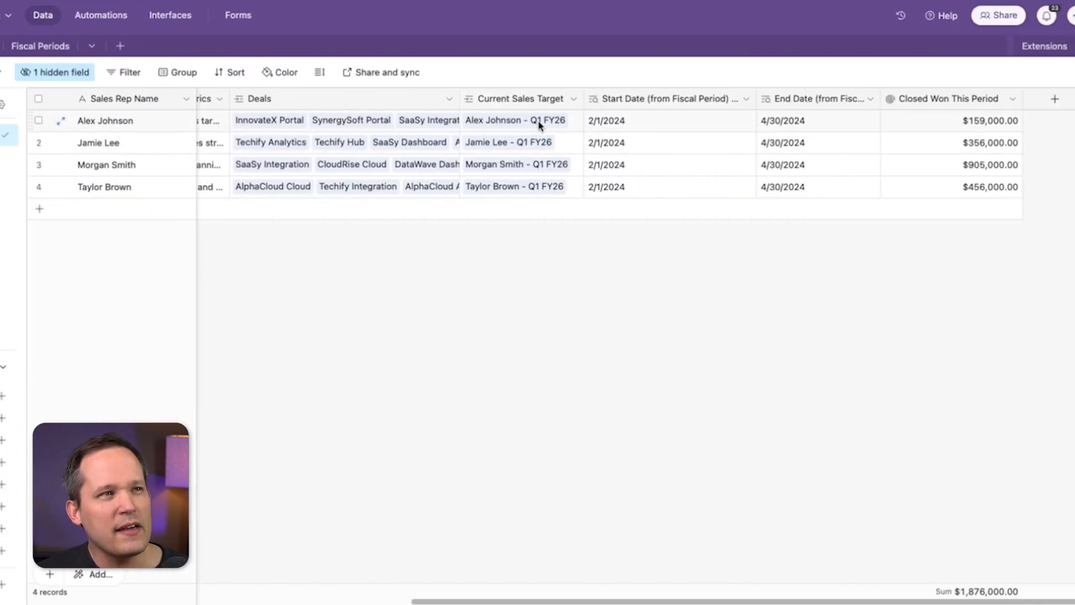
mouse_move(553, 153)
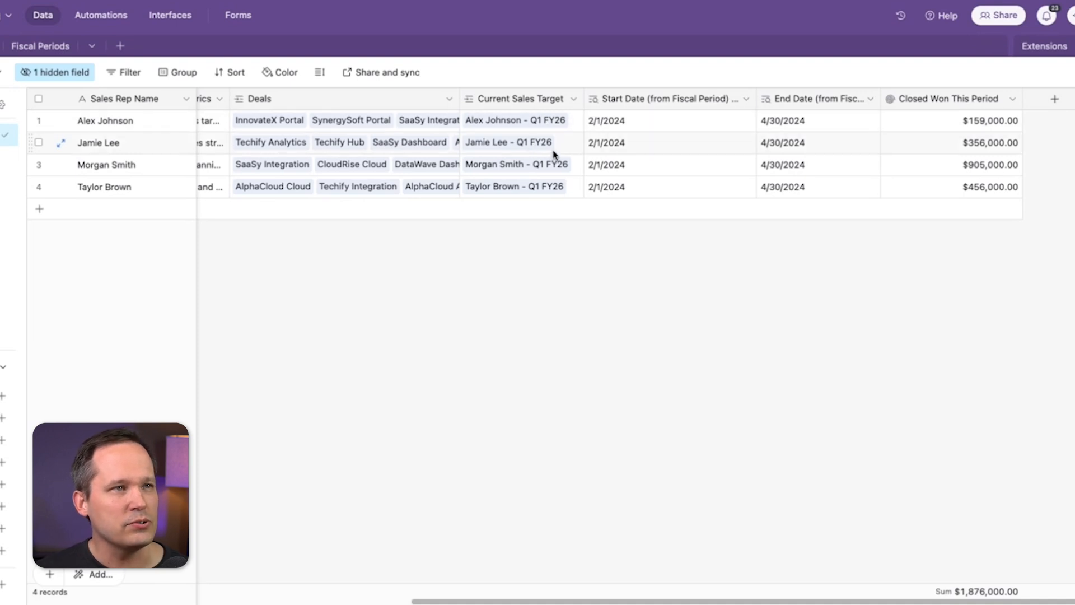
click(514, 121)
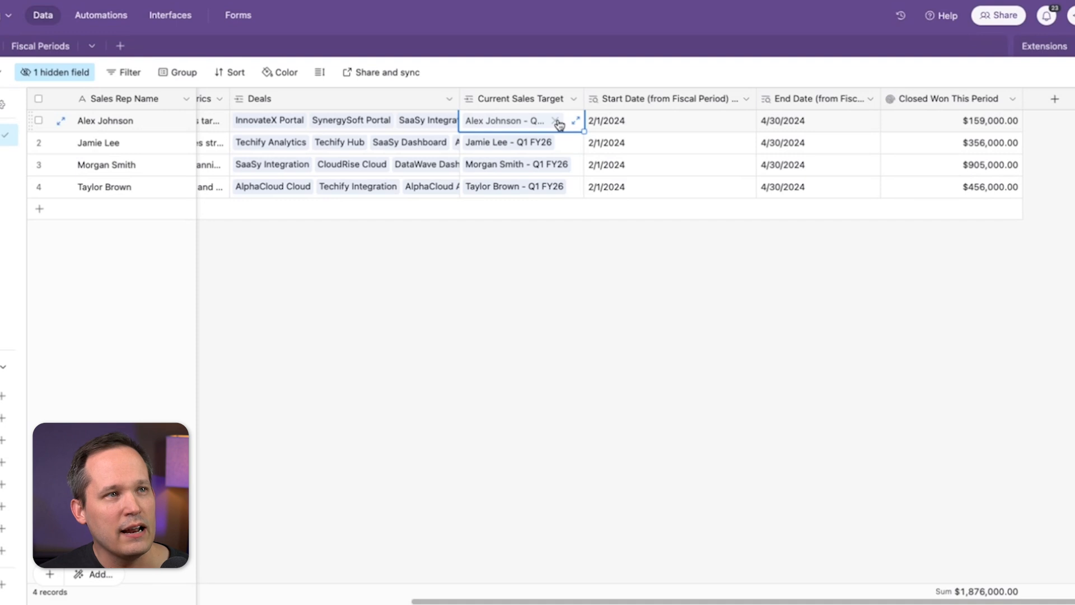
click(557, 121)
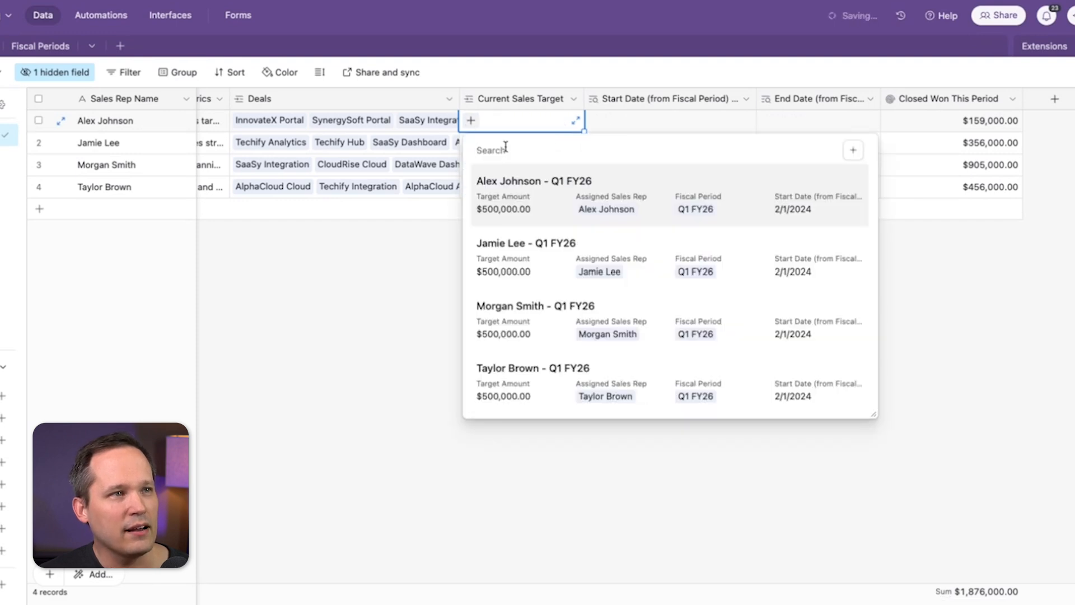
mouse_move(615, 207)
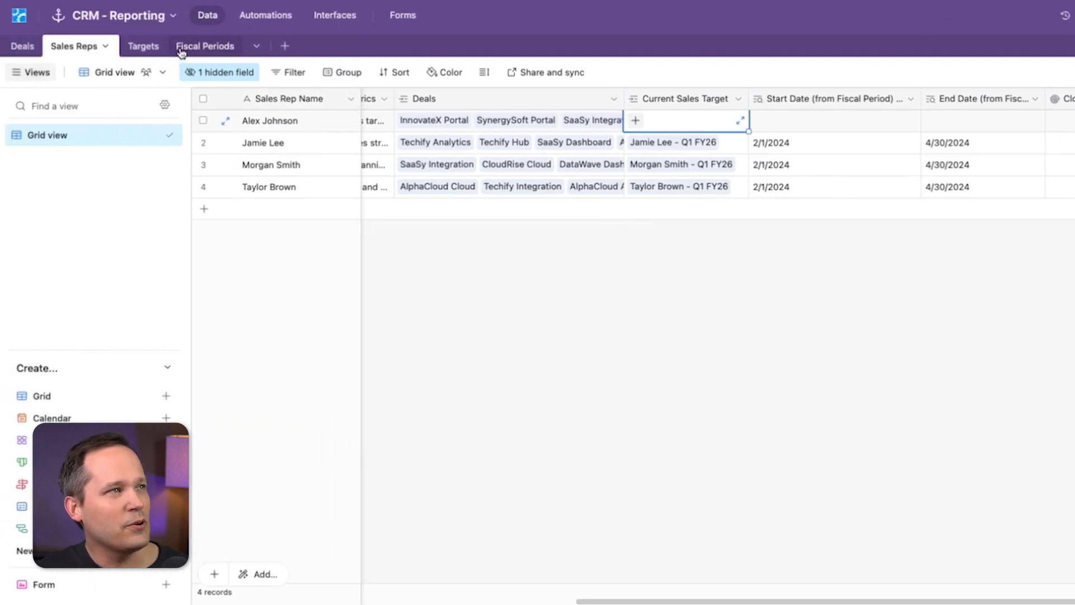
click(143, 46)
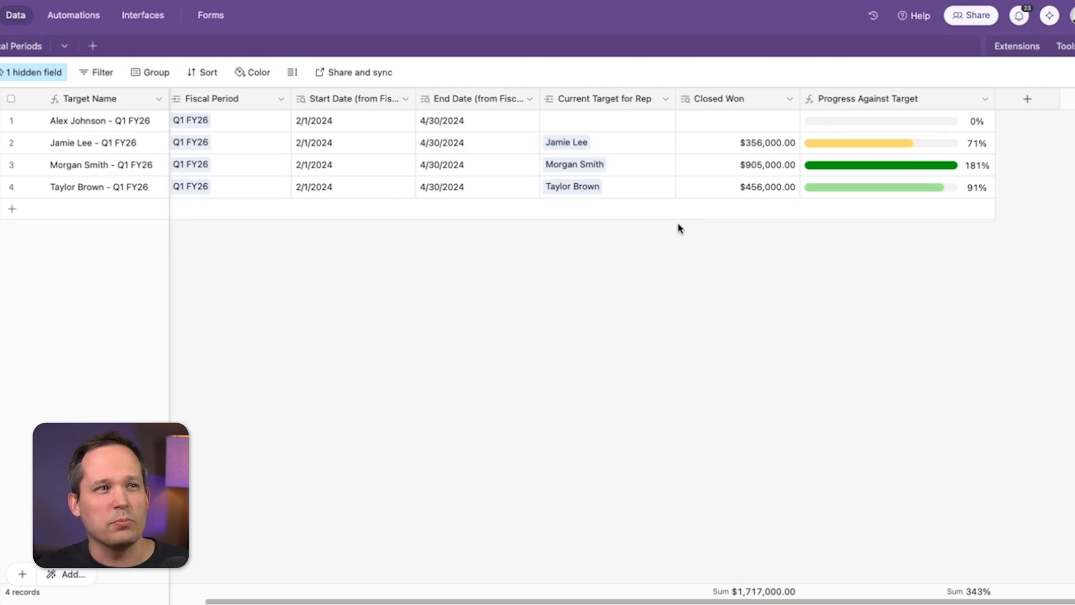
mouse_move(750, 142)
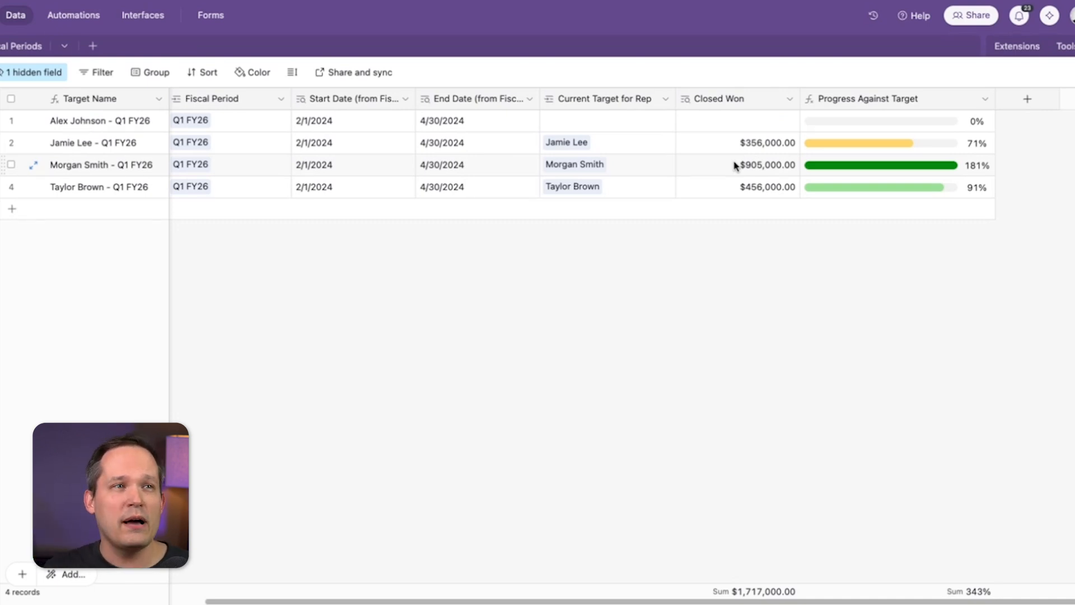
mouse_move(919, 281)
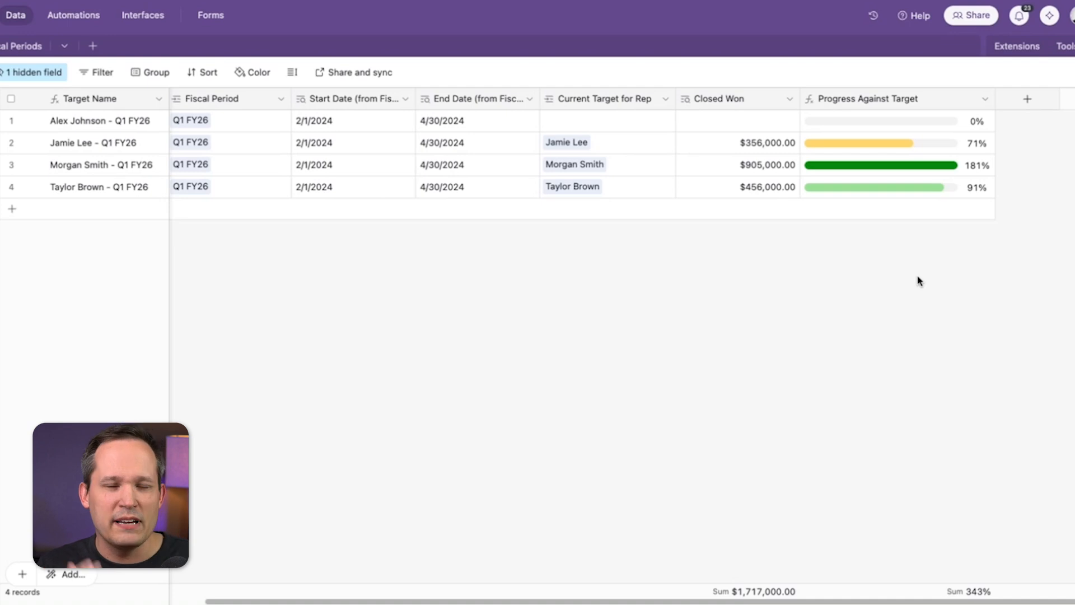
mouse_move(810, 136)
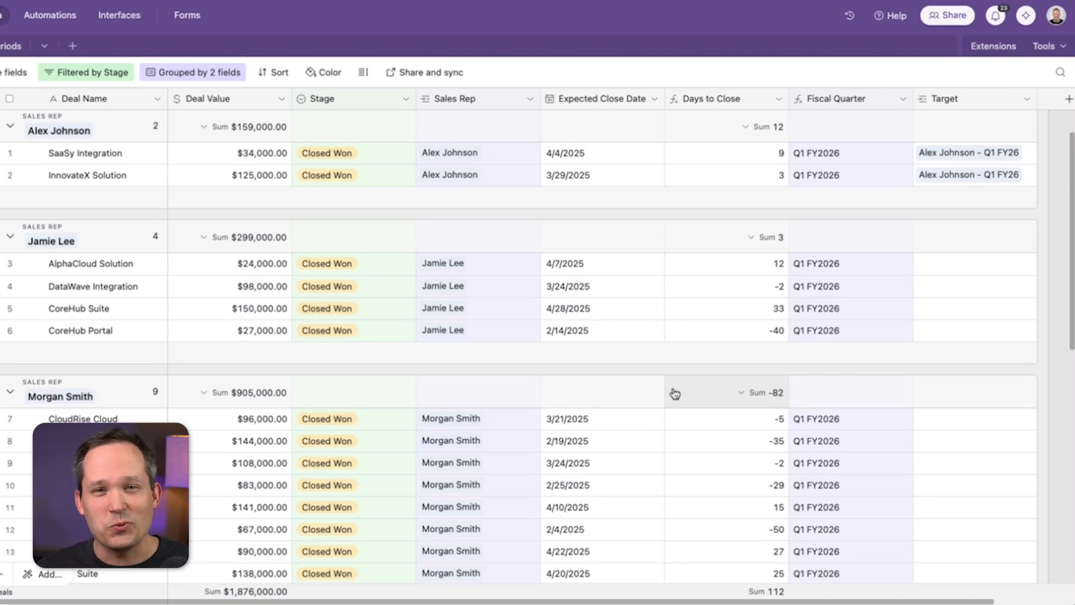
mouse_move(972, 126)
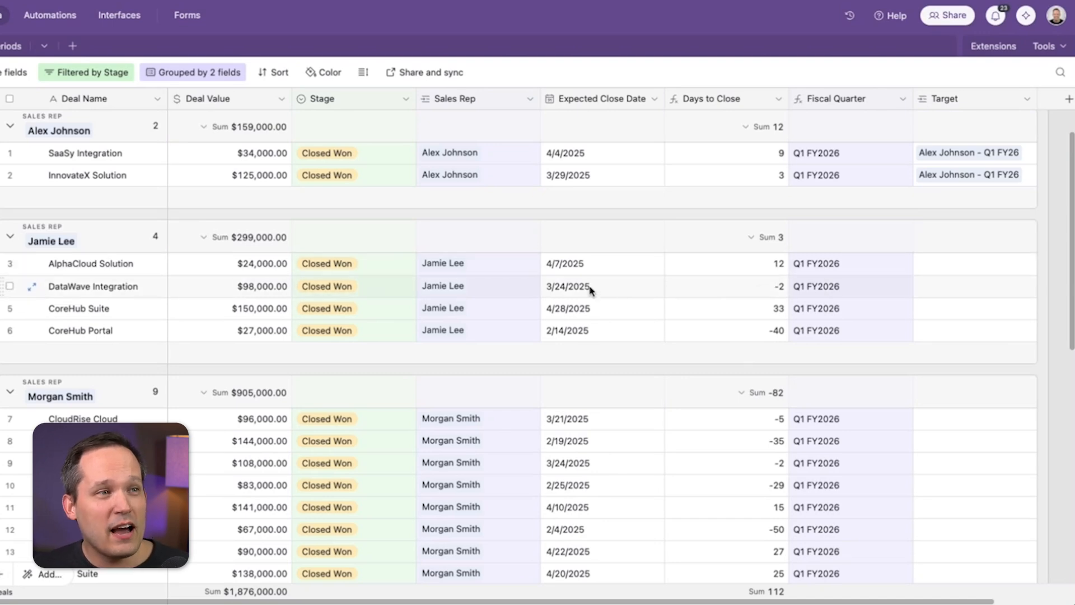
Step: Select AlphaCloud Solution's Target cell in the Deals table to begin linking a target
click(973, 264)
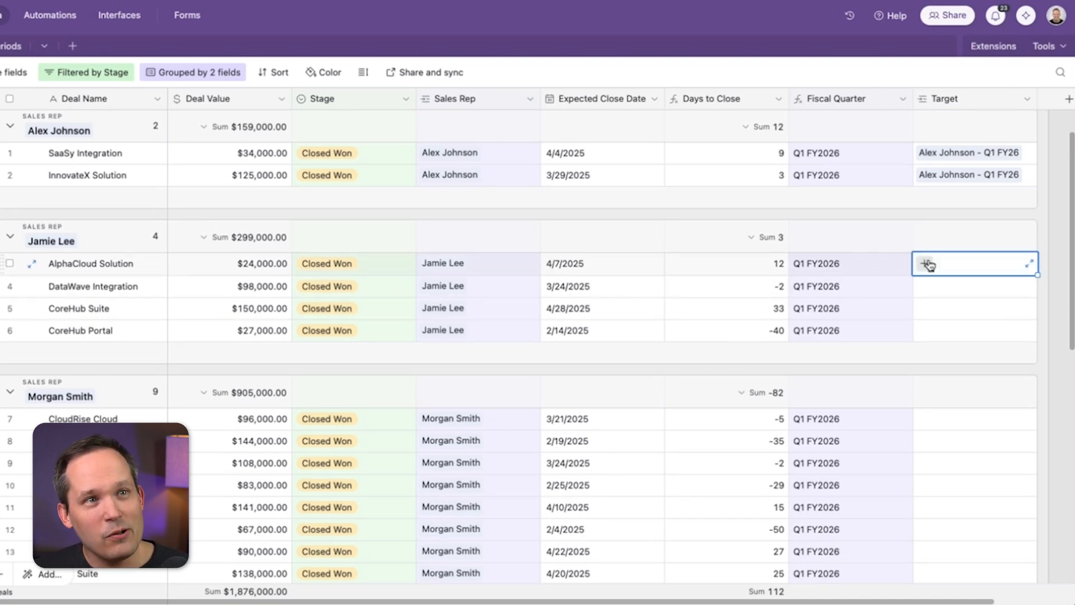